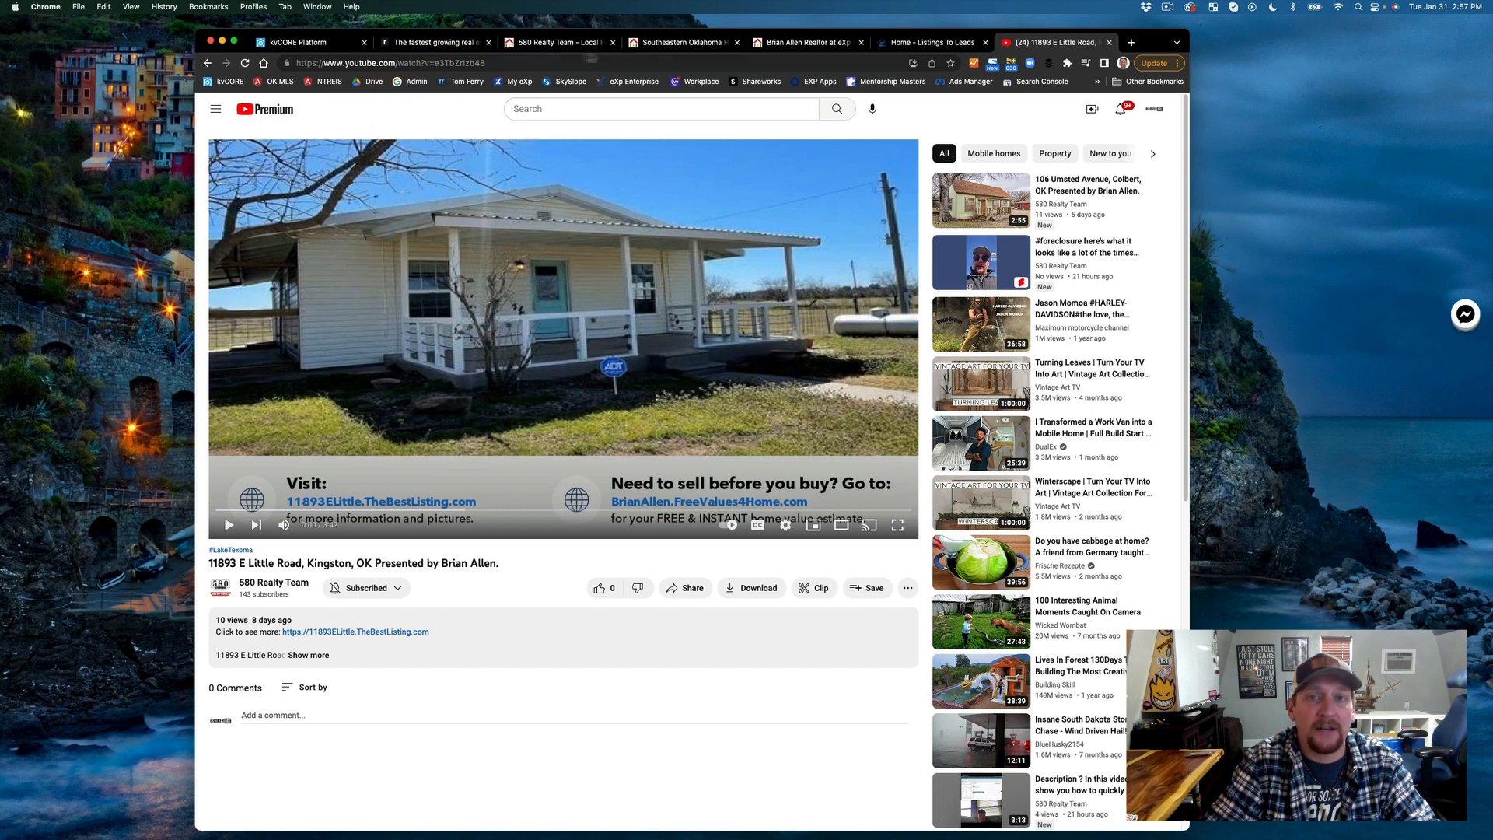
Show the listingstoleads.com public Features section from the Listings to Leads account tab.
{"action": "left_click", "coordinate": [931, 42]}
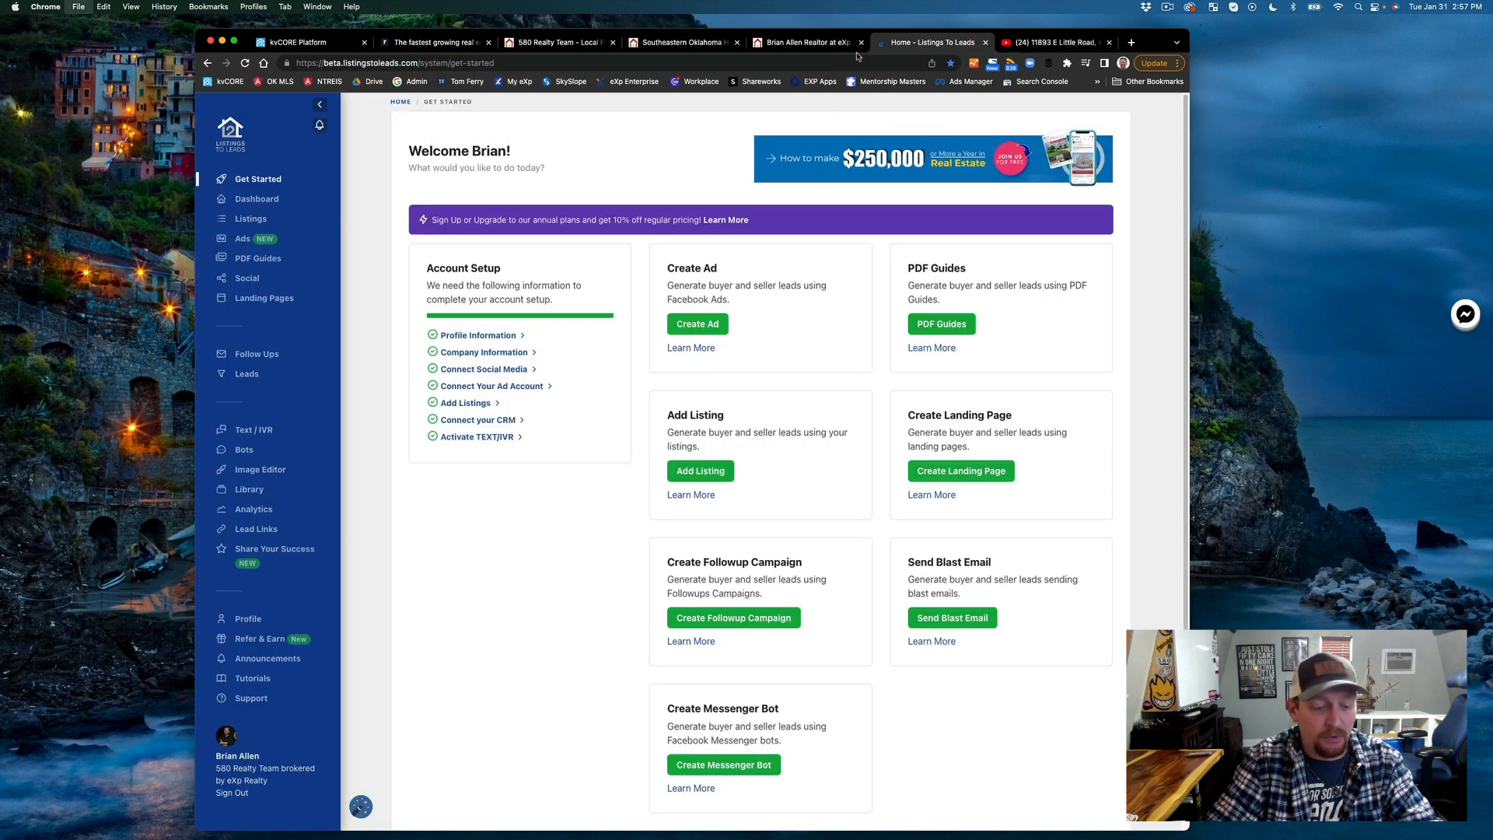
{"action": "left_click", "coordinate": [1130, 42]}
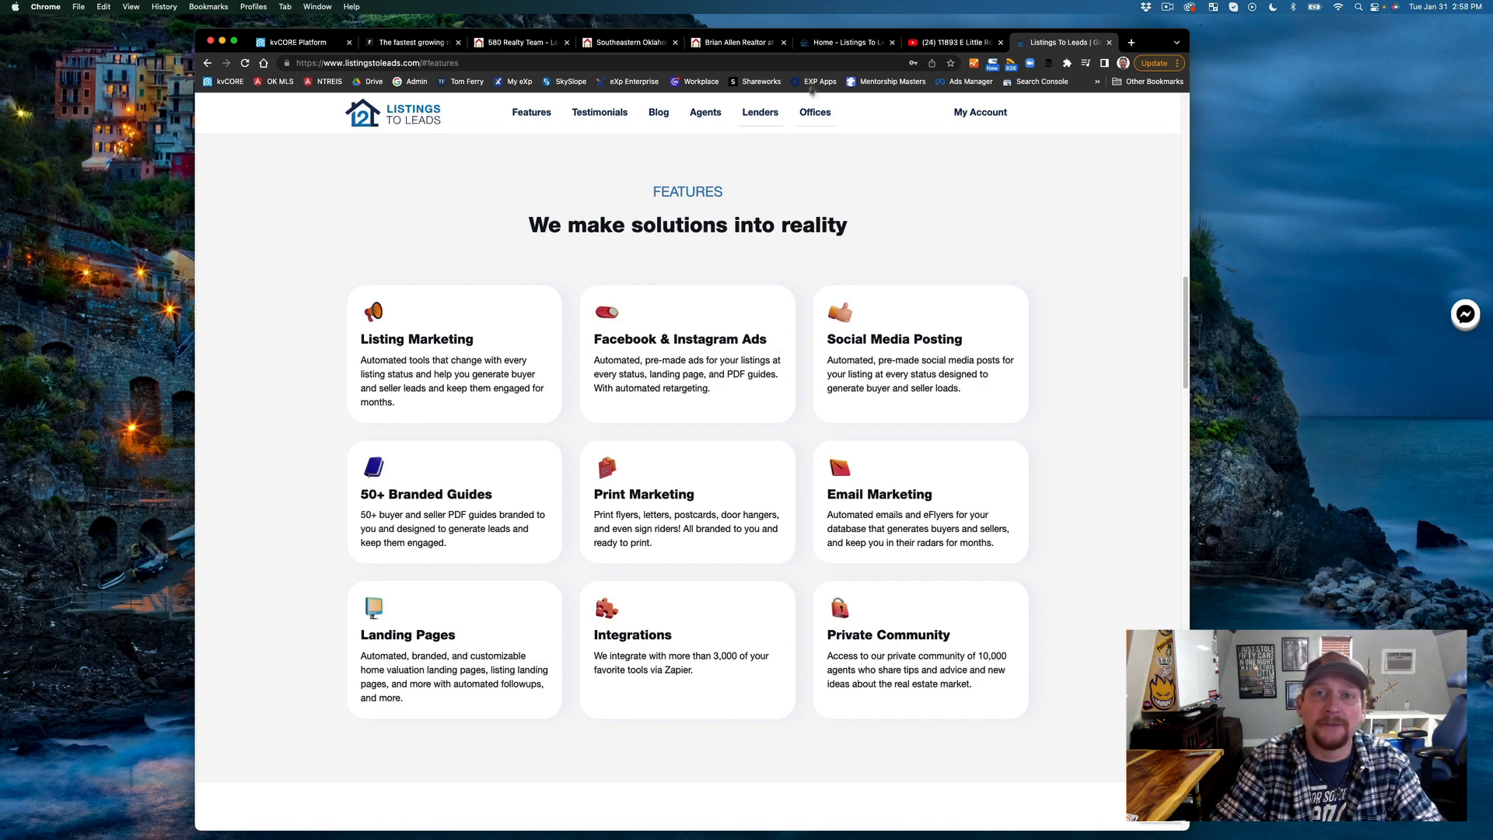
Review the Profile Information form from Account Setup and cancel without saving.
{"action": "left_click", "coordinate": [843, 42]}
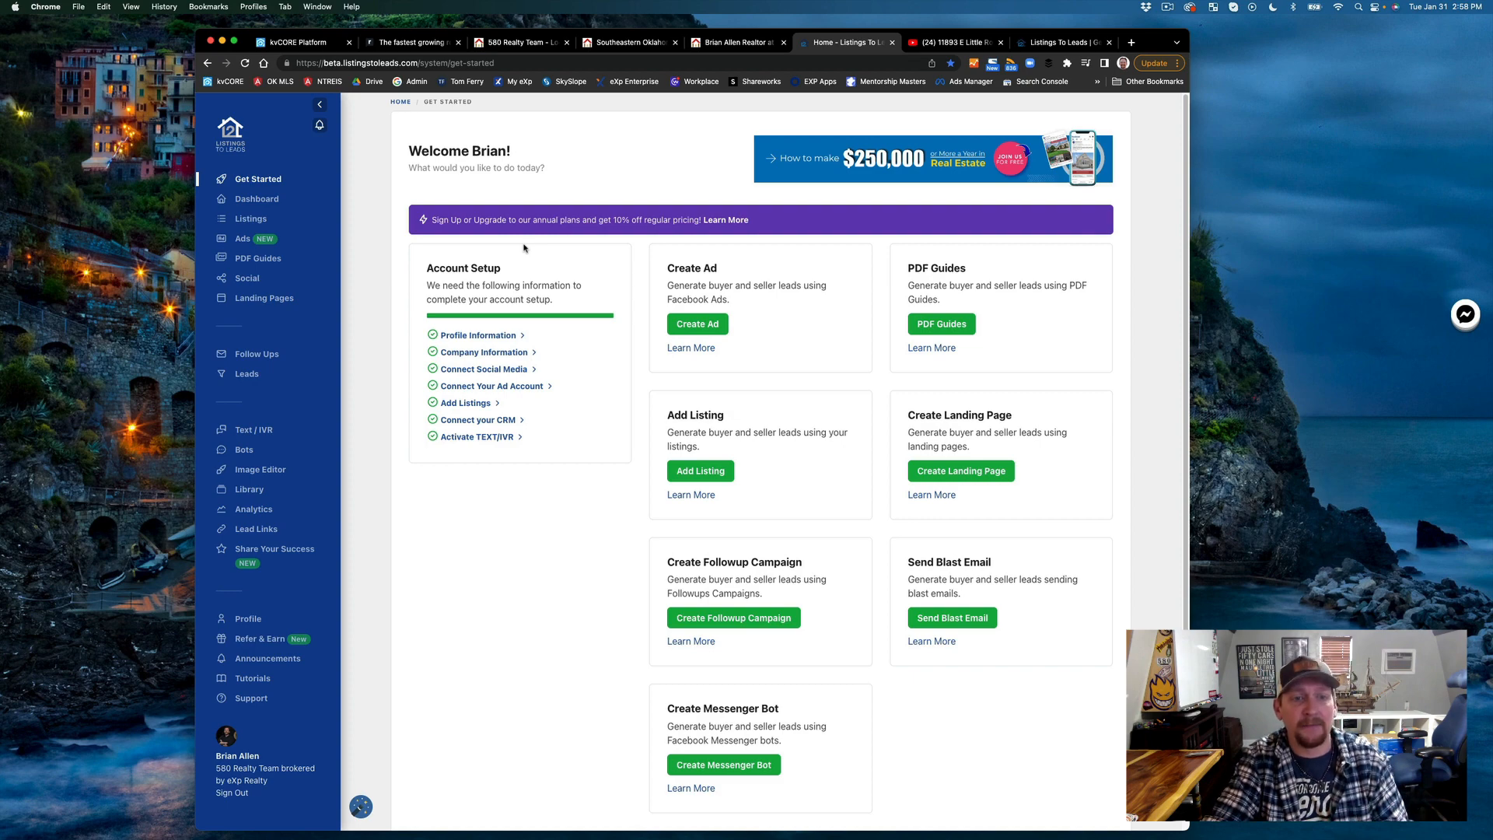
{"action": "mouse_move", "coordinate": [479, 336]}
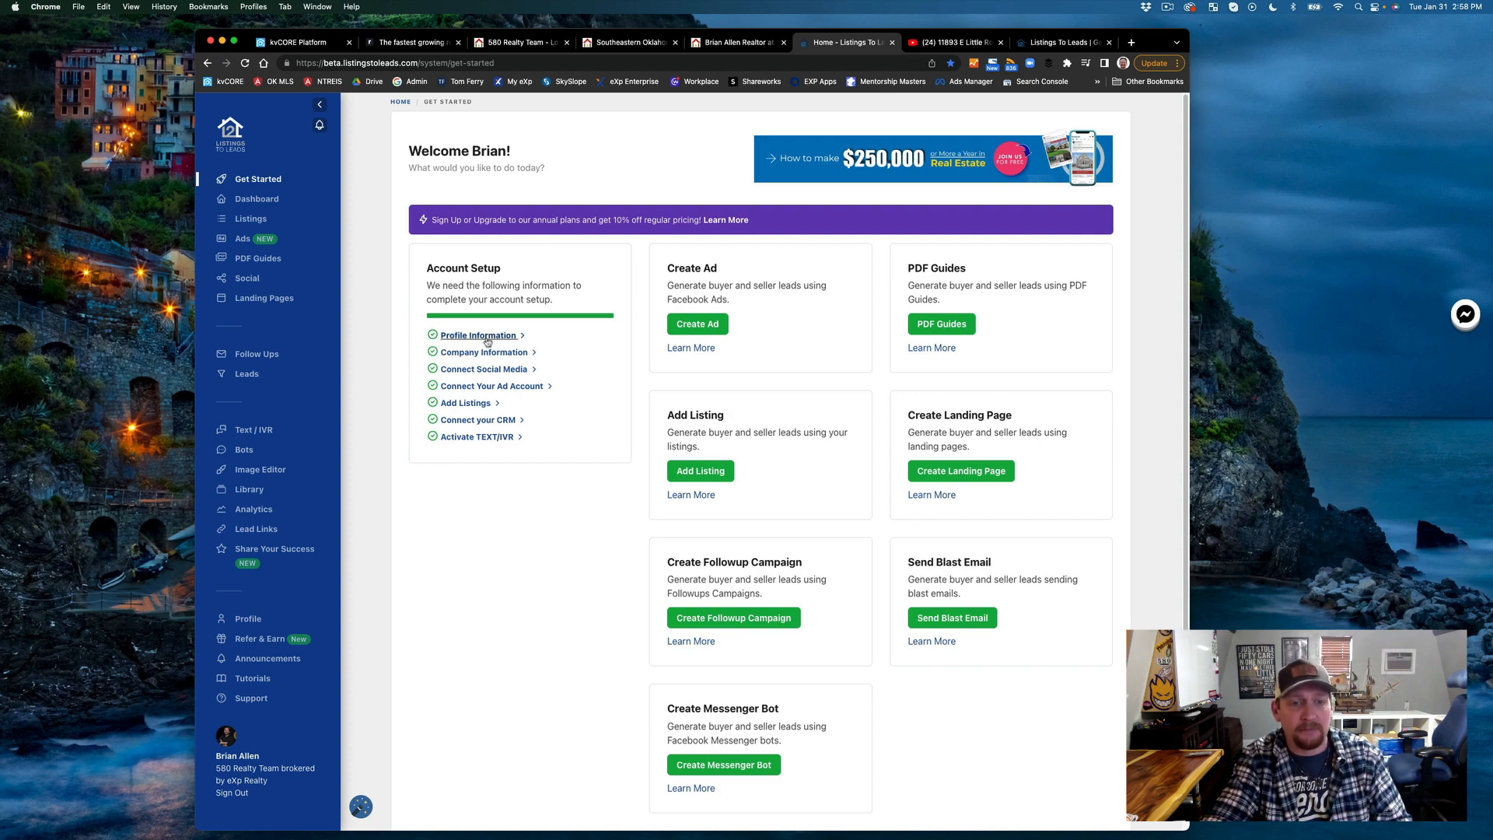
{"action": "left_click", "coordinate": [478, 335]}
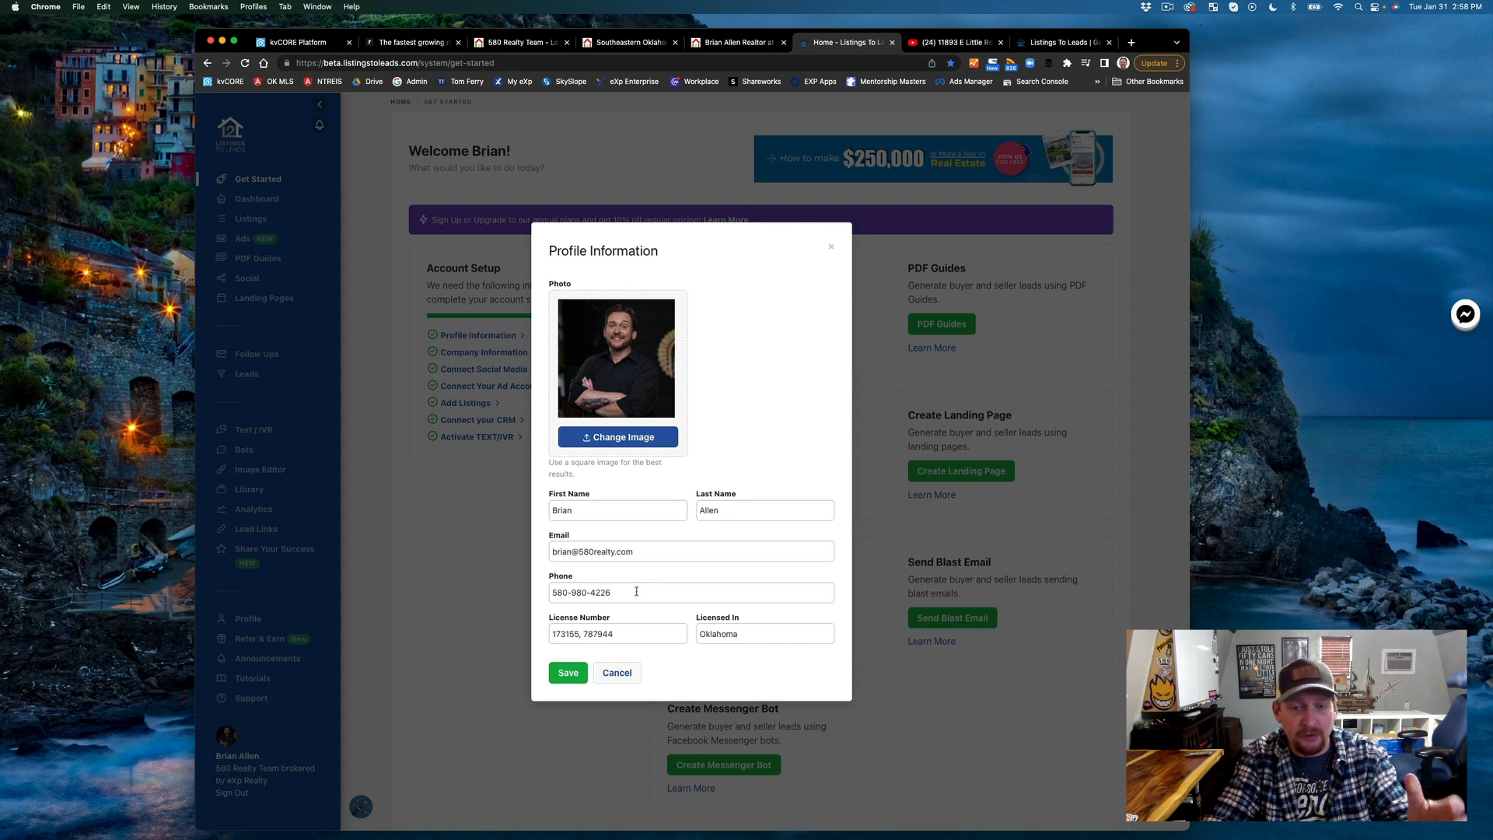
{"action": "left_click", "coordinate": [635, 591]}
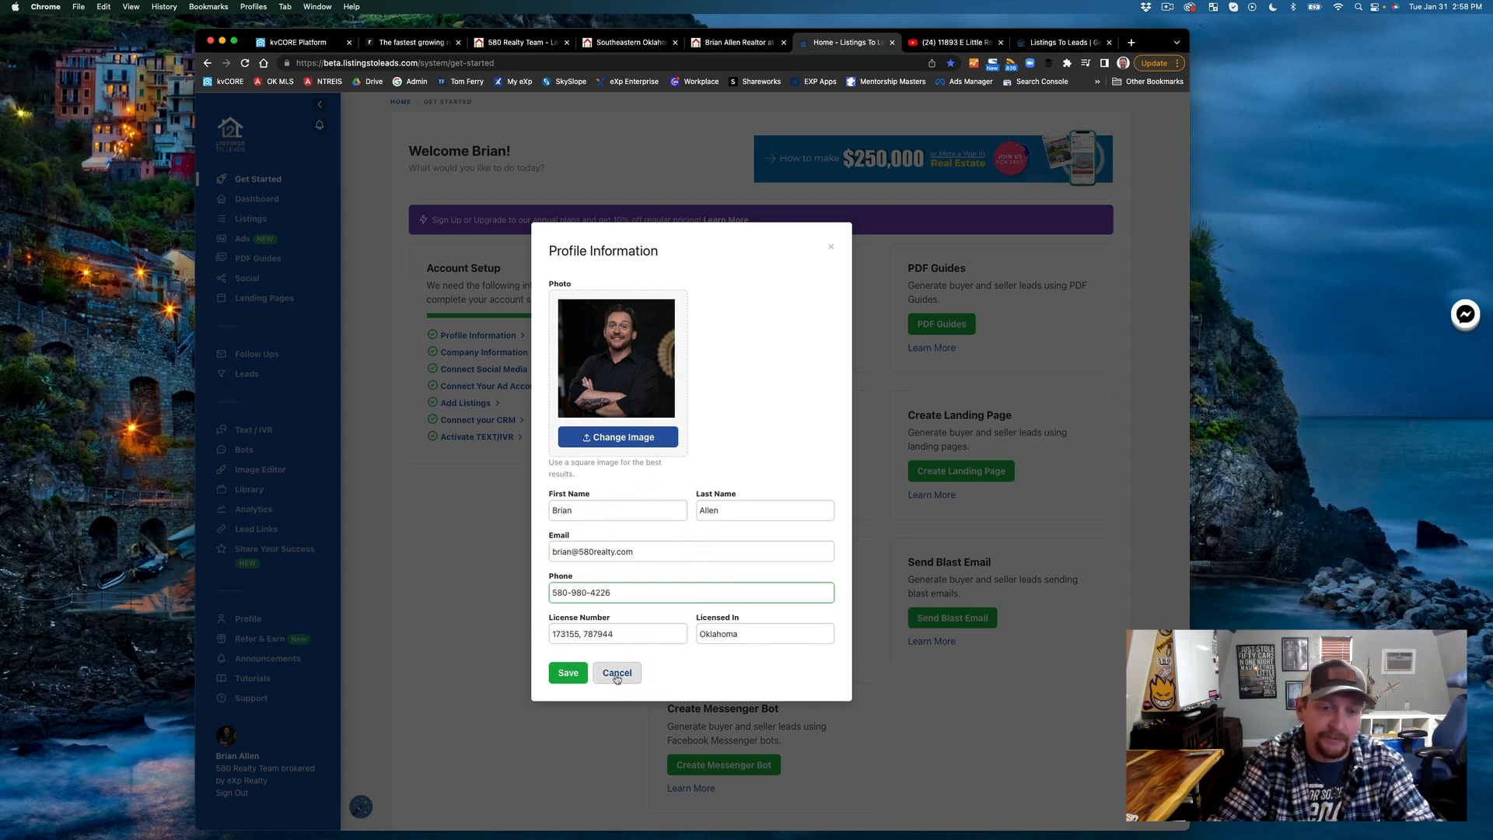
{"action": "left_click", "coordinate": [615, 672]}
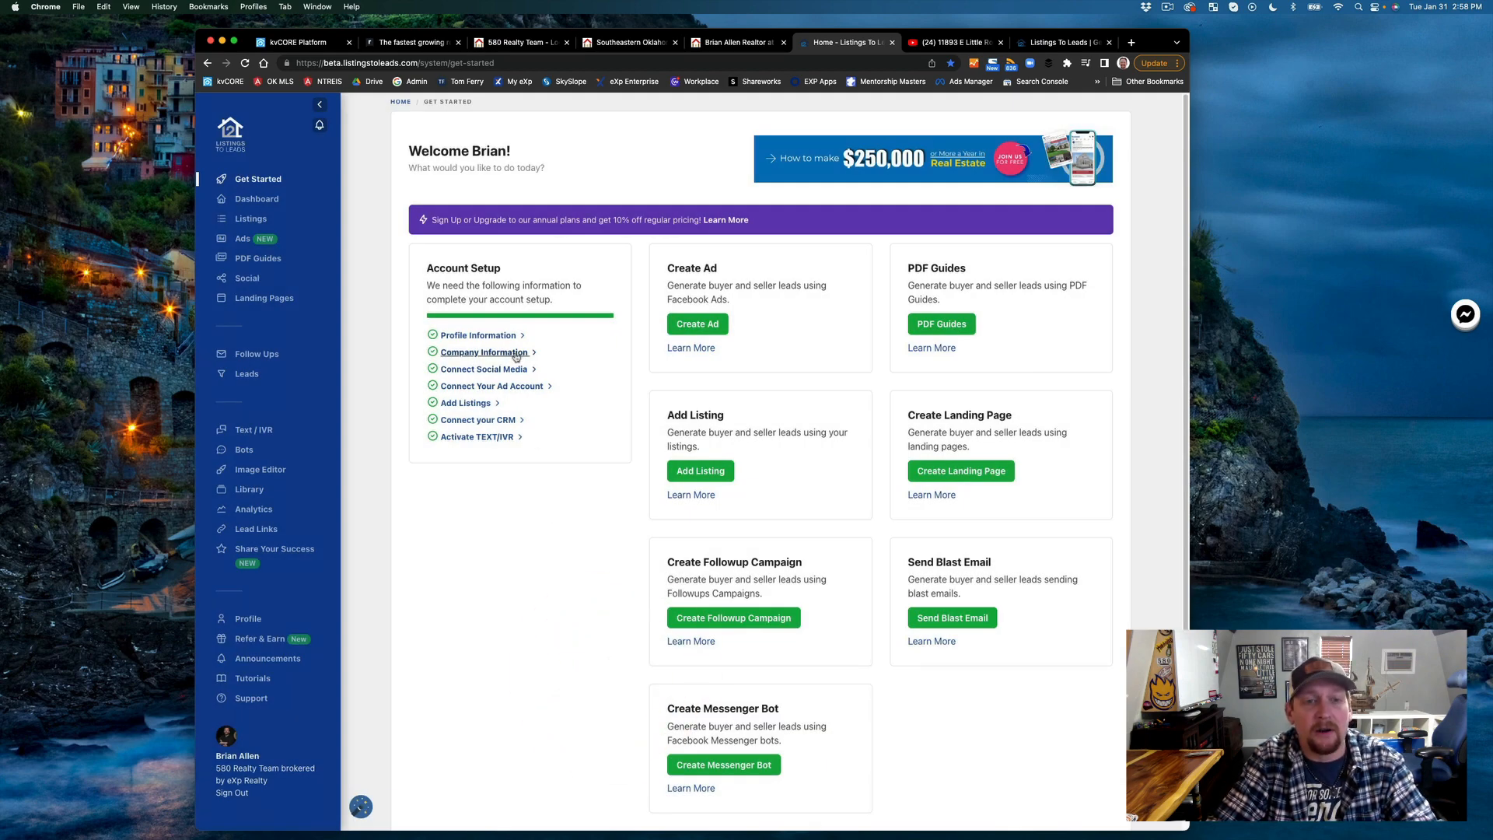
Cancel out of Company Information, then save the Connect Social Media account selections.
{"action": "left_click", "coordinate": [483, 352]}
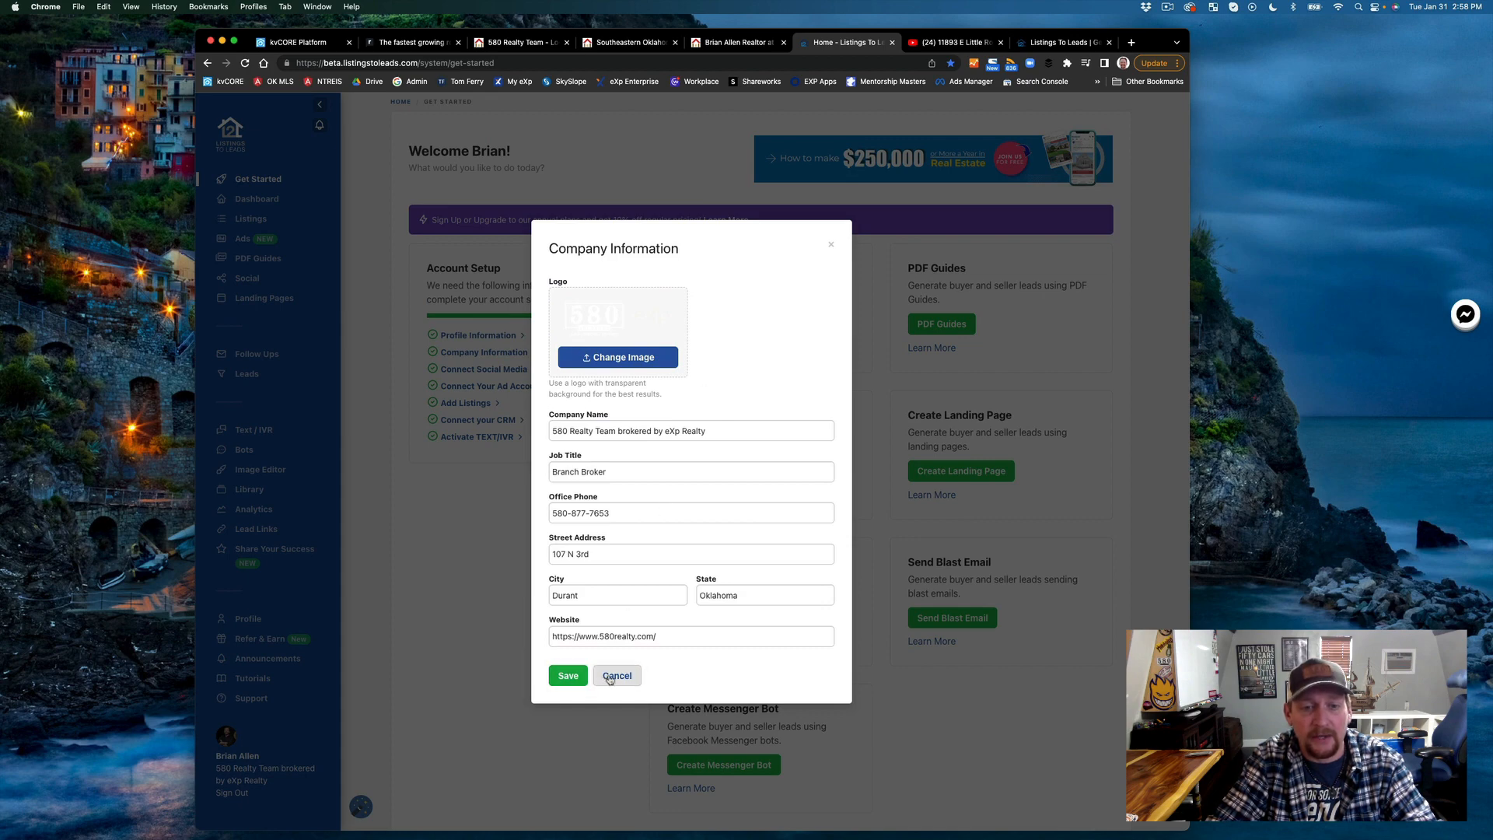
{"action": "left_click", "coordinate": [616, 675]}
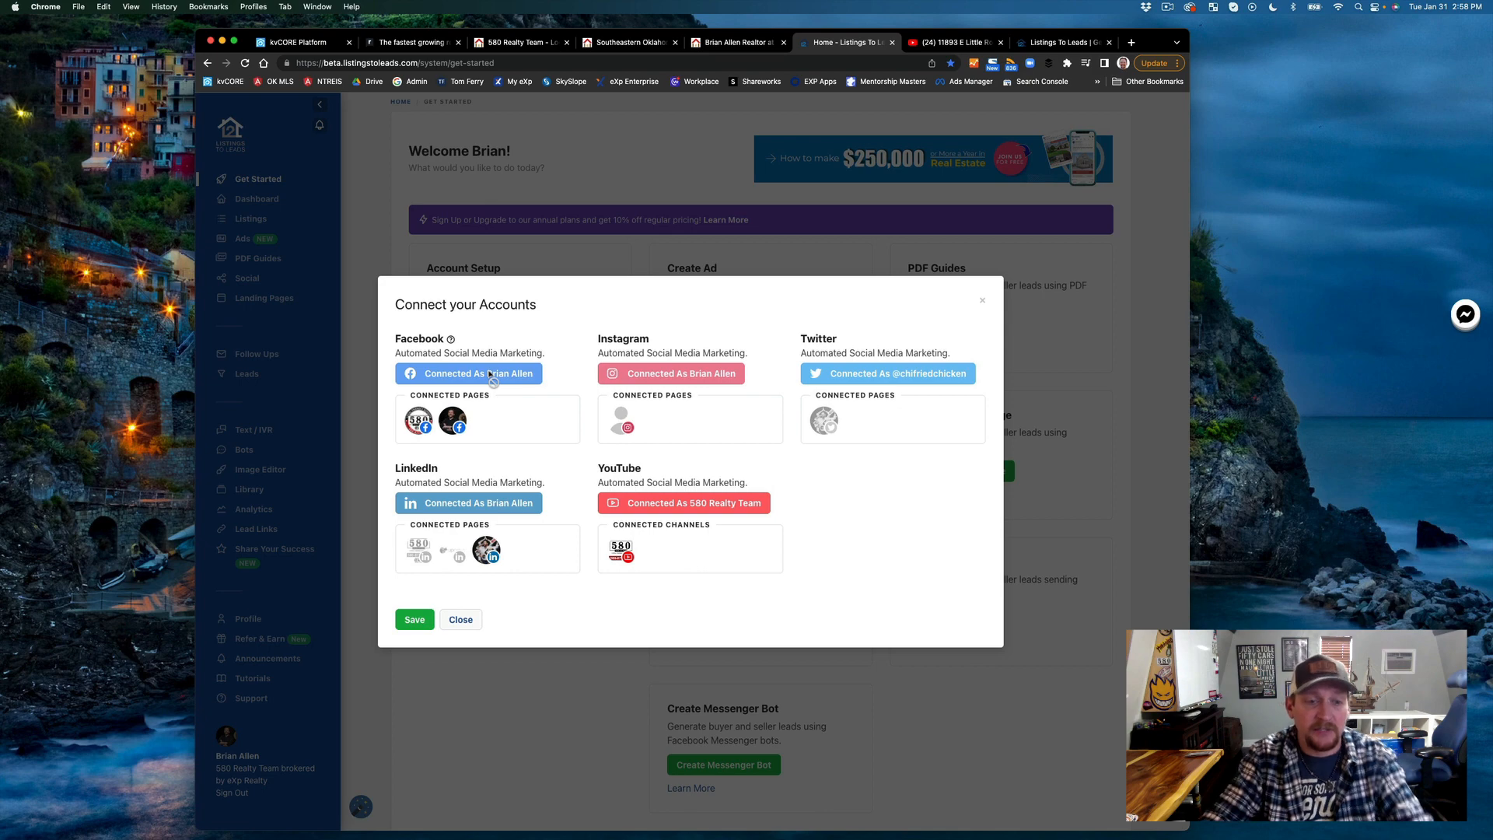
{"action": "left_click", "coordinate": [413, 619]}
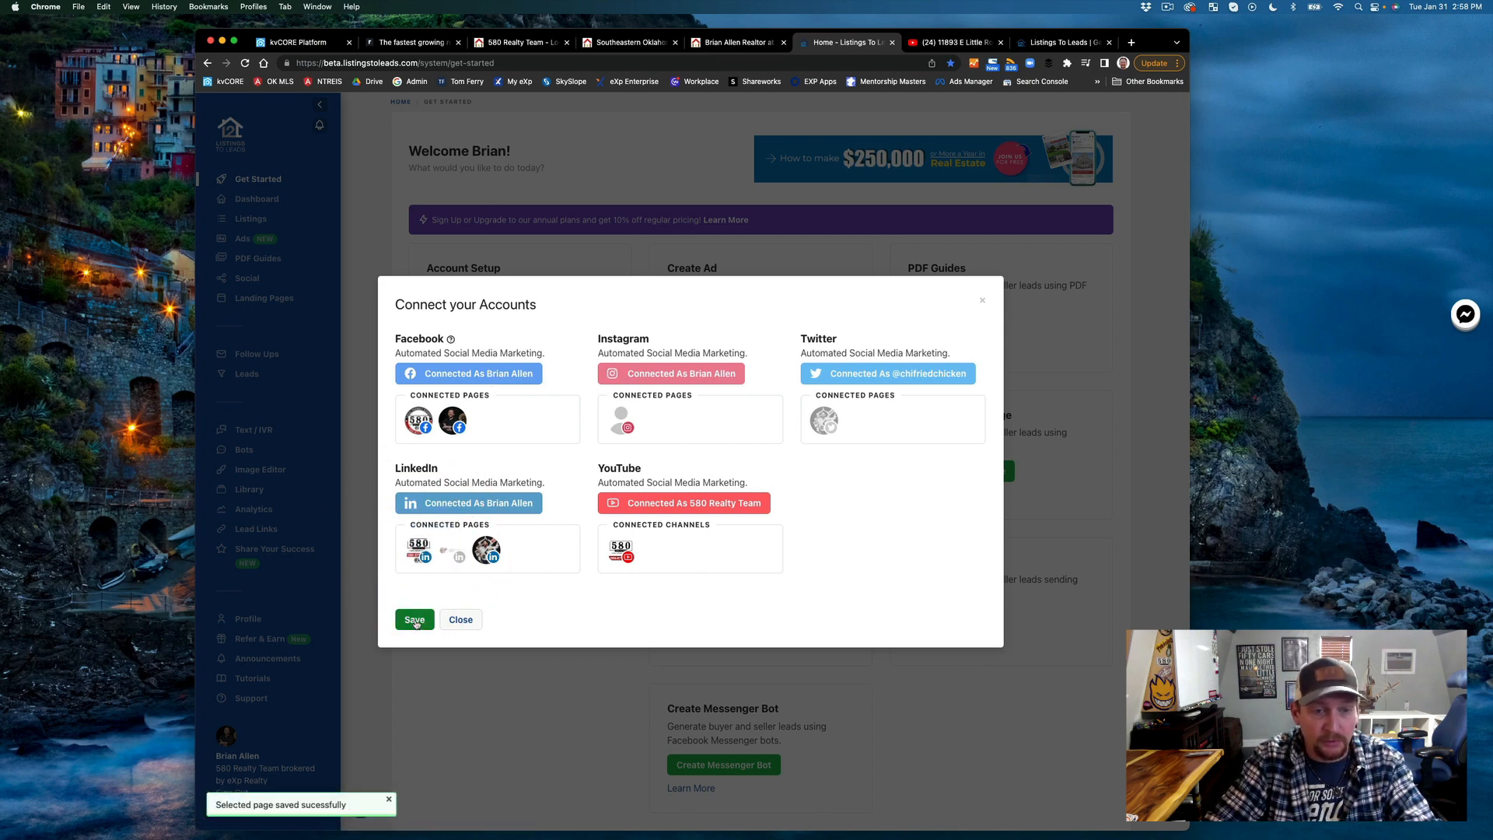
{"action": "left_click", "coordinate": [414, 619]}
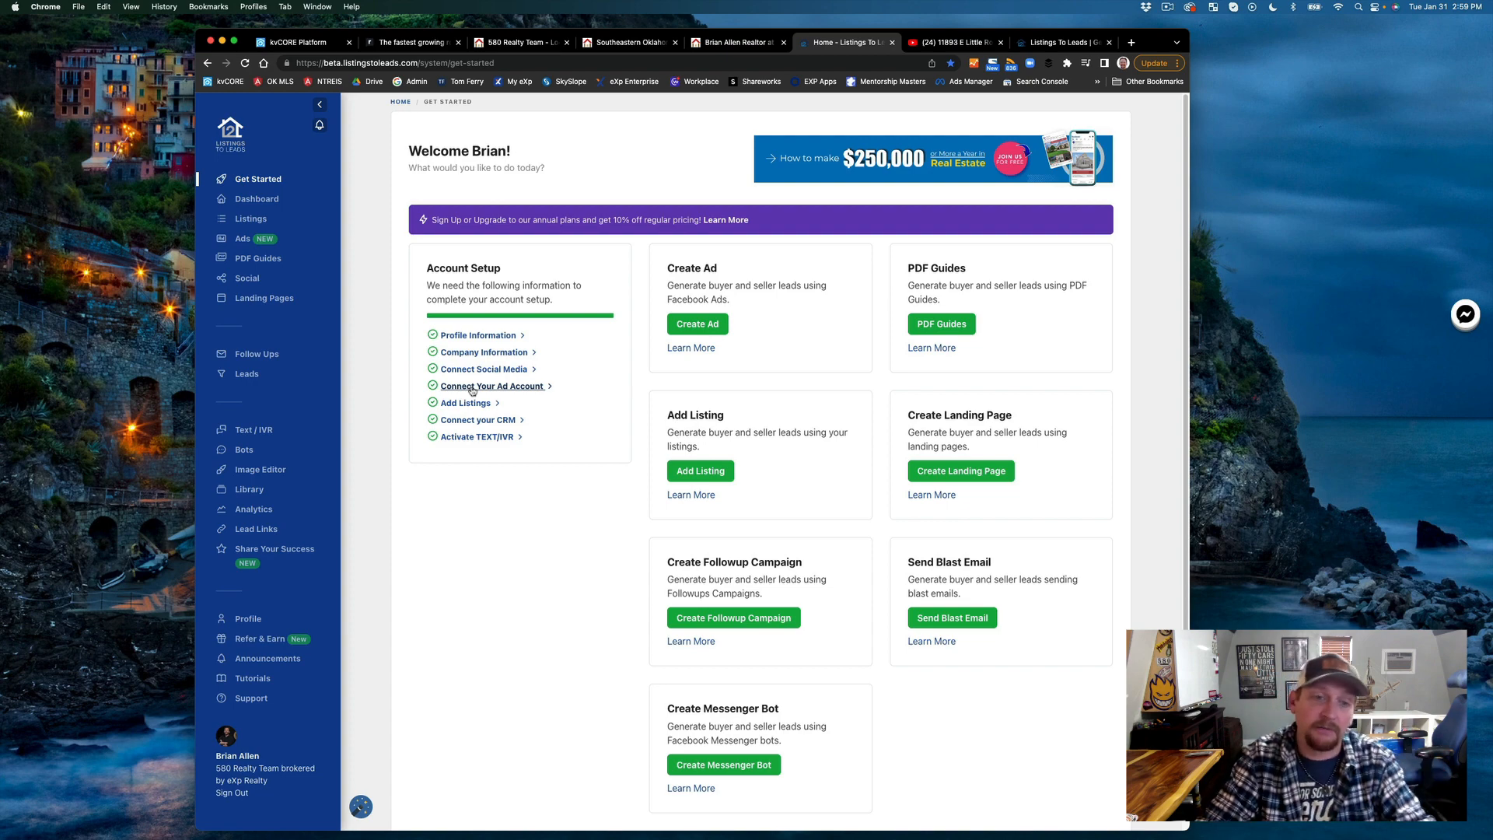
{"action": "left_click", "coordinate": [465, 401]}
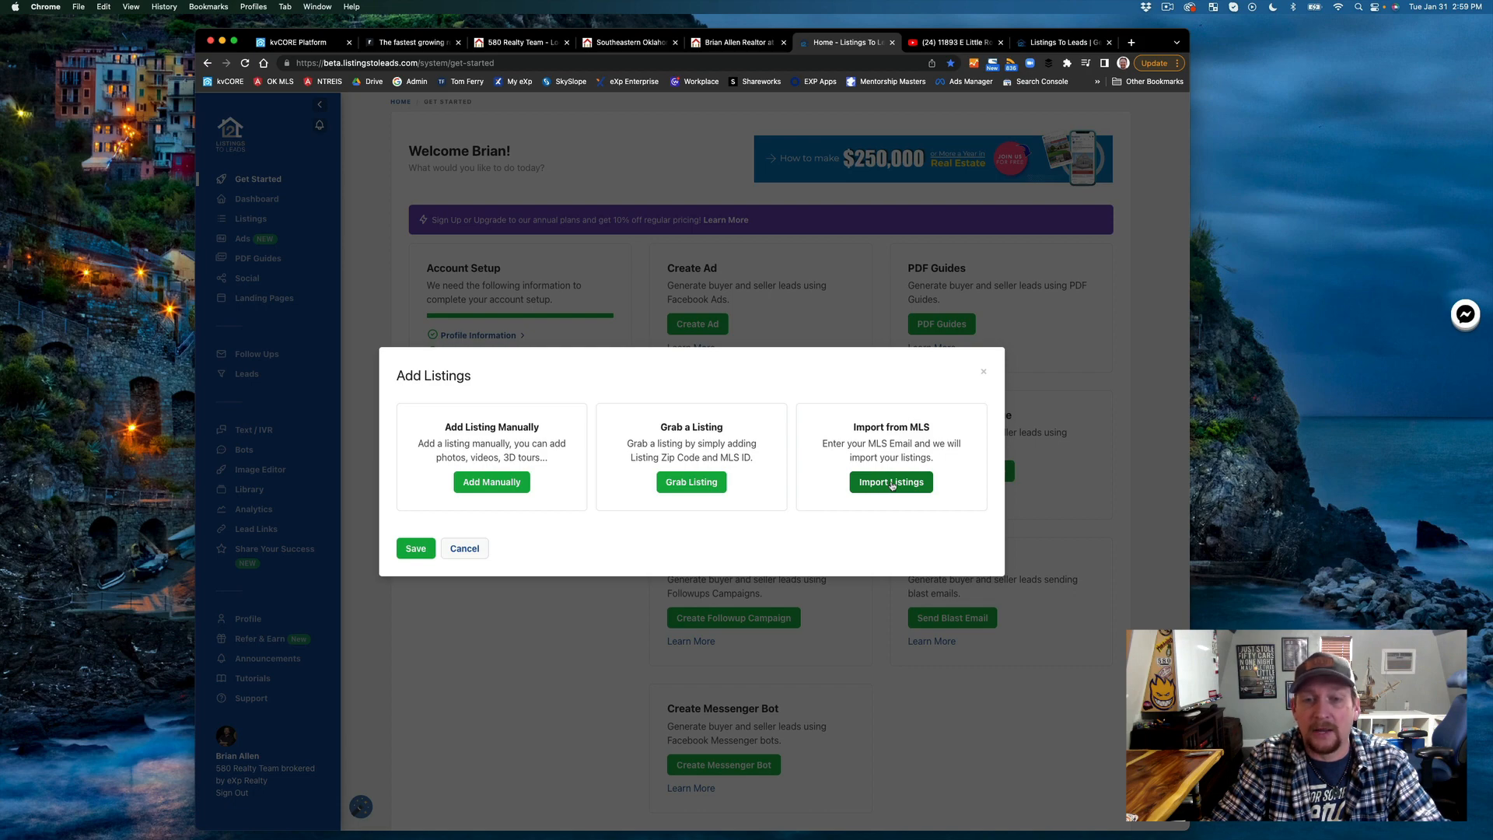
{"action": "mouse_move", "coordinate": [887, 481]}
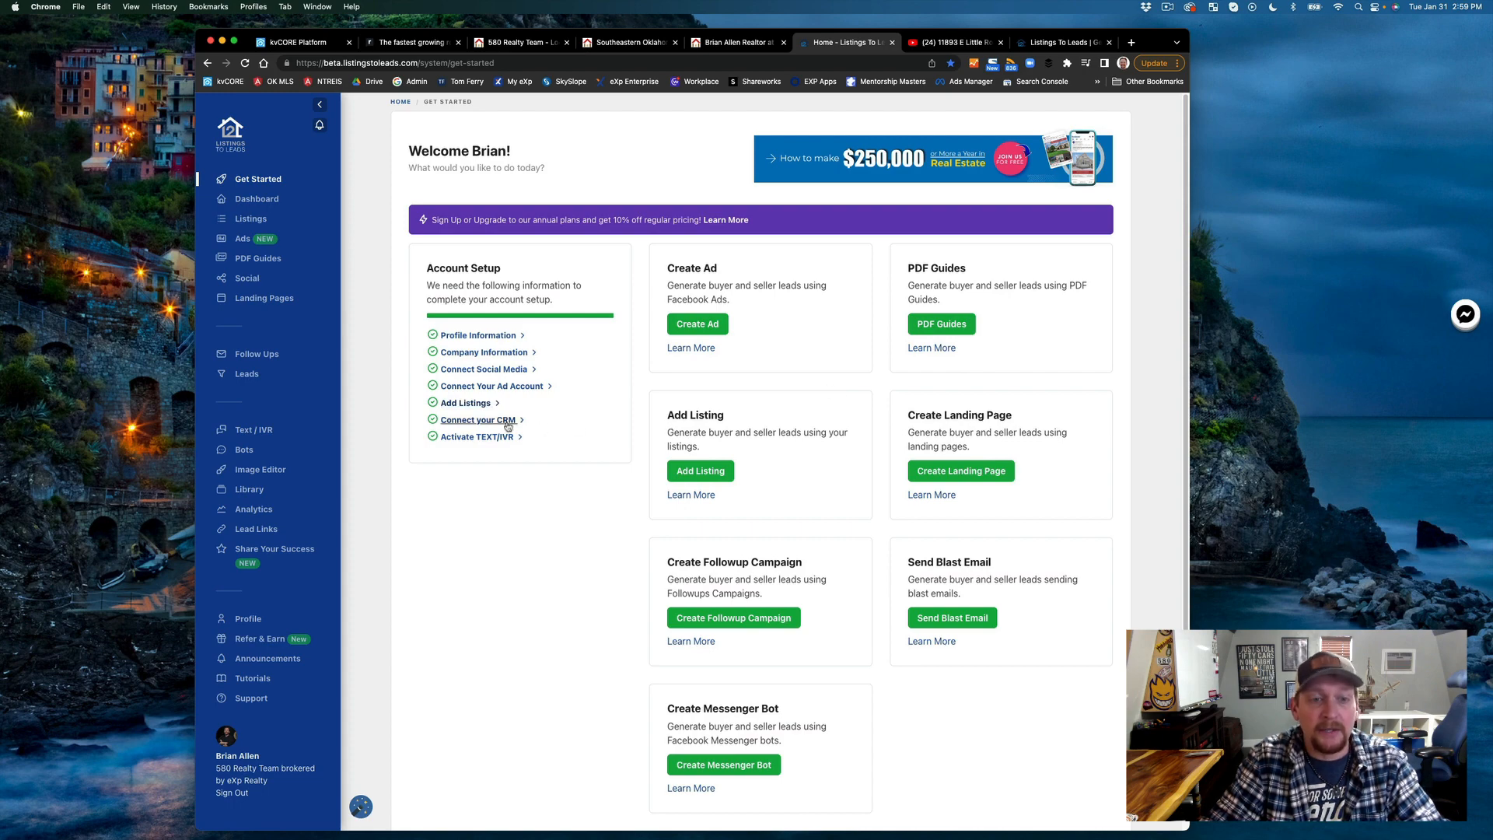
{"action": "left_click", "coordinate": [478, 420]}
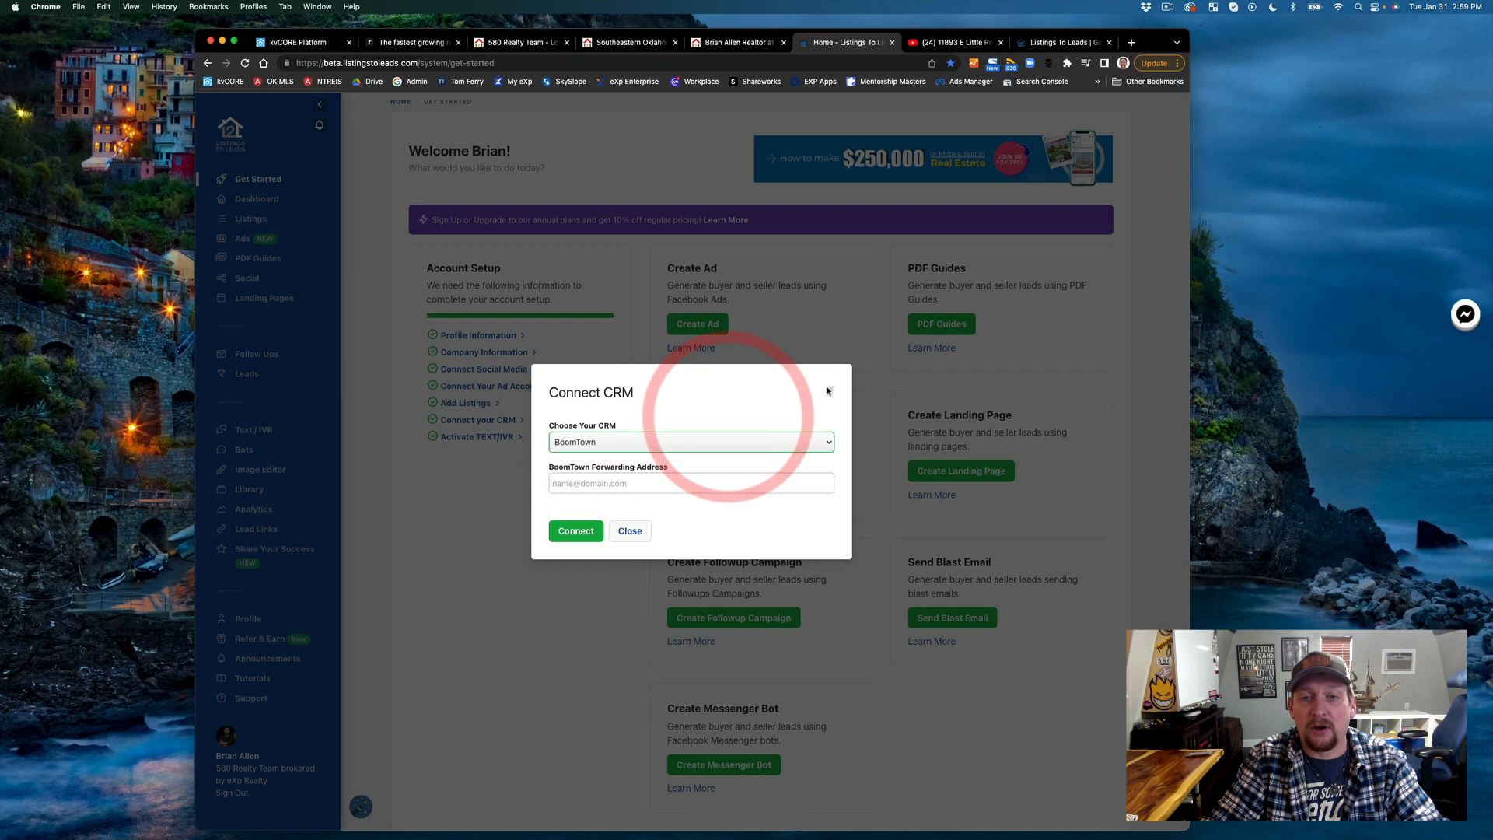
{"action": "left_click", "coordinate": [630, 530]}
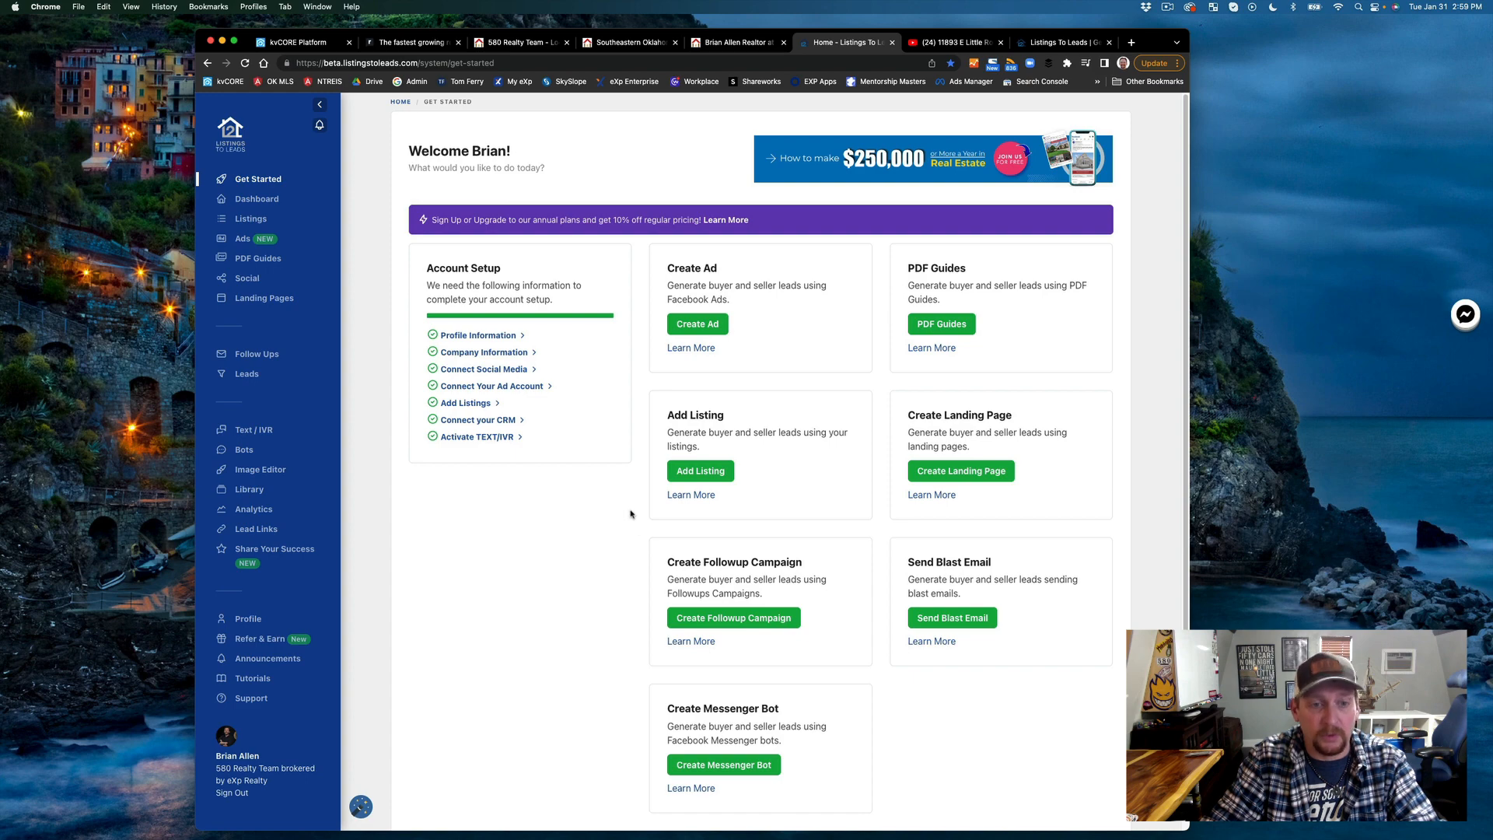
{"action": "mouse_move", "coordinate": [619, 504]}
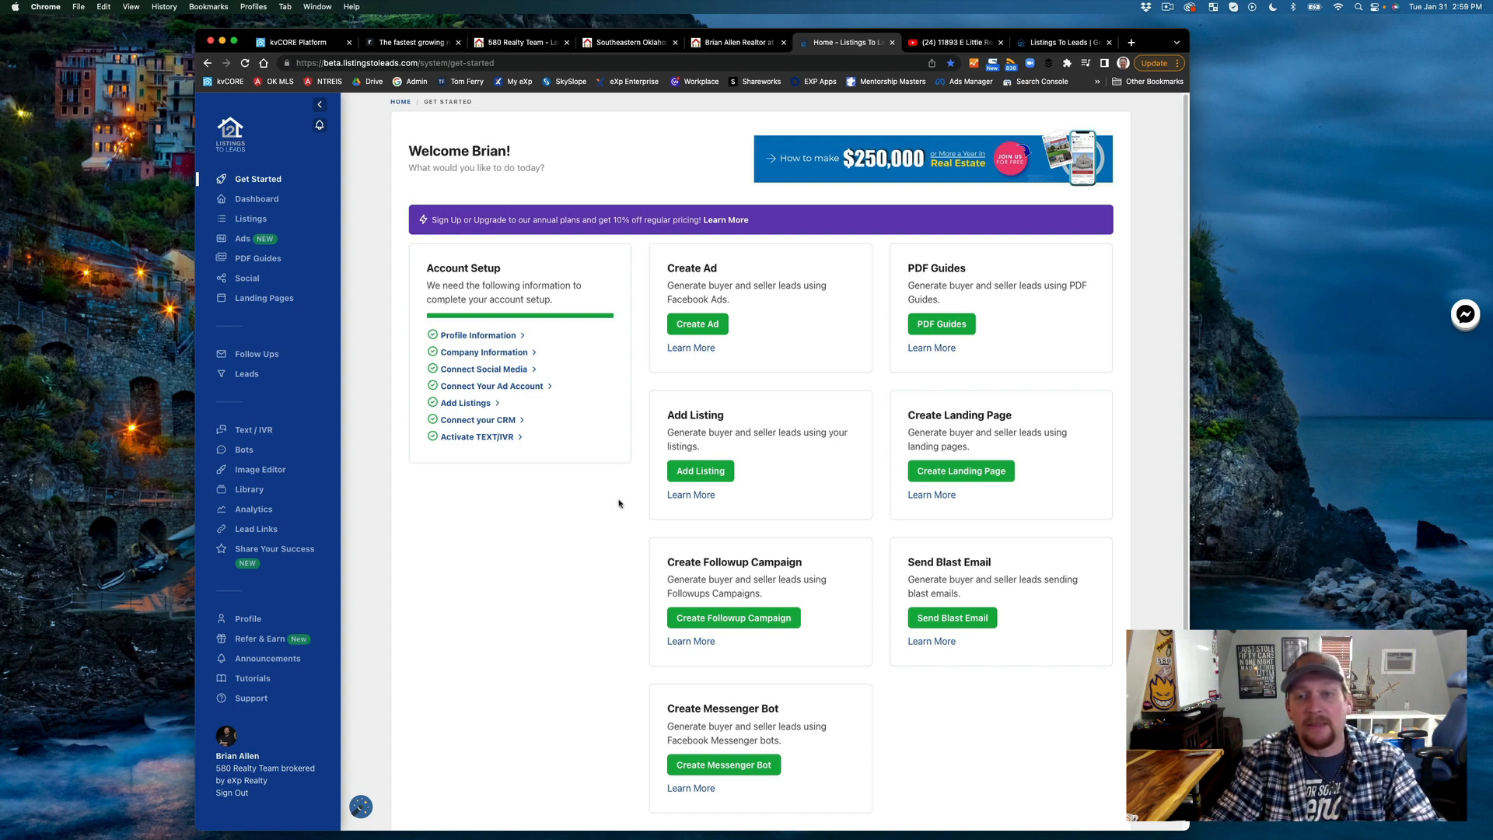
{"action": "mouse_move", "coordinate": [617, 502]}
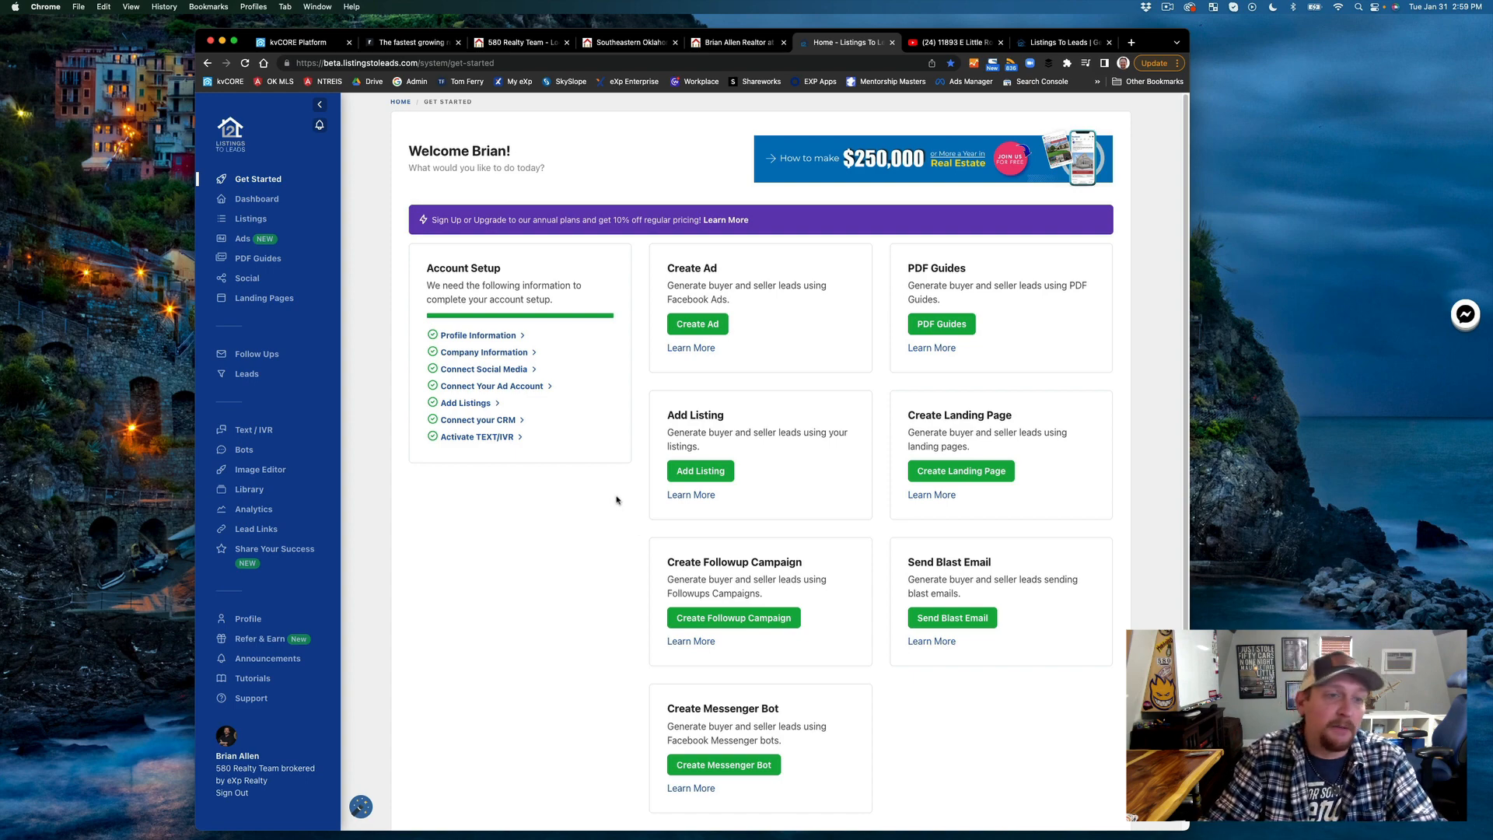
{"action": "mouse_move", "coordinate": [643, 453]}
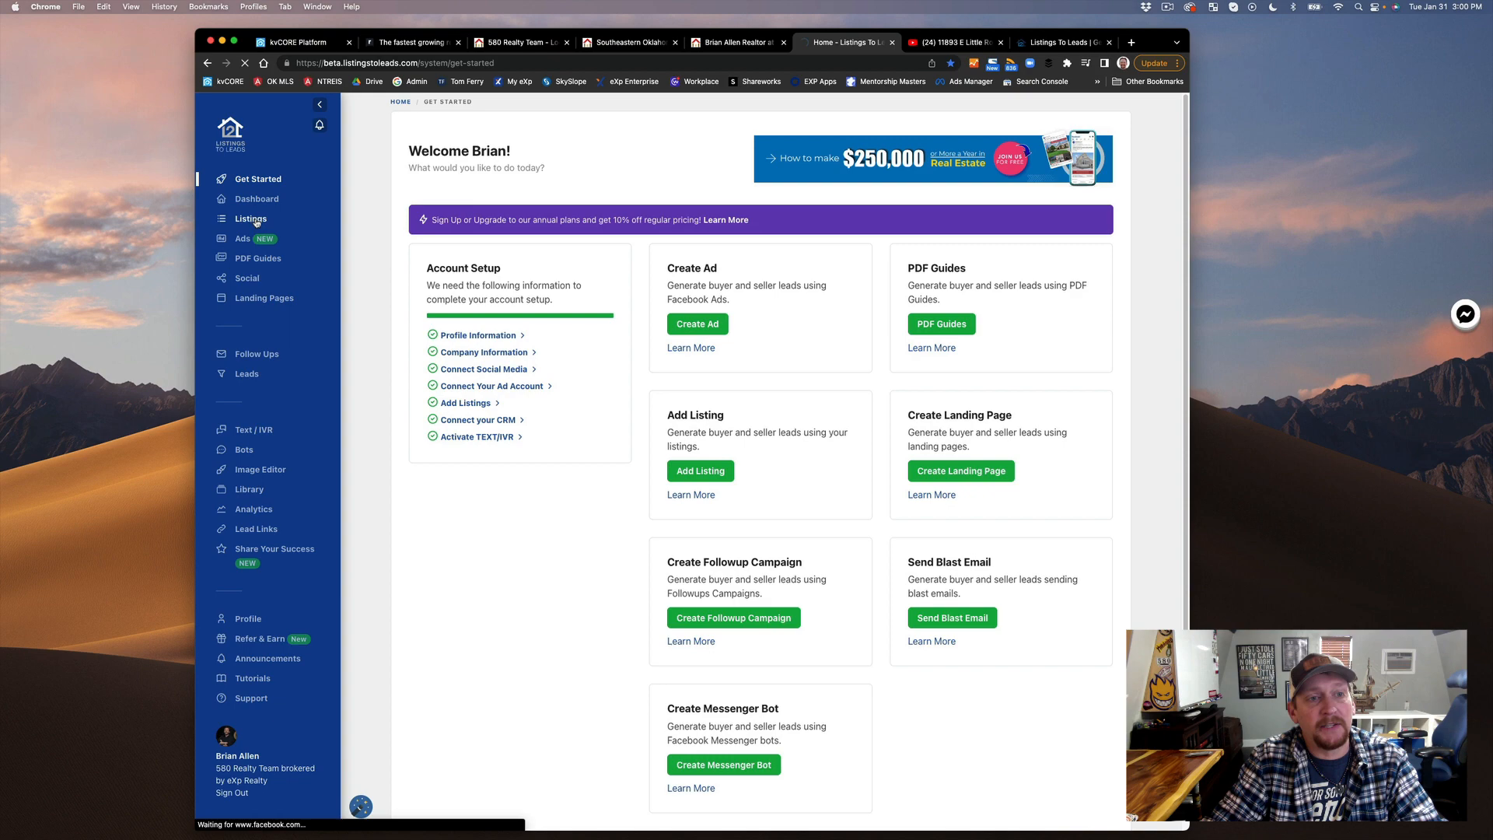
List the listings, check a status dropdown, and view the 511 S 4th, Durant, OK property website.
{"action": "left_click", "coordinate": [249, 217]}
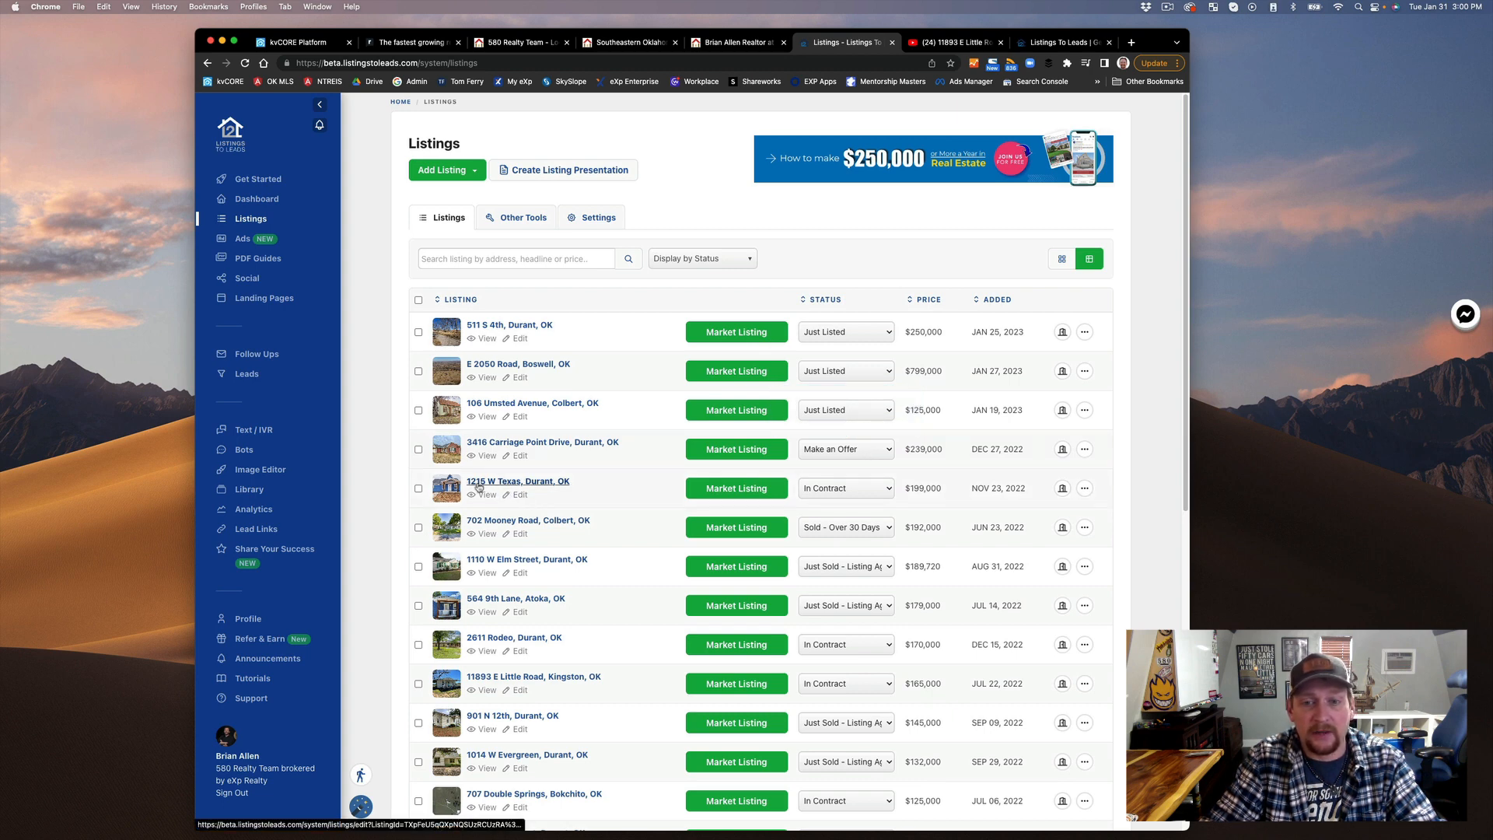
{"action": "mouse_move", "coordinate": [618, 498]}
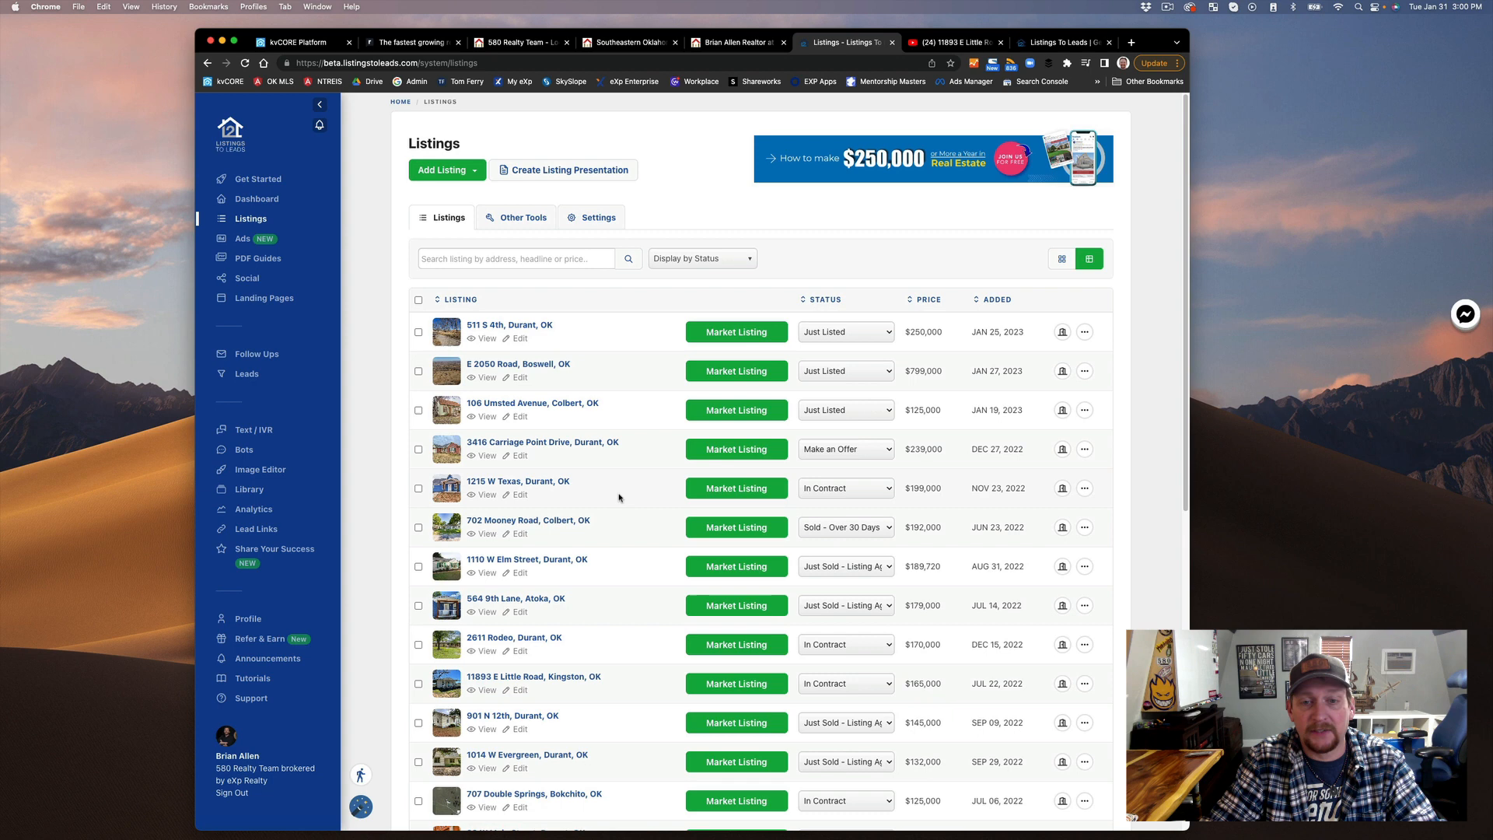
{"action": "mouse_move", "coordinate": [842, 487]}
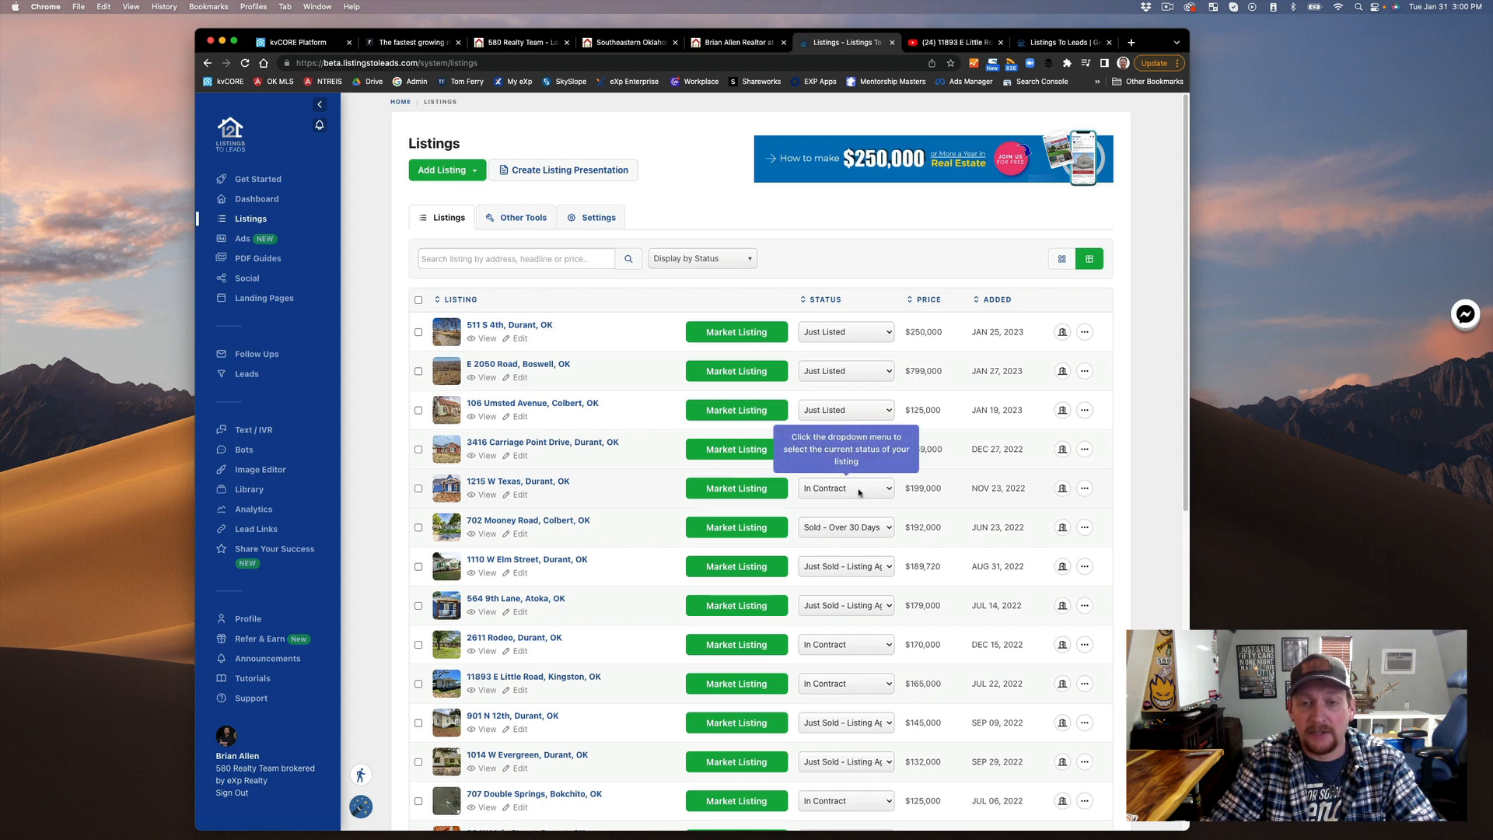
{"action": "left_click", "coordinate": [843, 487]}
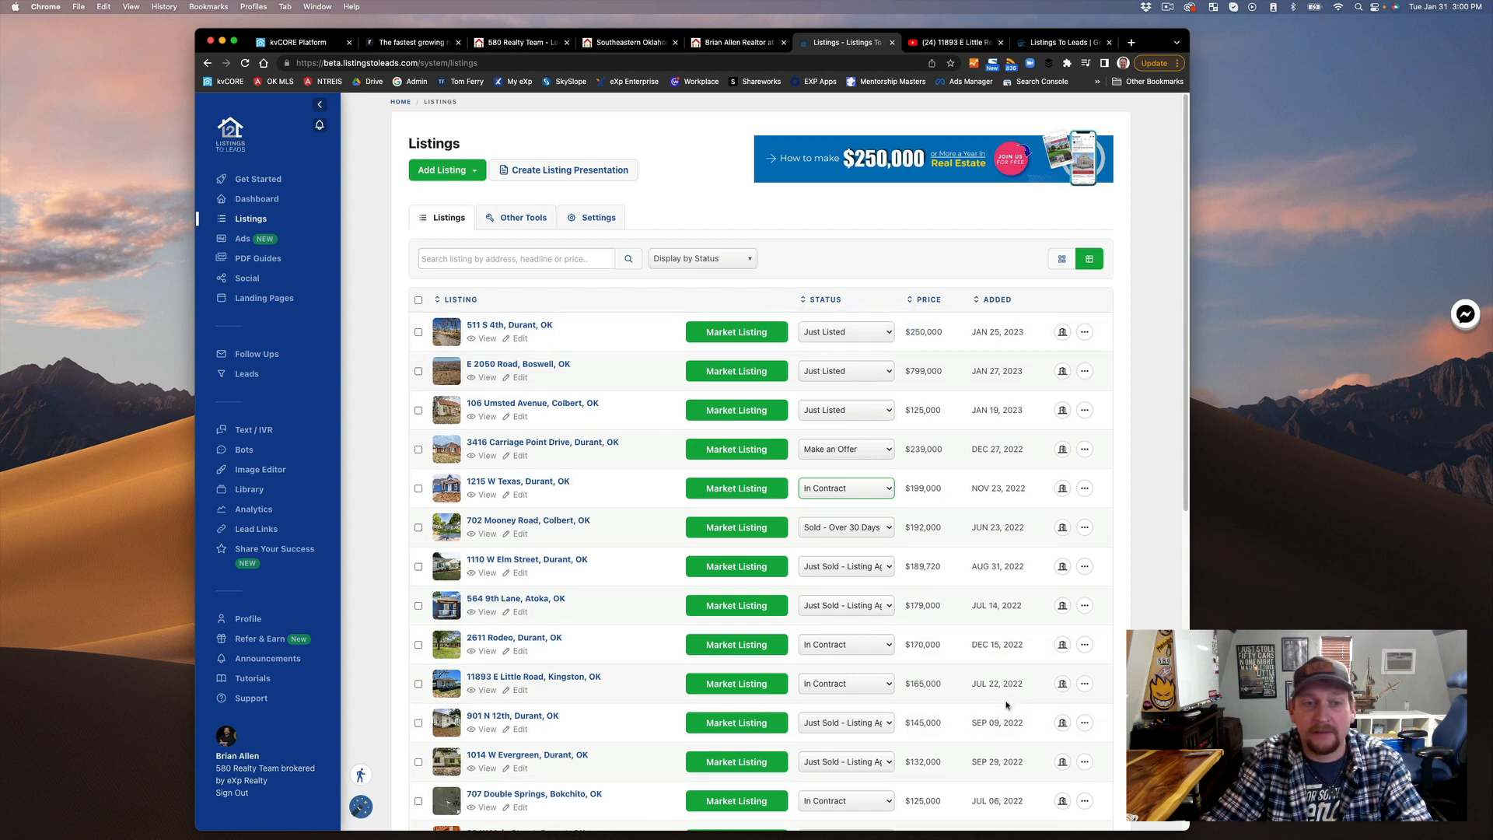
{"action": "mouse_move", "coordinate": [518, 367]}
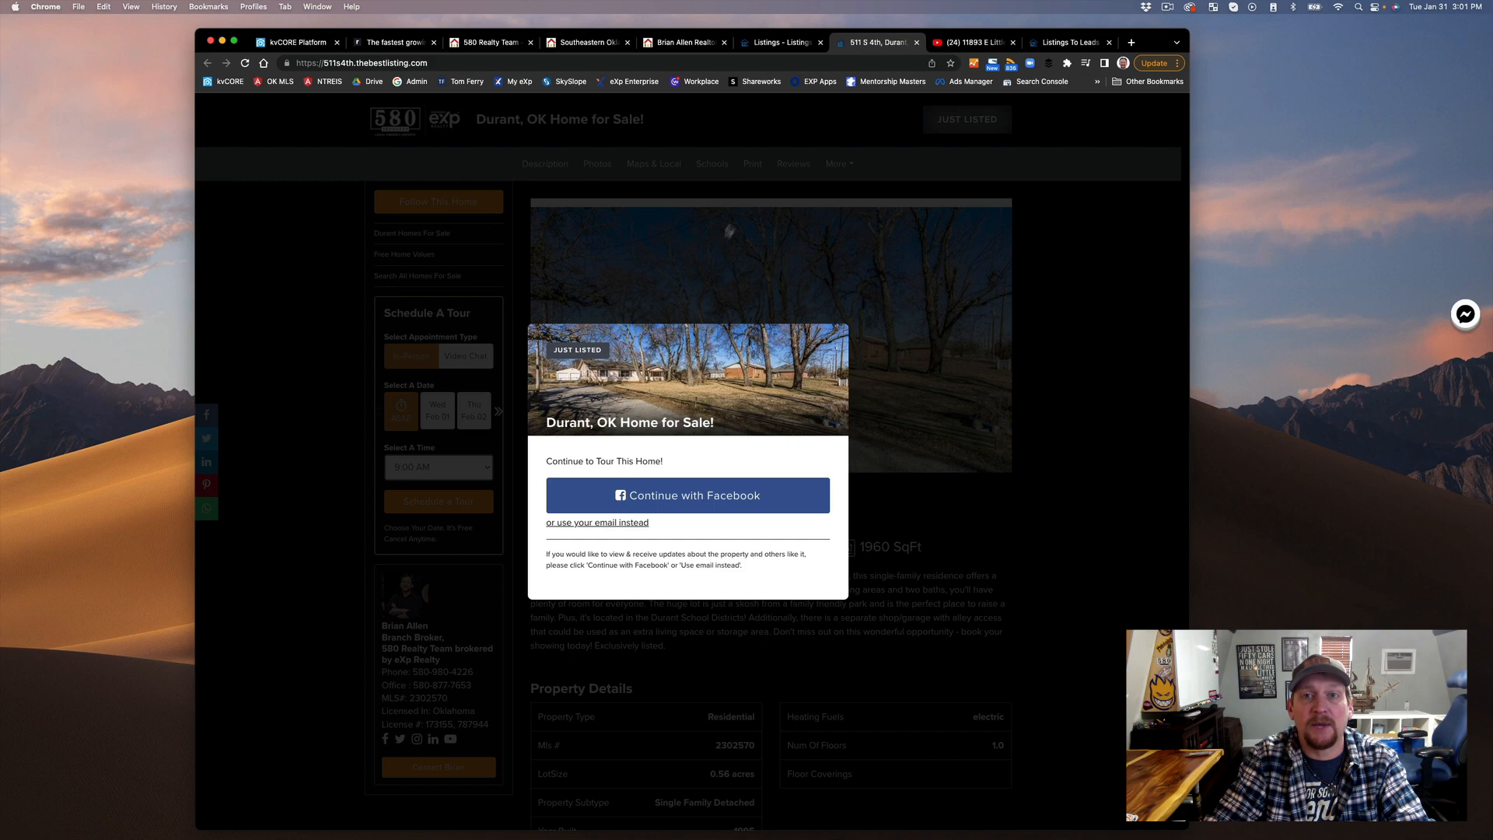
{"action": "left_click", "coordinate": [779, 42]}
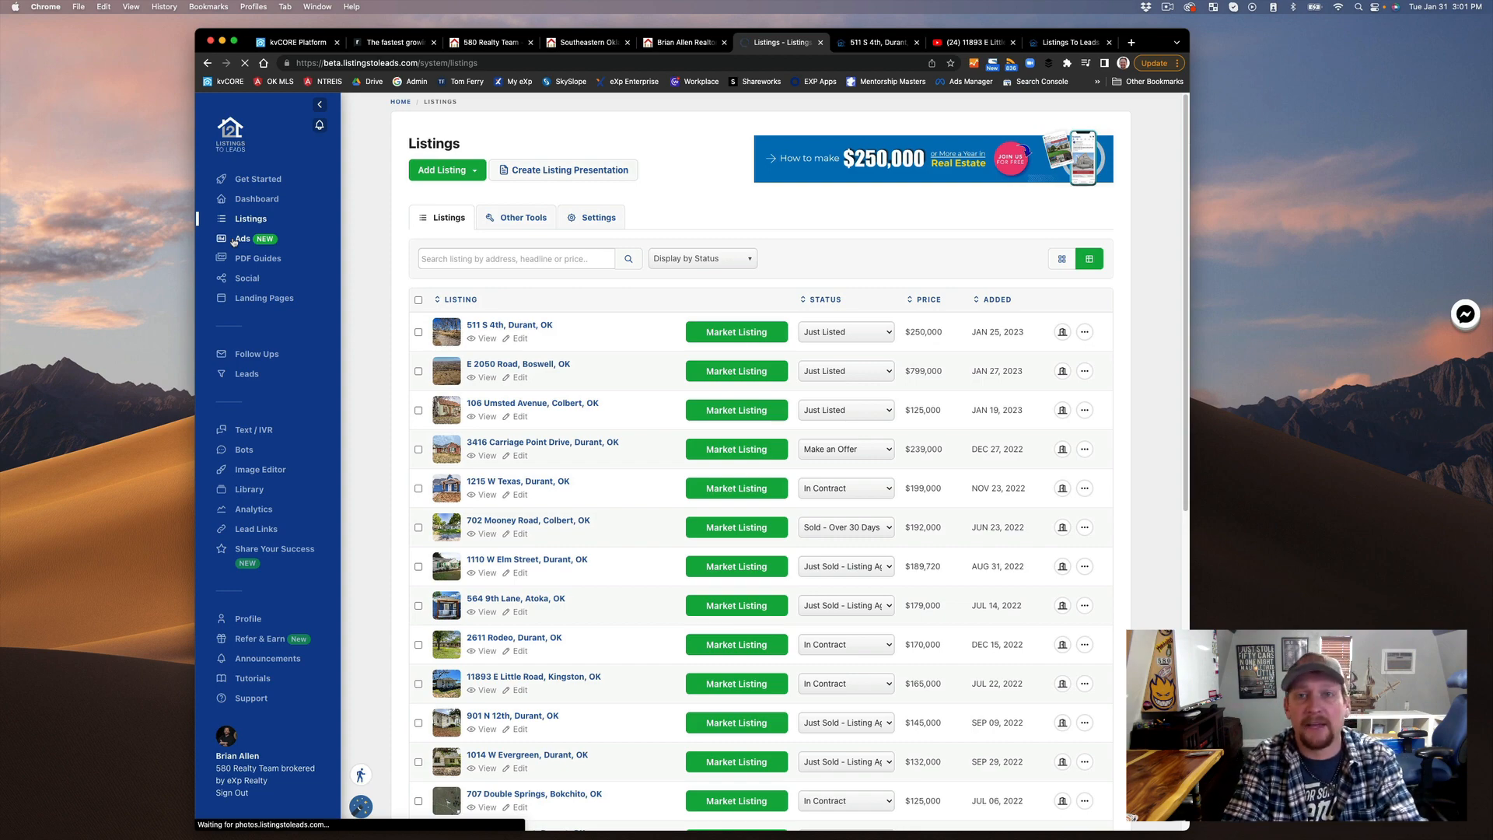
Show the Ads page with lead/spend stats and automated Facebook campaign cards.
{"action": "left_click", "coordinate": [242, 238]}
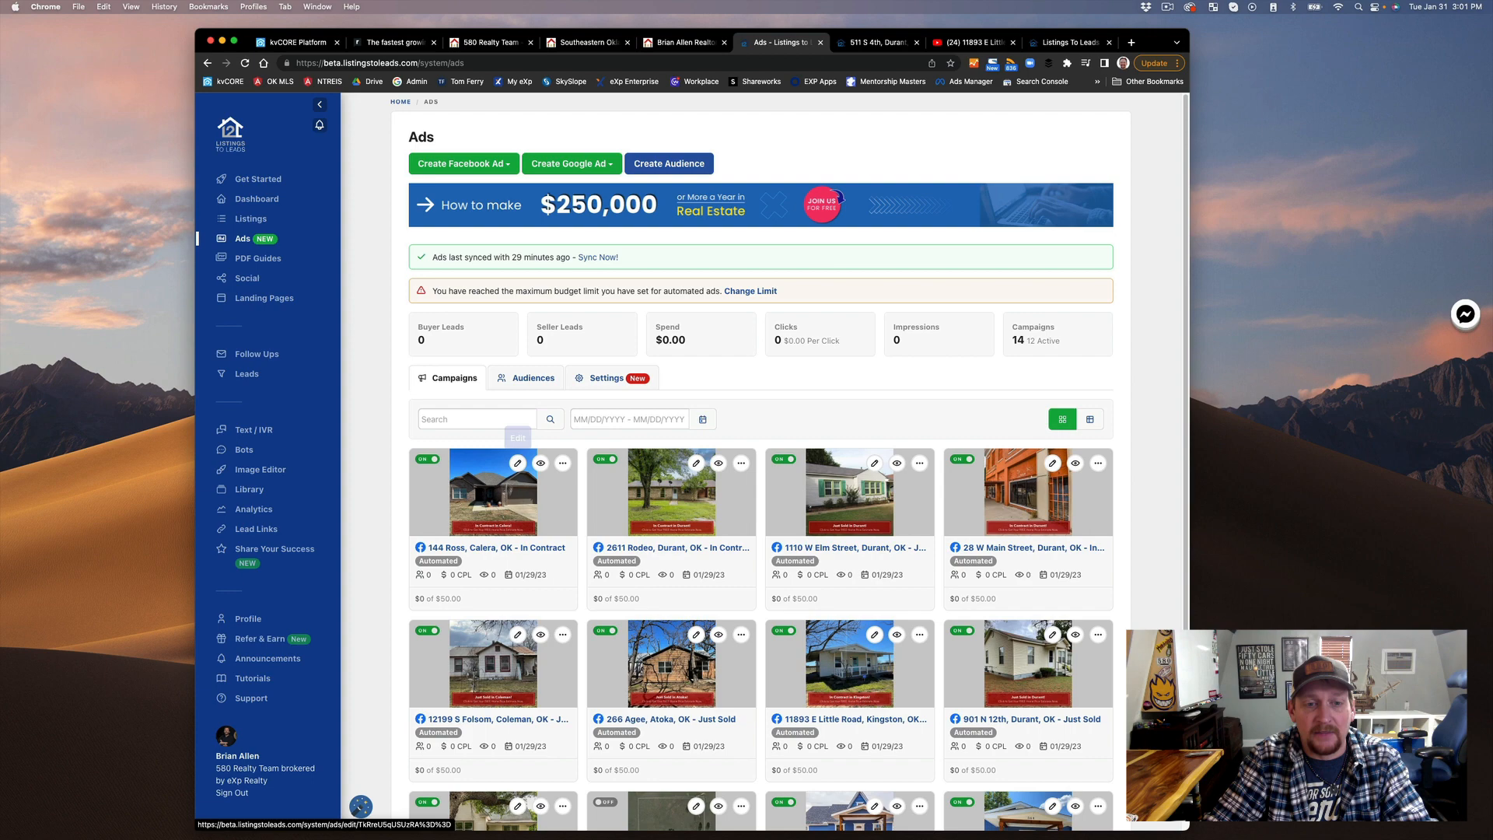
Preview the 1110 W Elm Street Just Sold Facebook ad, then return to the Ads page.
{"action": "scroll", "scroll_direction": "down", "scroll_amount": 3}
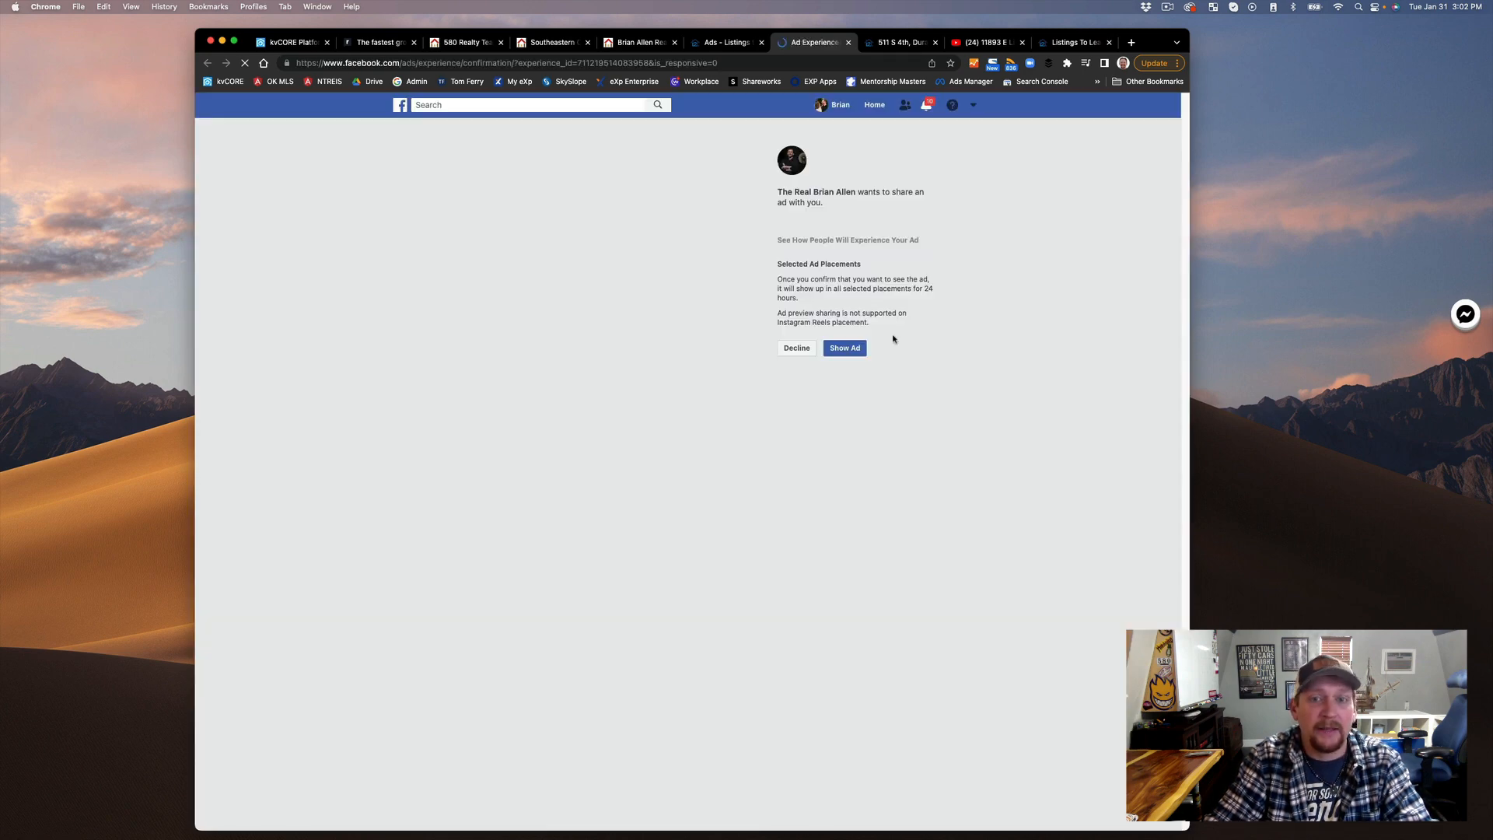
{"action": "left_click", "coordinate": [843, 346]}
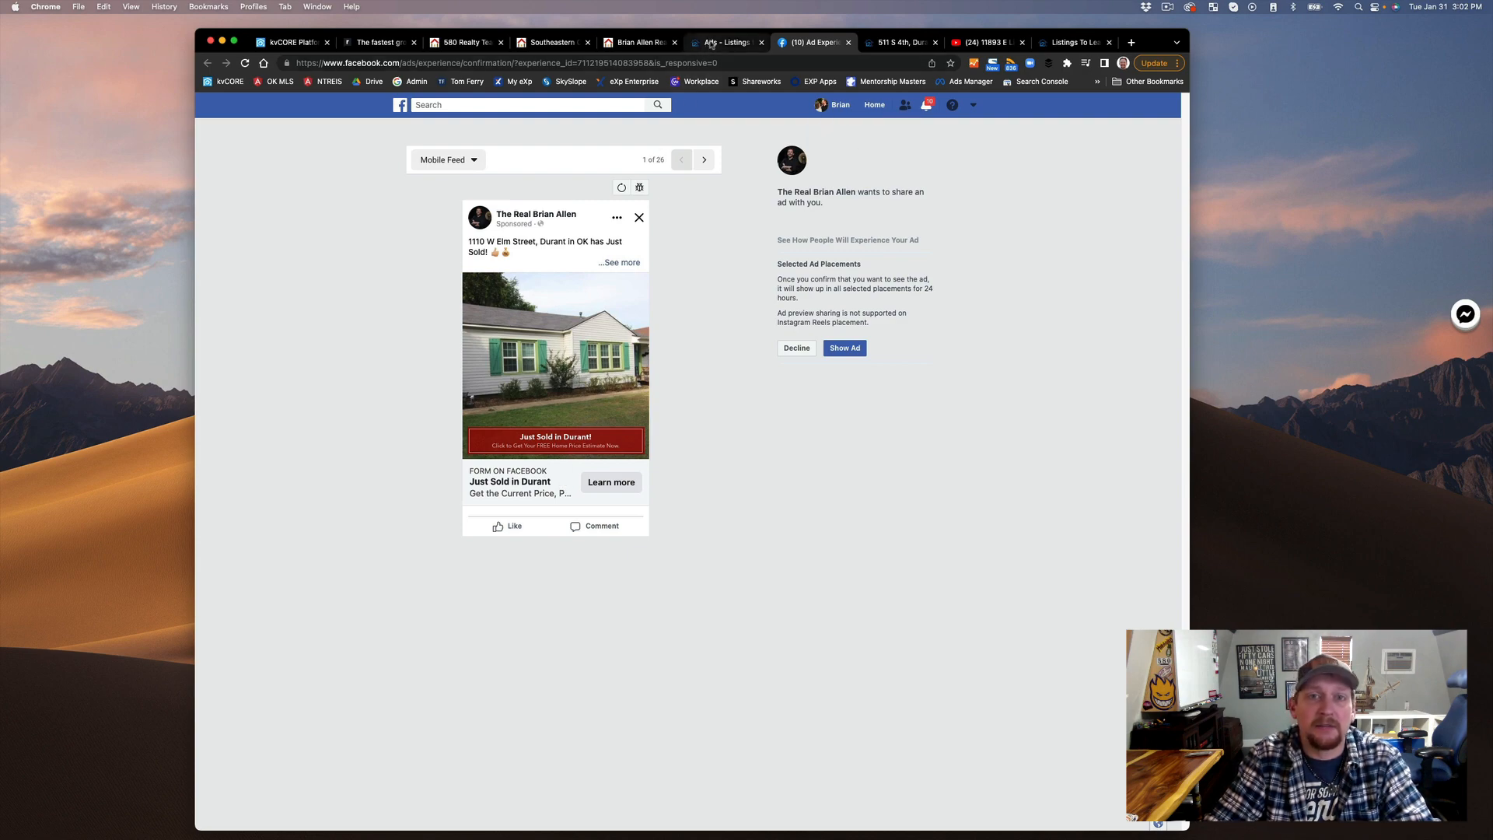
{"action": "left_click", "coordinate": [728, 42]}
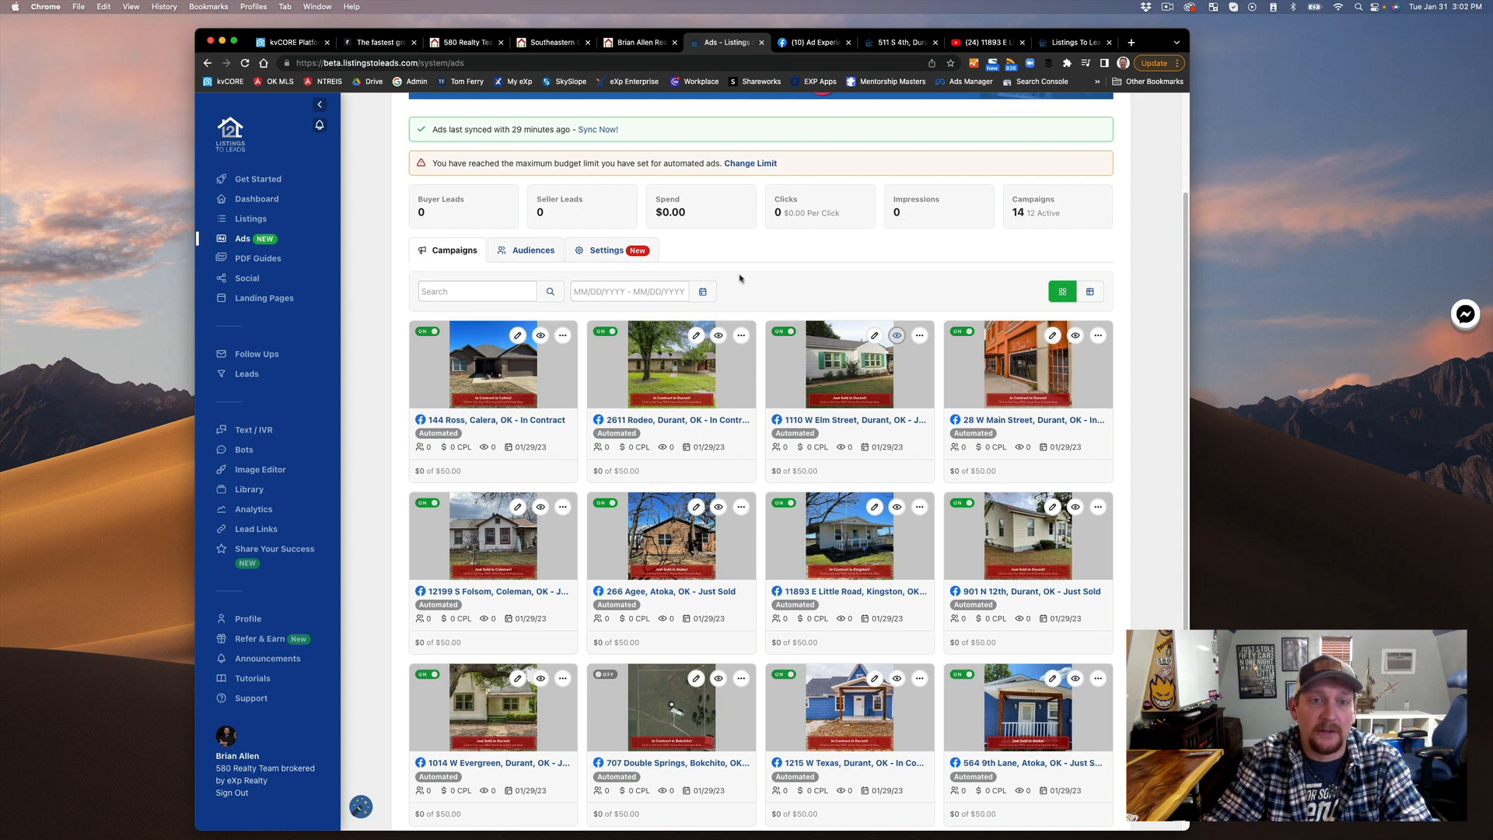
{"action": "scroll", "scroll_direction": "down", "scroll_amount": 3}
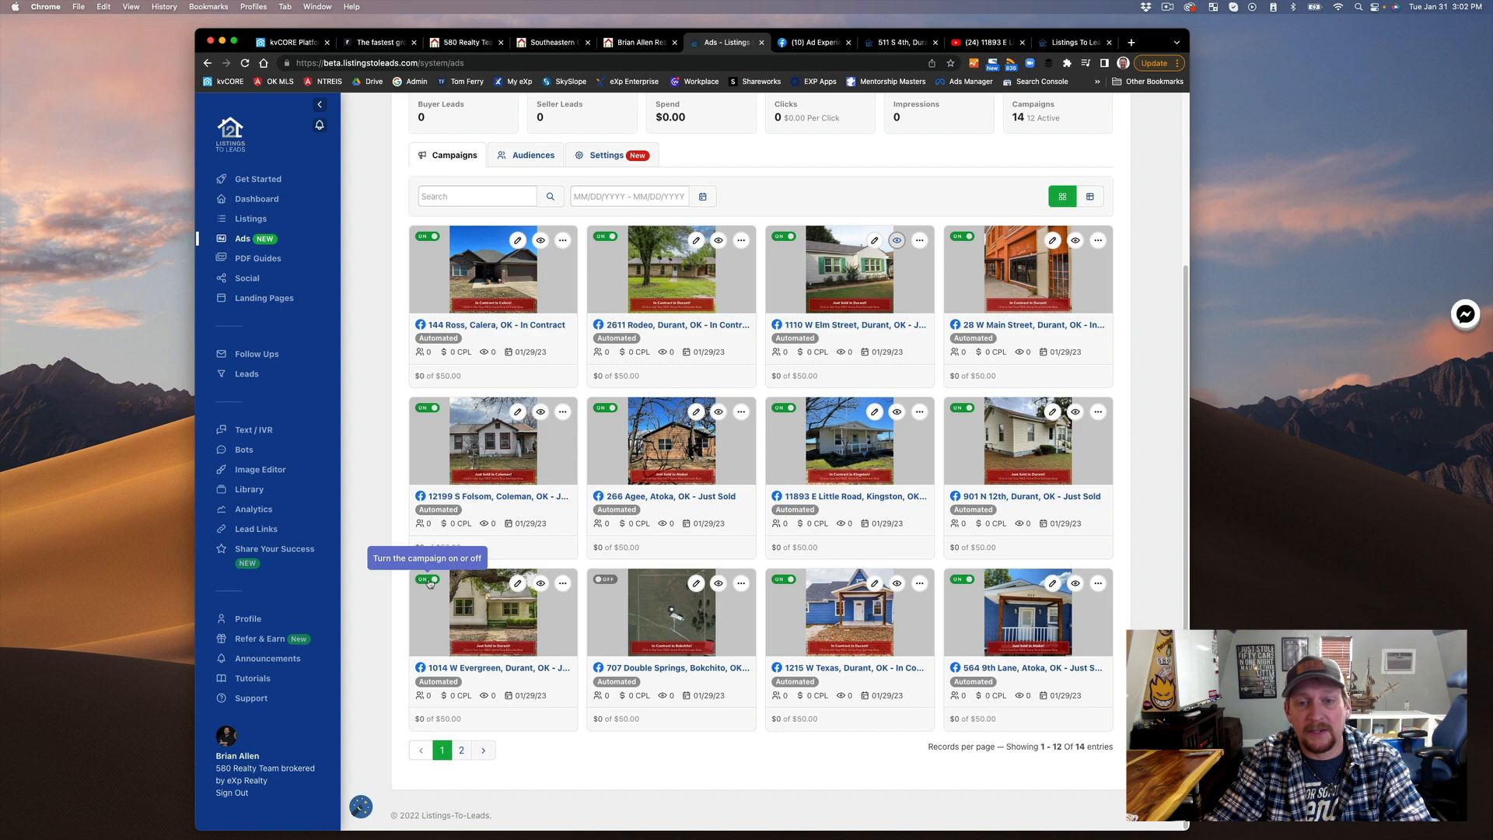
{"action": "mouse_move", "coordinate": [435, 546]}
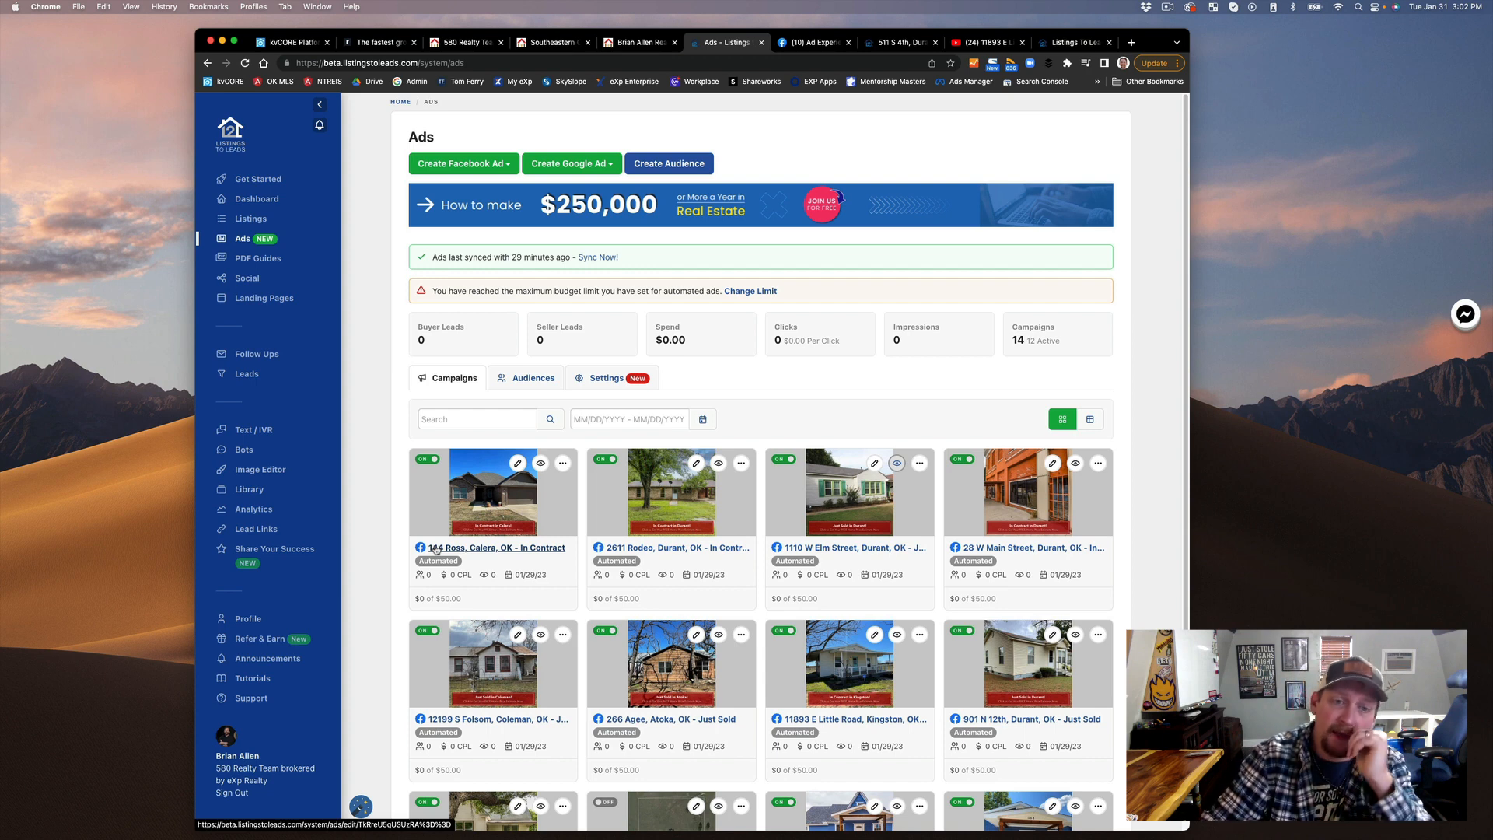
Review the global Facebook ad defaults, then show the Listings ad settings using global settings.
{"action": "left_click", "coordinate": [604, 376]}
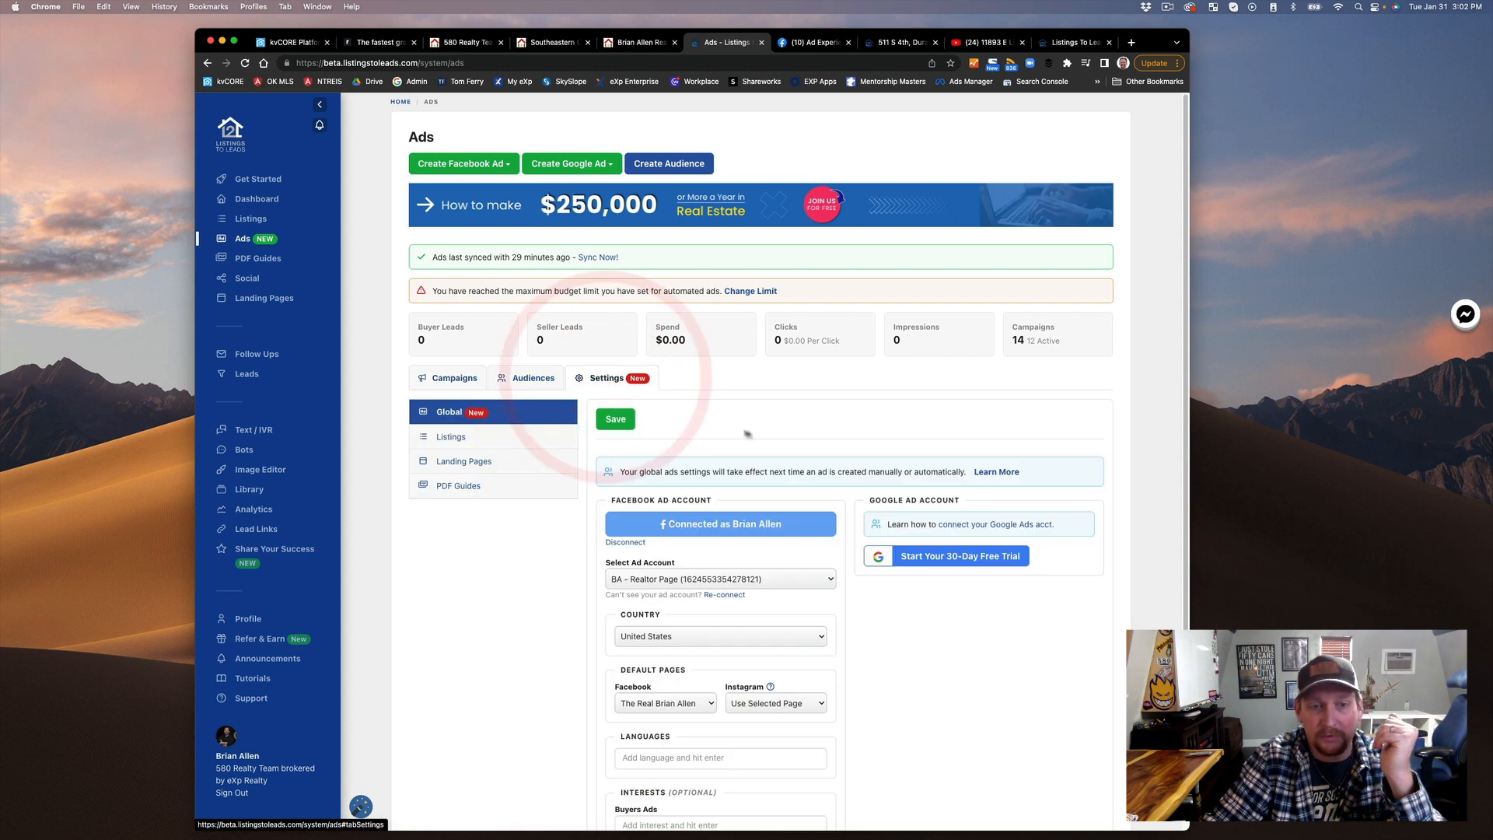
{"action": "scroll", "scroll_direction": "down", "scroll_amount": 3}
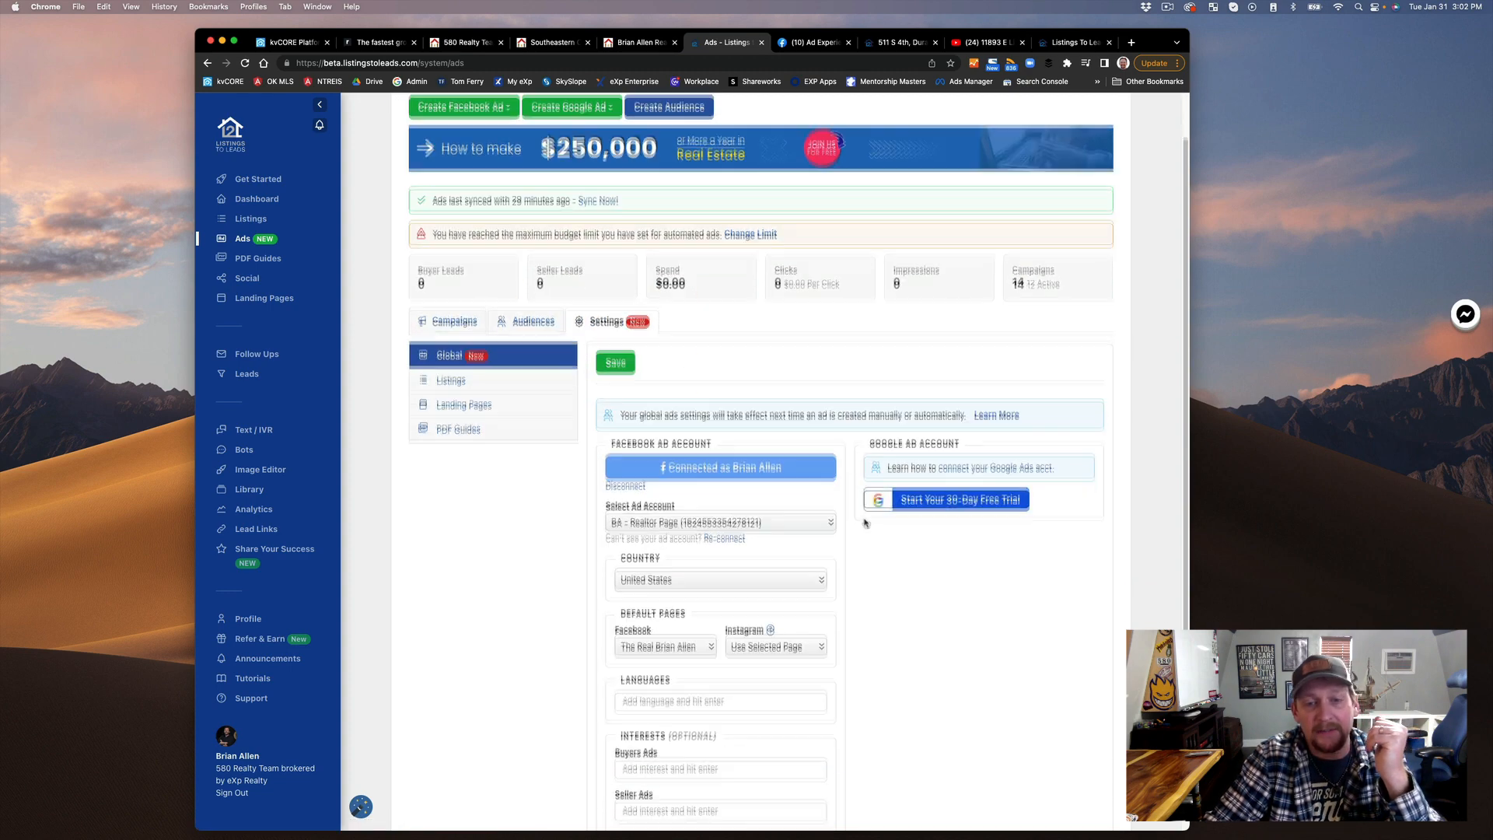
{"action": "scroll", "scroll_direction": "down", "scroll_amount": 3}
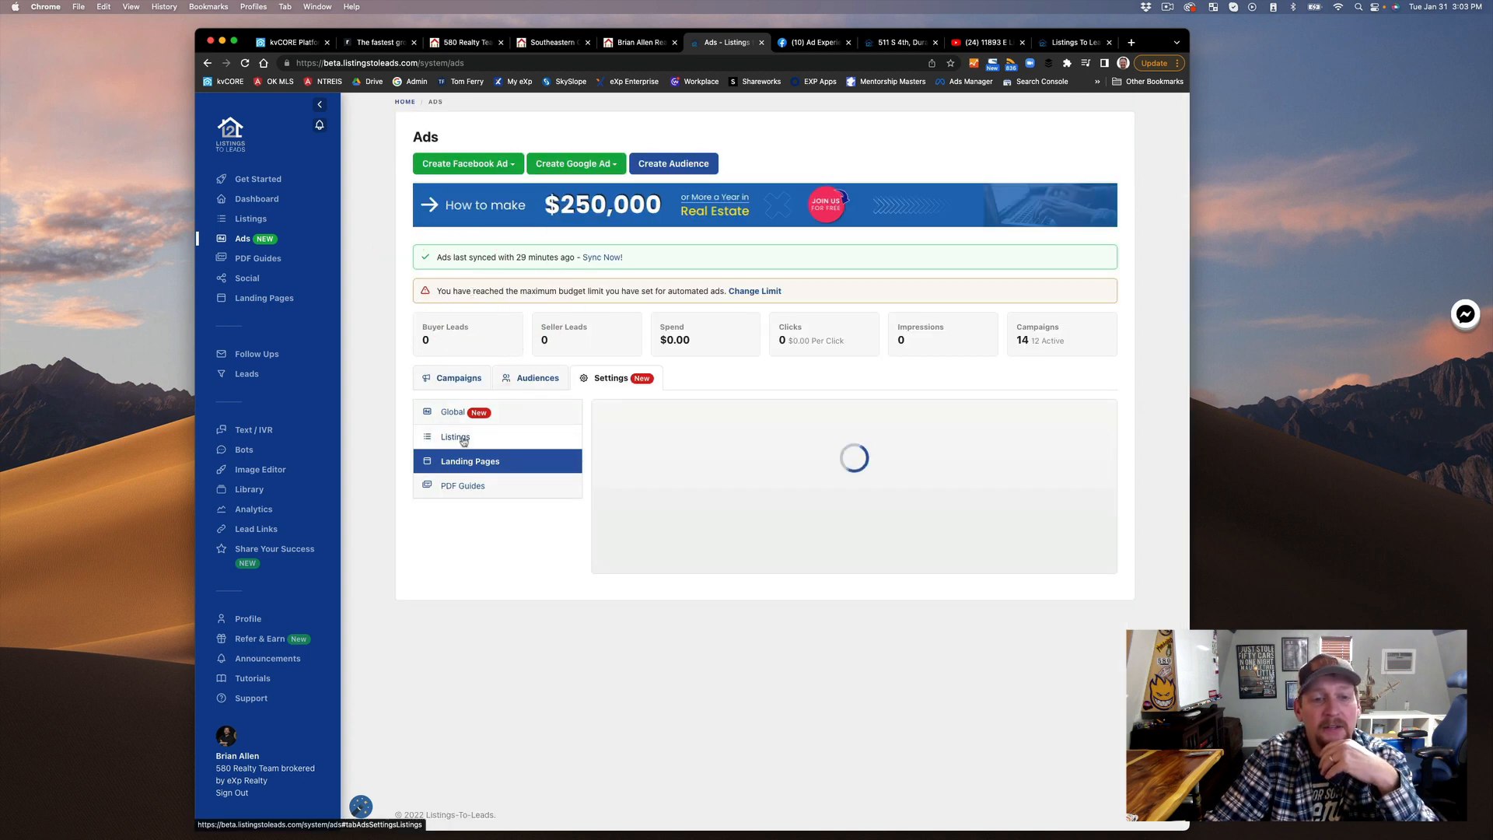
{"action": "left_click", "coordinate": [456, 435]}
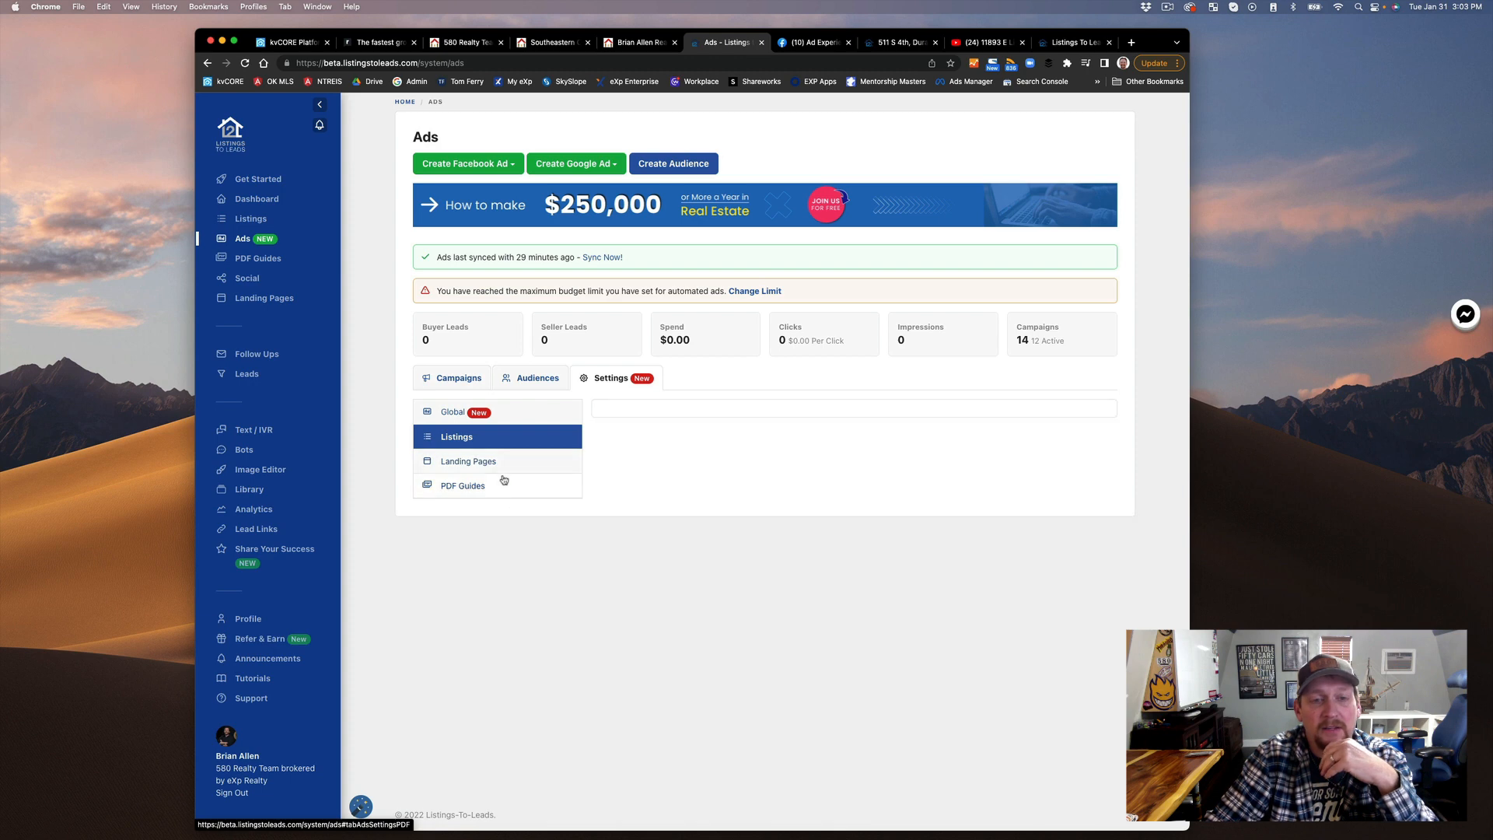
{"action": "left_click", "coordinate": [456, 436]}
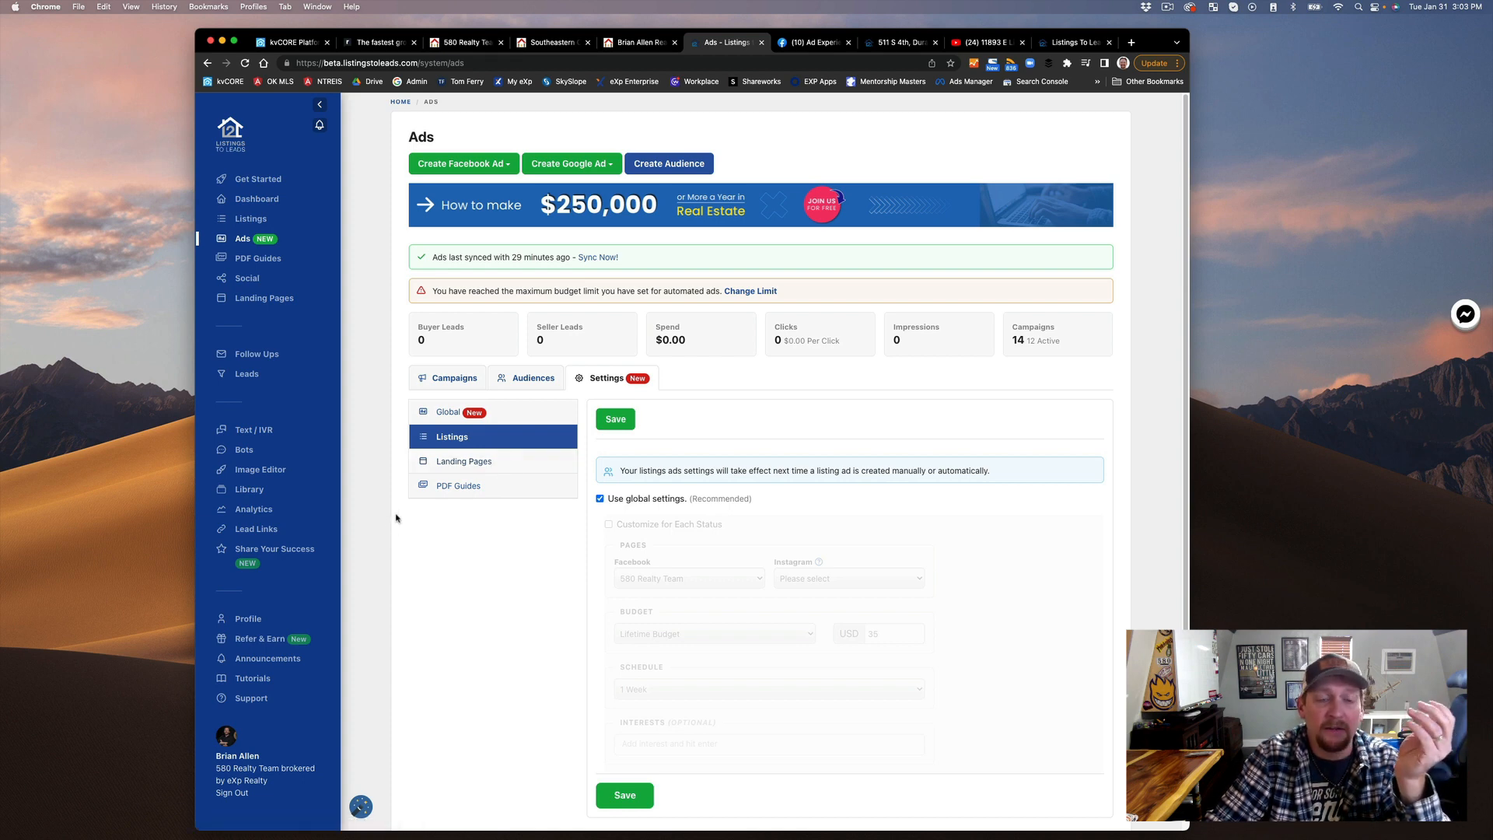
{"action": "mouse_move", "coordinate": [389, 514]}
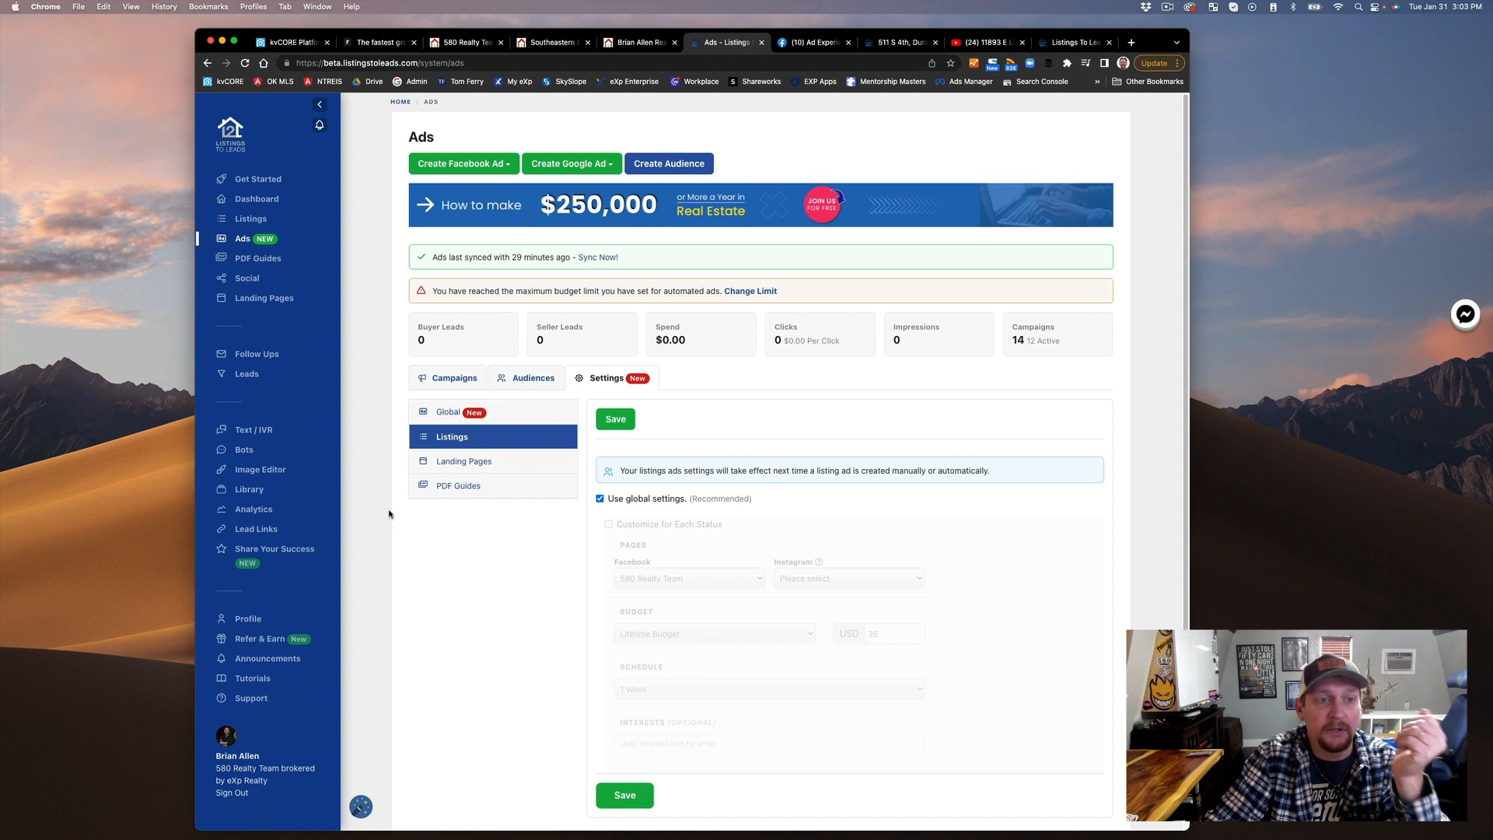
{"action": "mouse_move", "coordinate": [392, 492]}
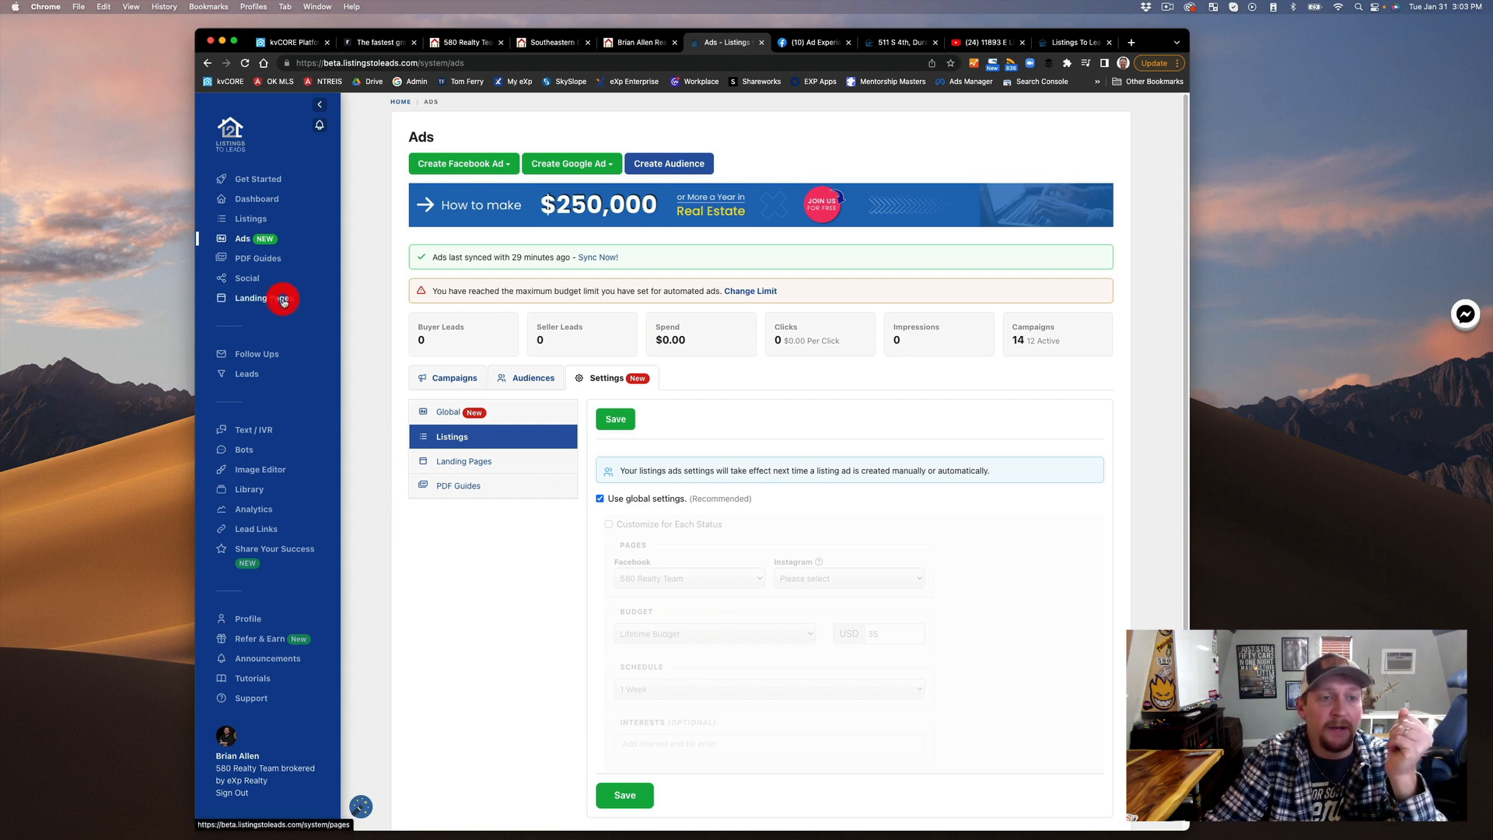
Browse the landing page templates and edit the Free Home Values landing page.
{"action": "left_click", "coordinate": [264, 298]}
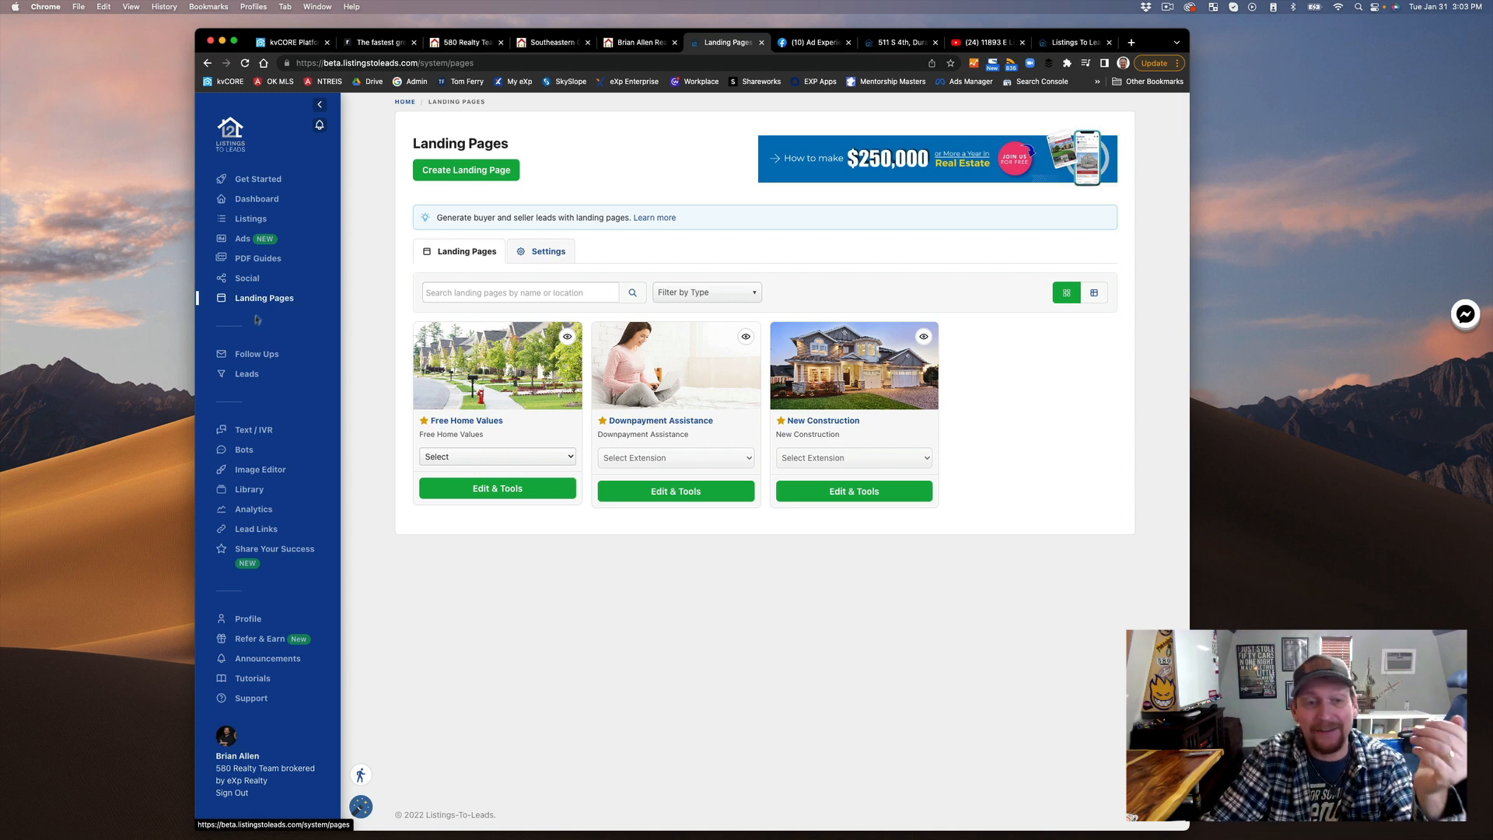
{"action": "left_click", "coordinate": [496, 456]}
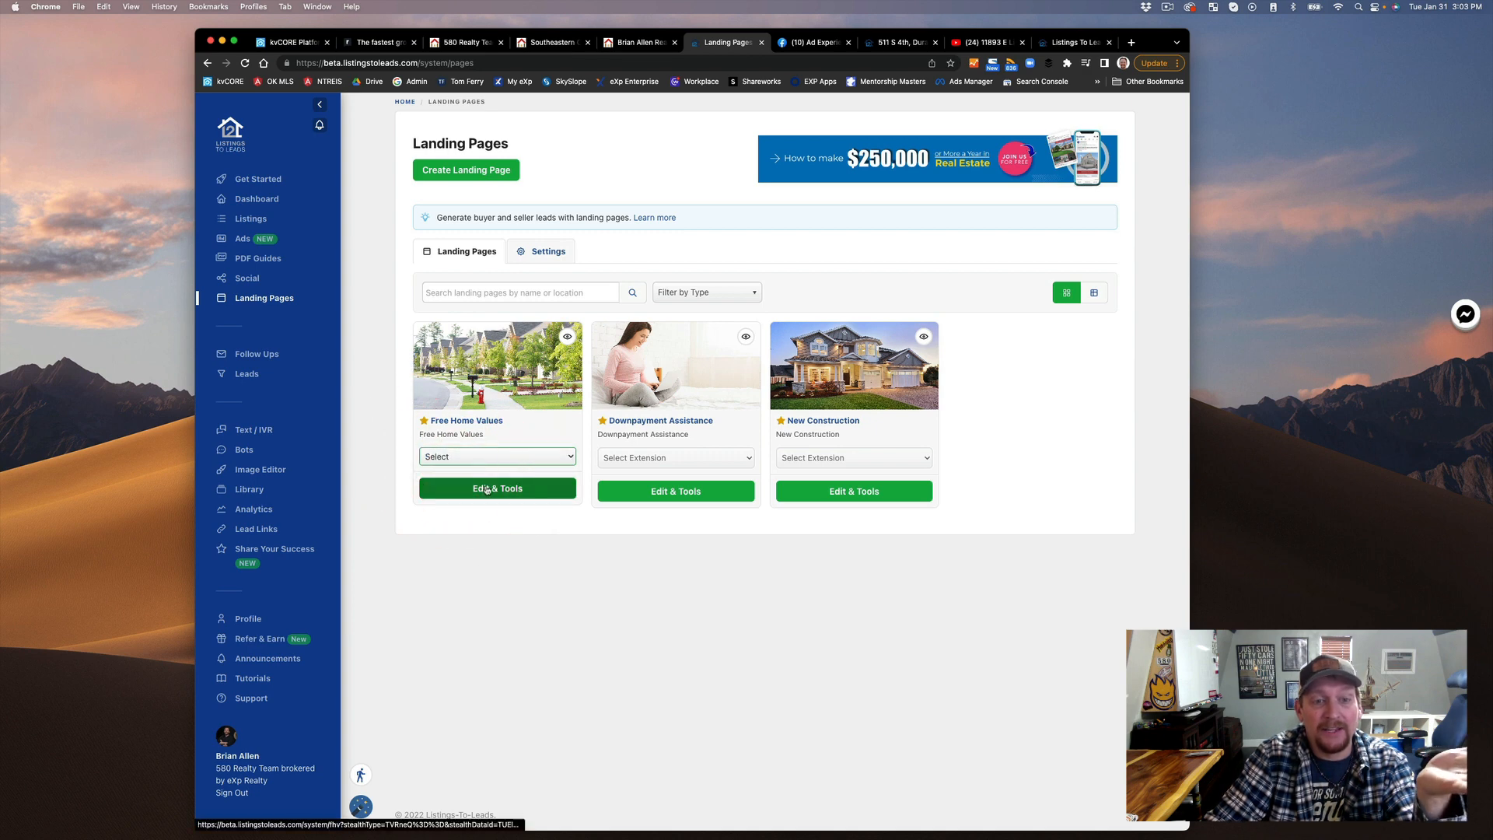
{"action": "left_click", "coordinate": [496, 489]}
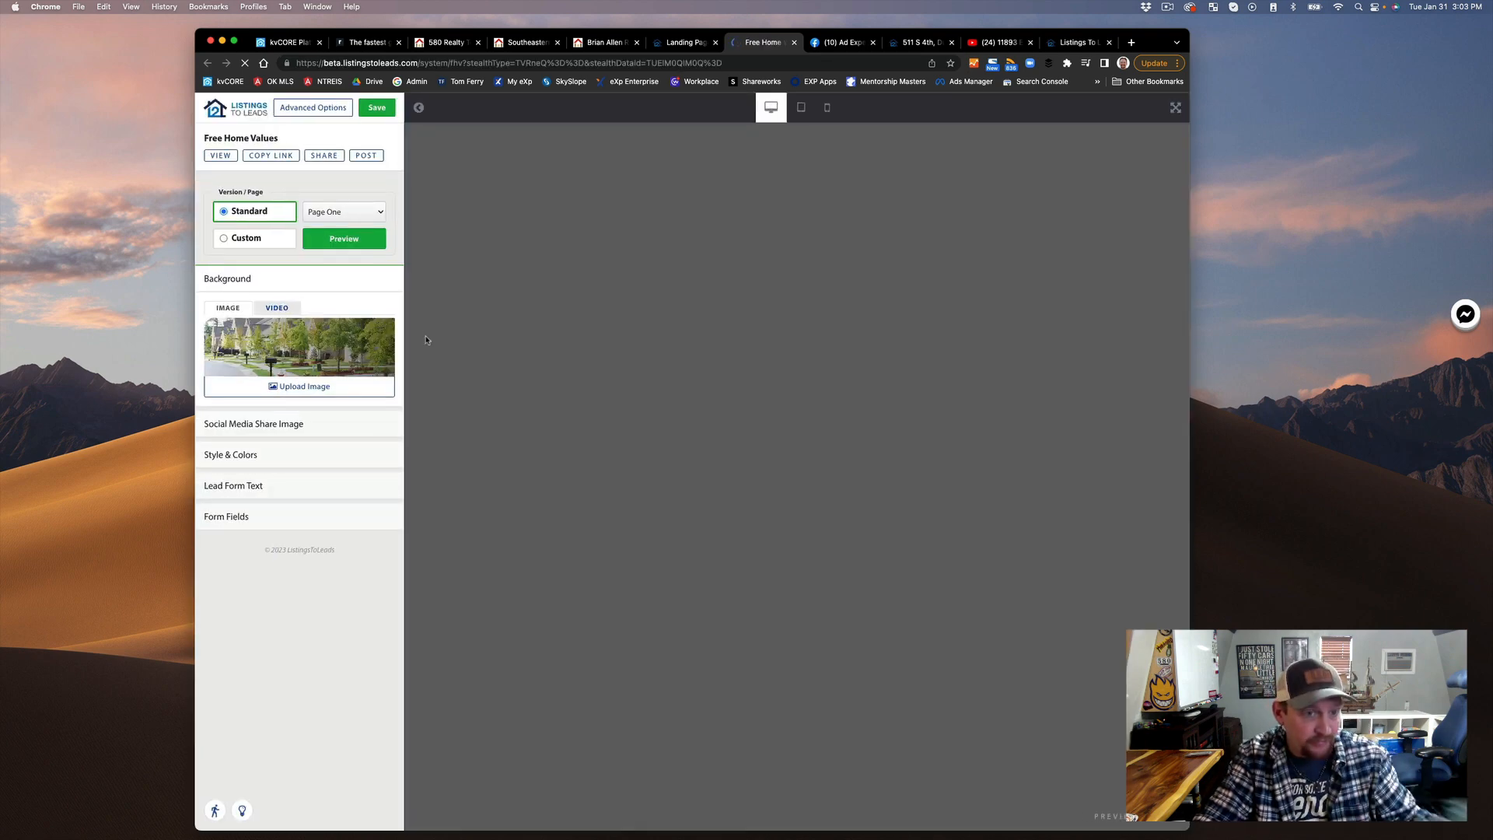
{"action": "left_click", "coordinate": [342, 238]}
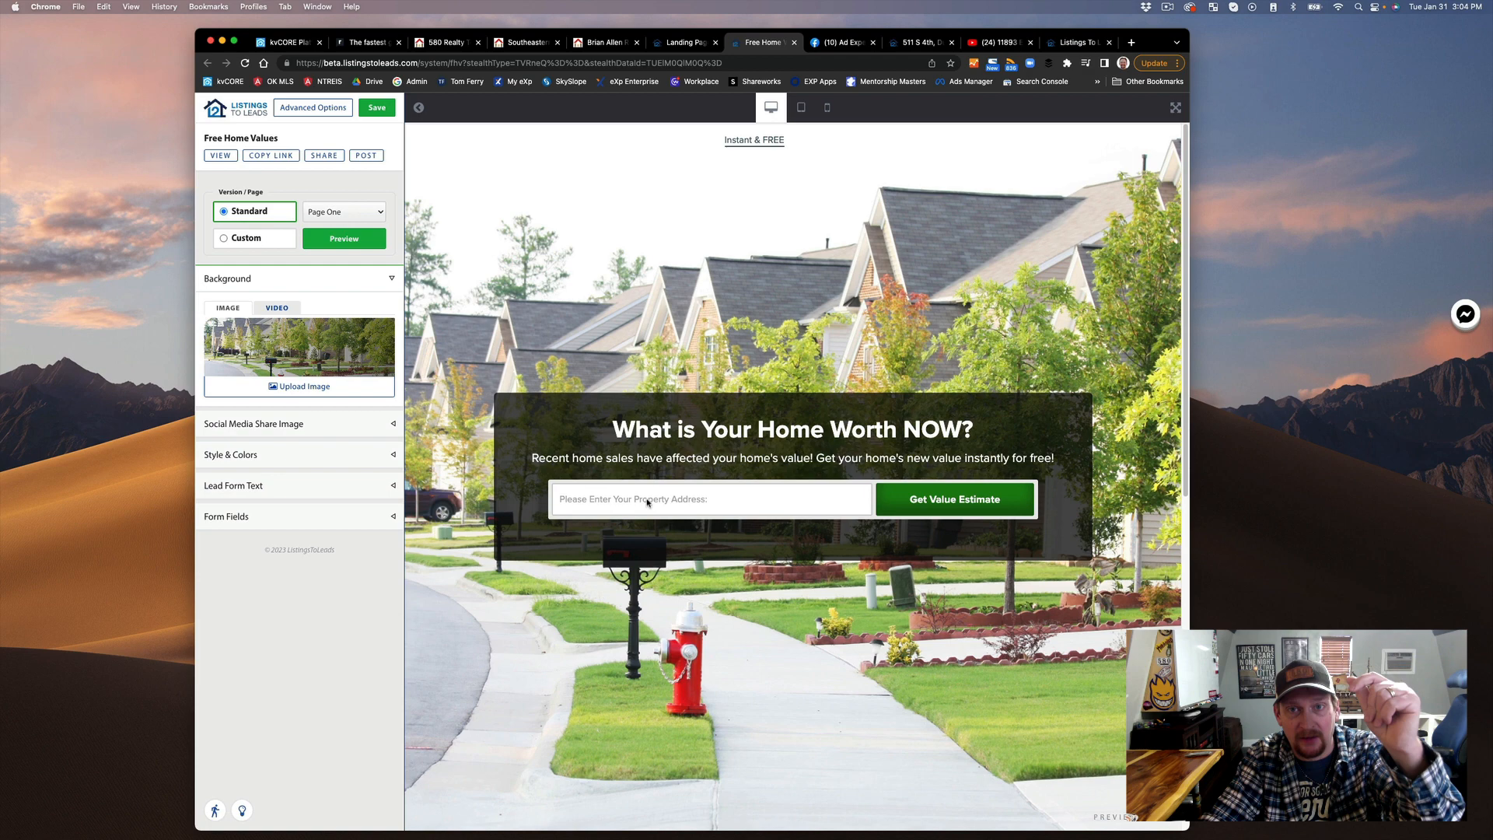
{"action": "left_click", "coordinate": [801, 108]}
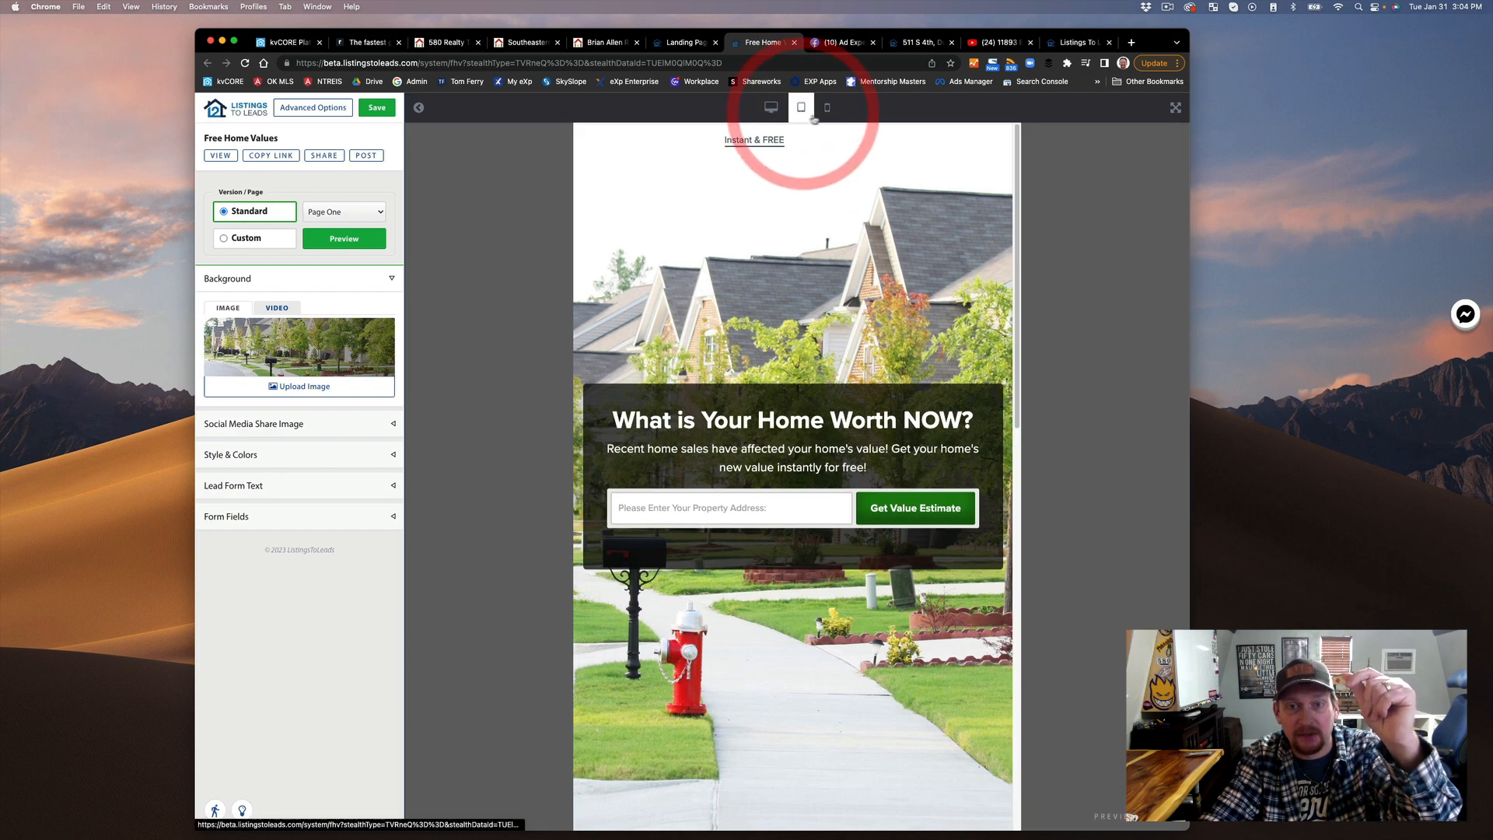
{"action": "left_click", "coordinate": [826, 107]}
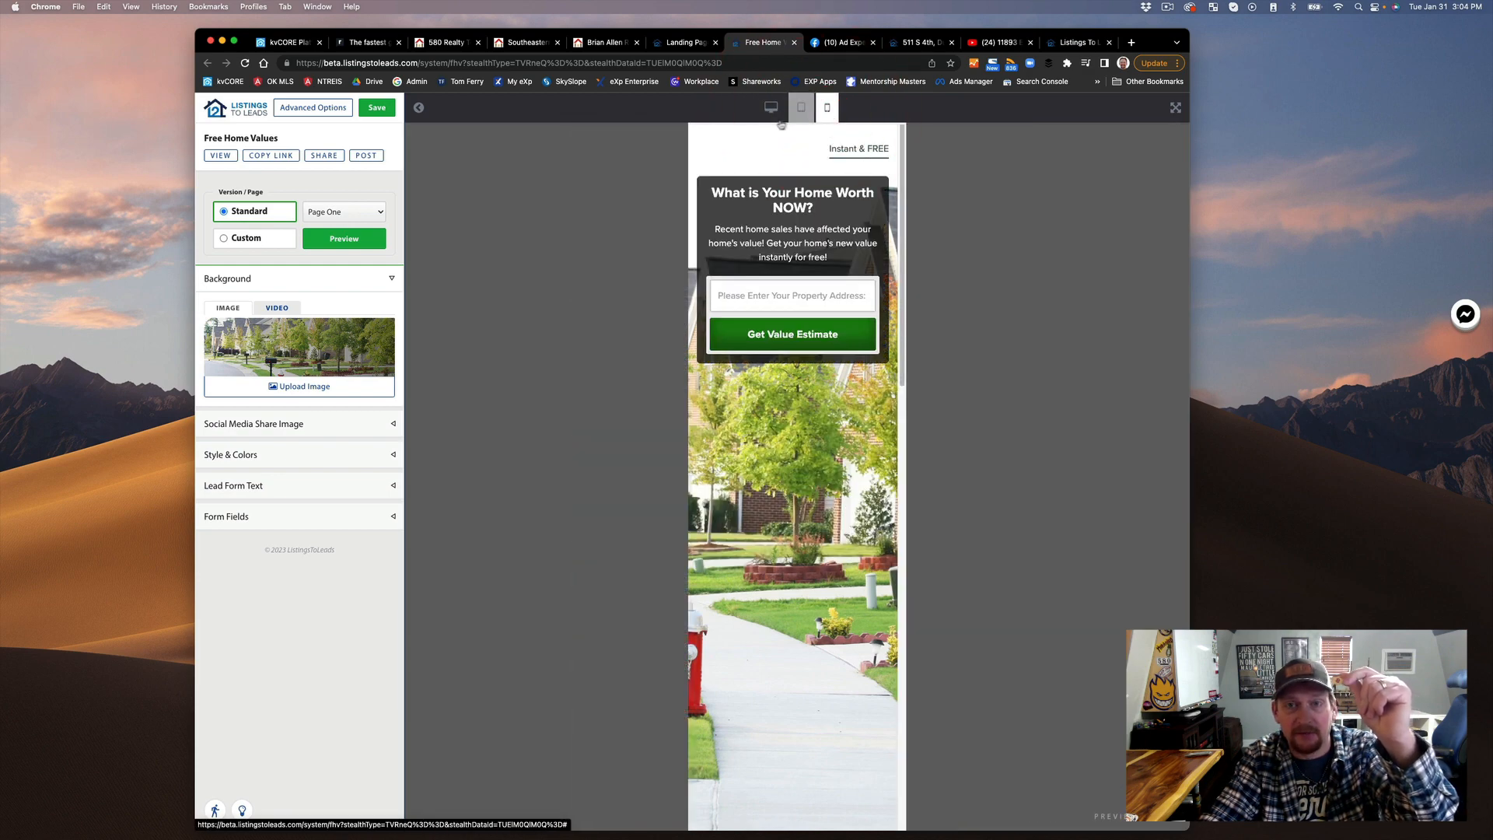
{"action": "left_click", "coordinate": [769, 108]}
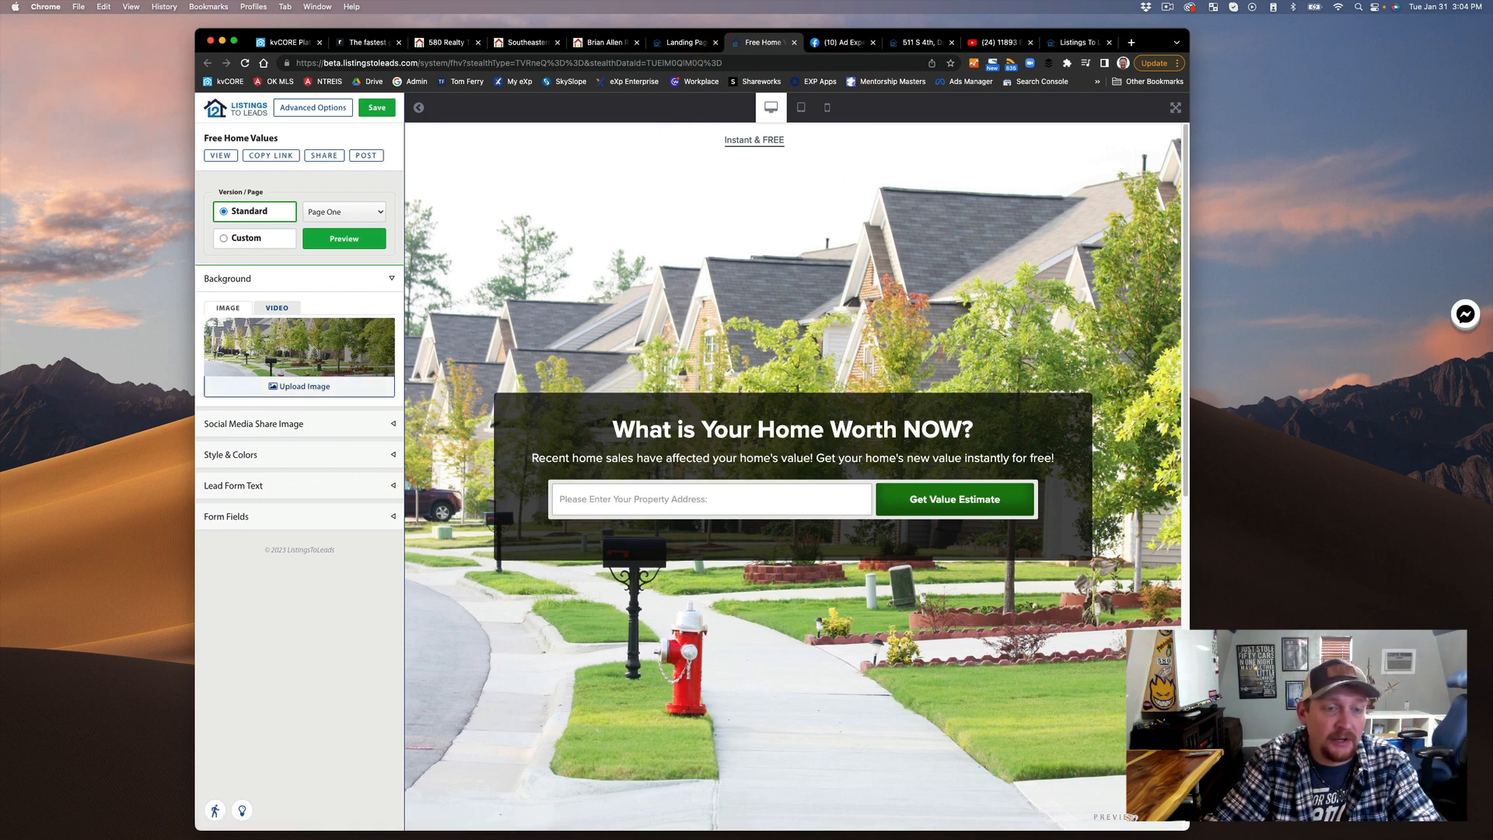
{"action": "left_click", "coordinate": [277, 308]}
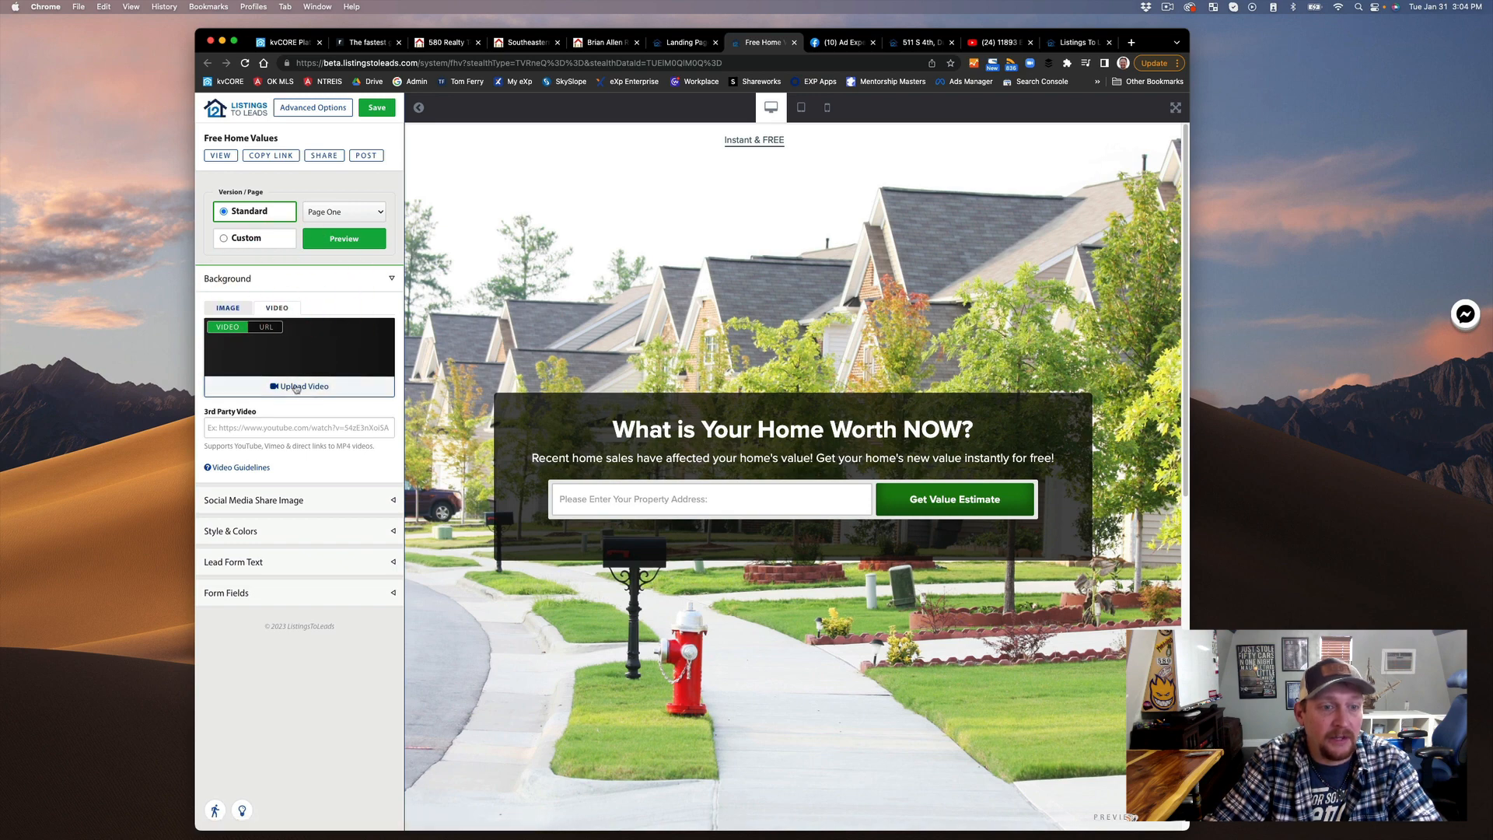
{"action": "left_click", "coordinate": [227, 308]}
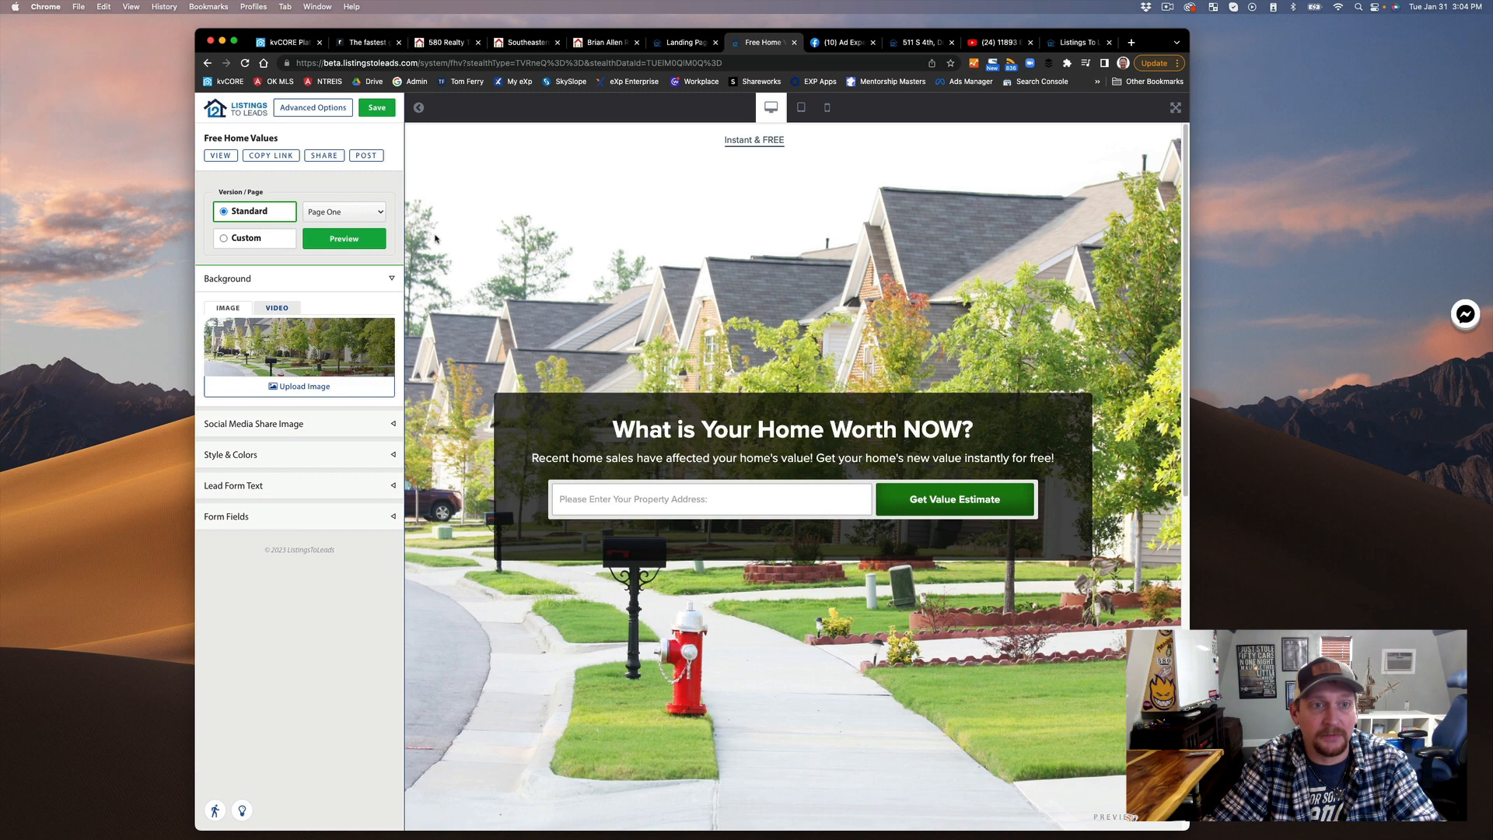
Return to the Landing Pages list with Free Home Values, Downpayment Assistance and New Construction.
{"action": "left_click", "coordinate": [685, 42]}
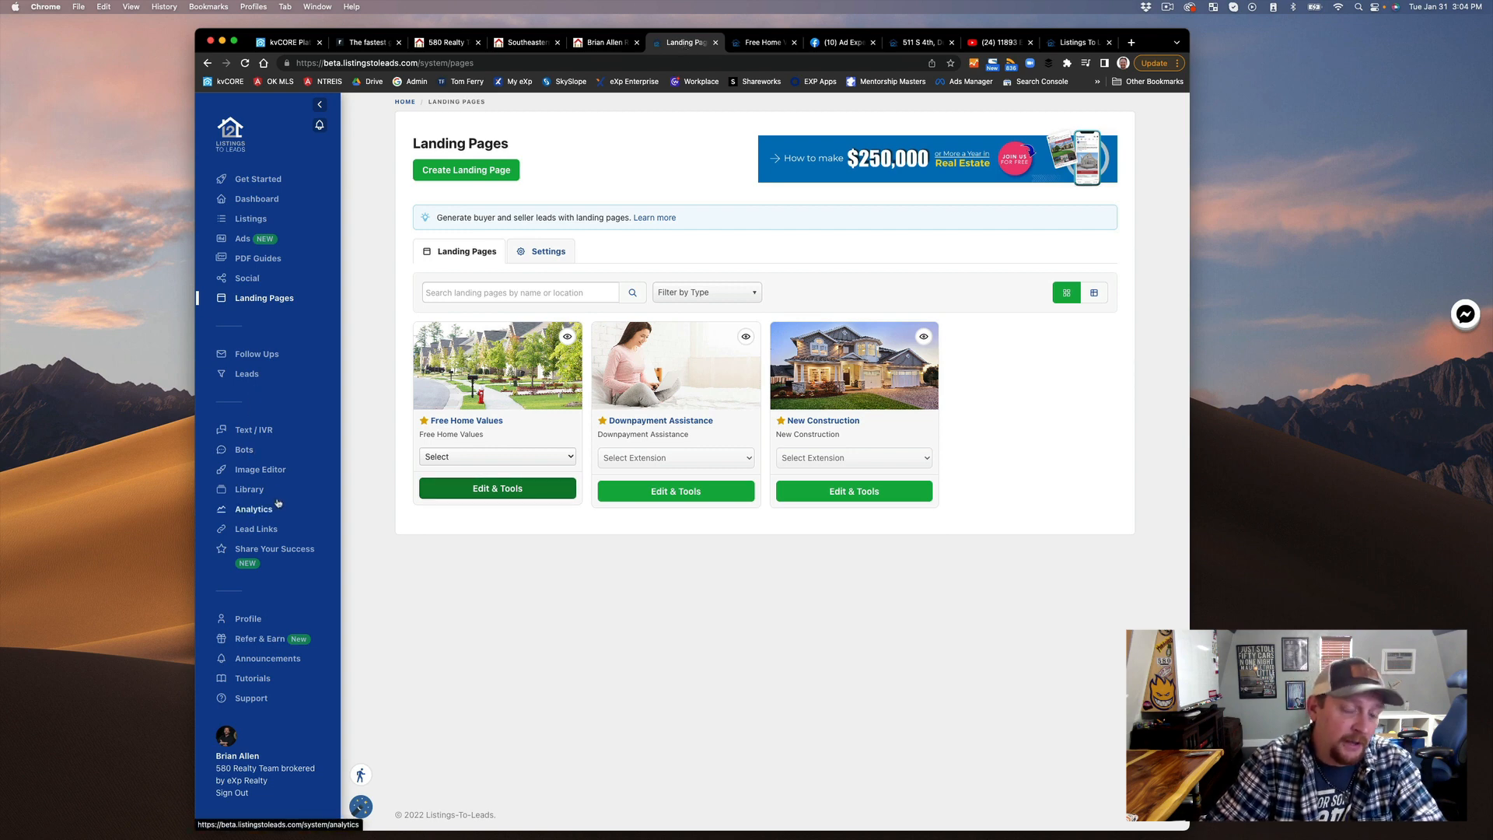
{"action": "mouse_move", "coordinate": [255, 529]}
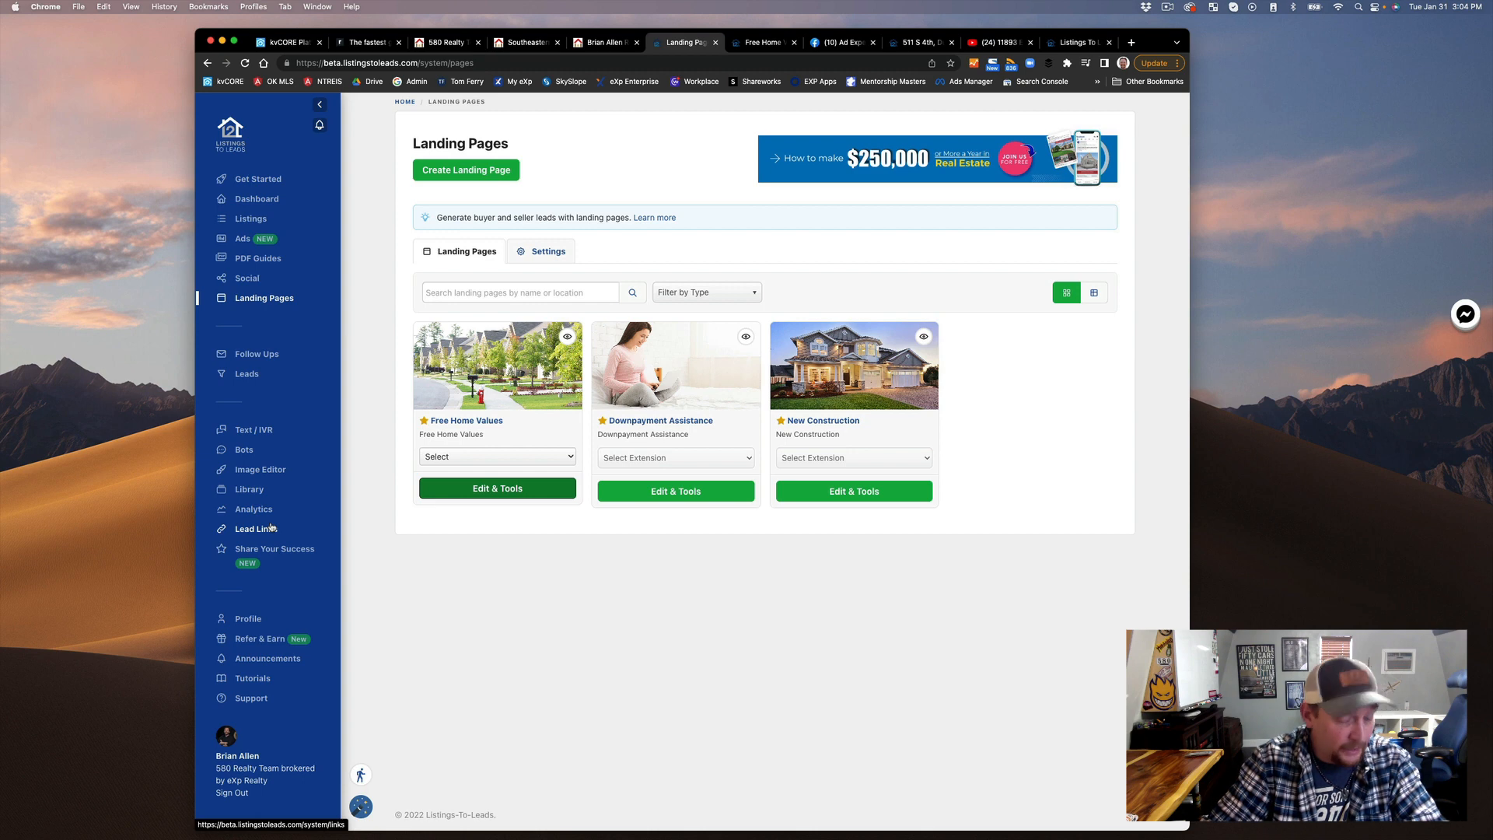
{"action": "mouse_move", "coordinate": [248, 619]}
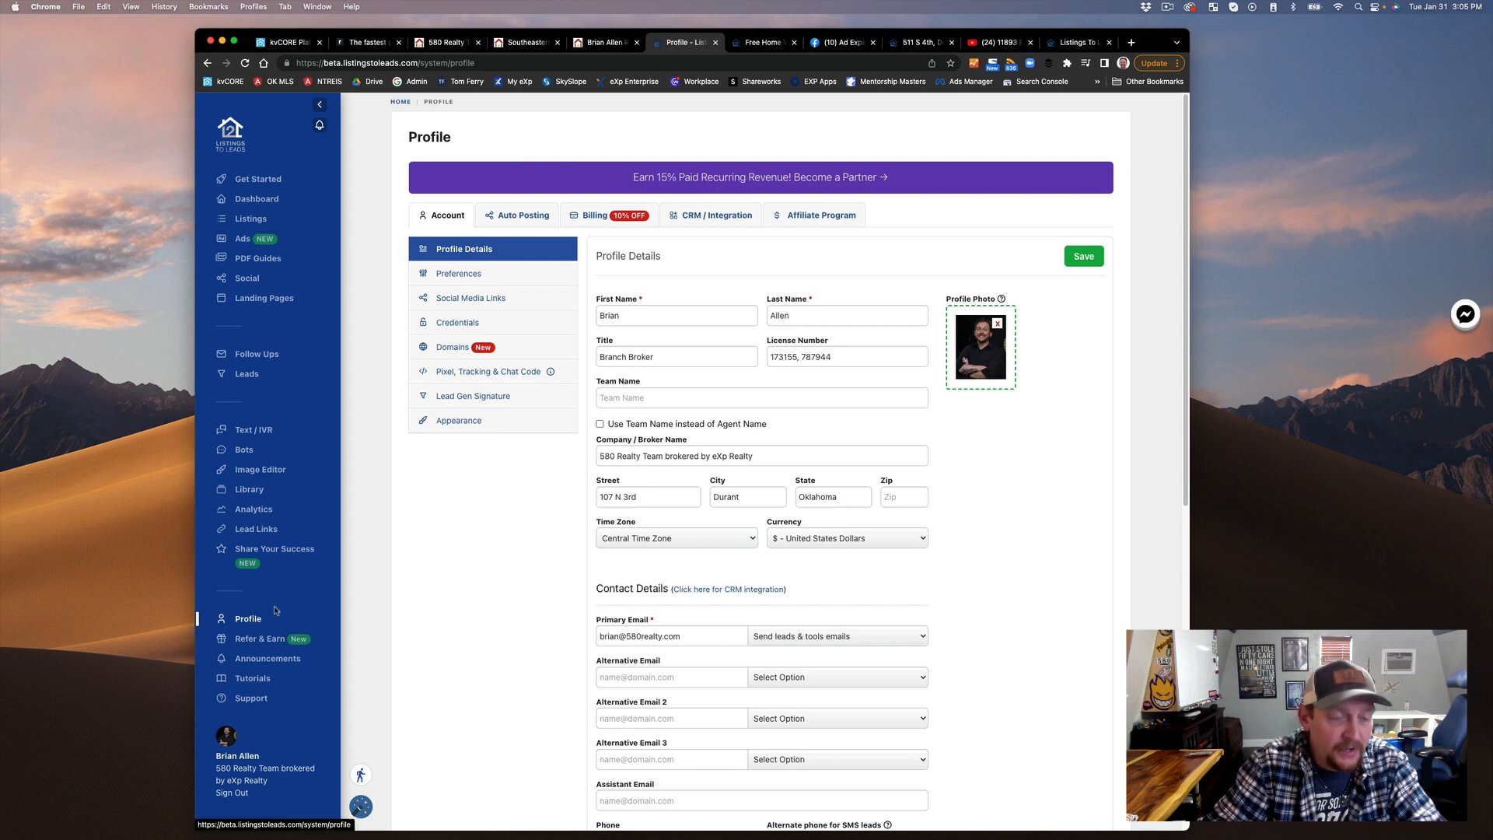
{"action": "mouse_move", "coordinate": [254, 429]}
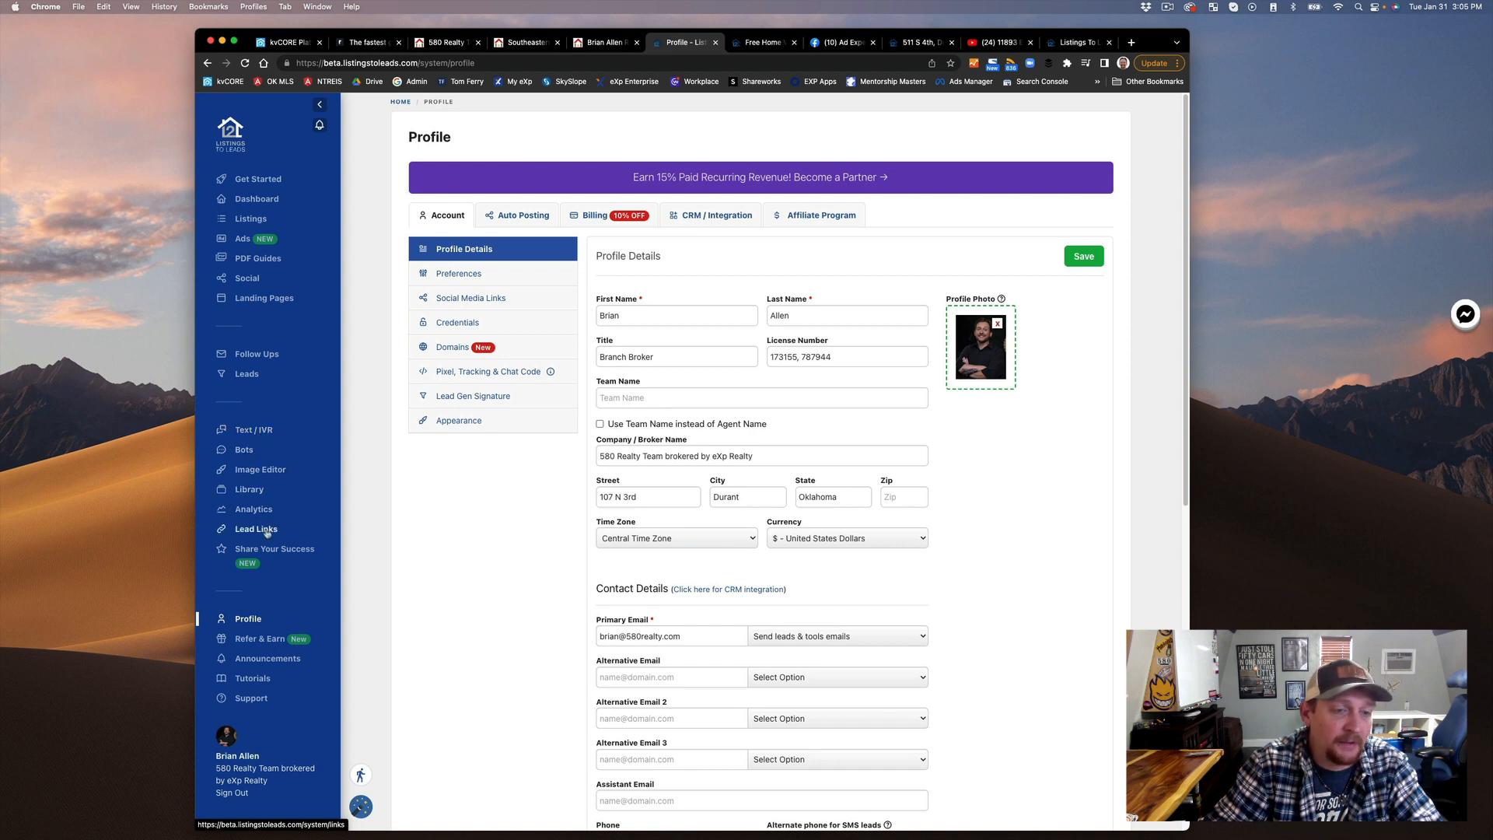
{"action": "mouse_move", "coordinate": [297, 552]}
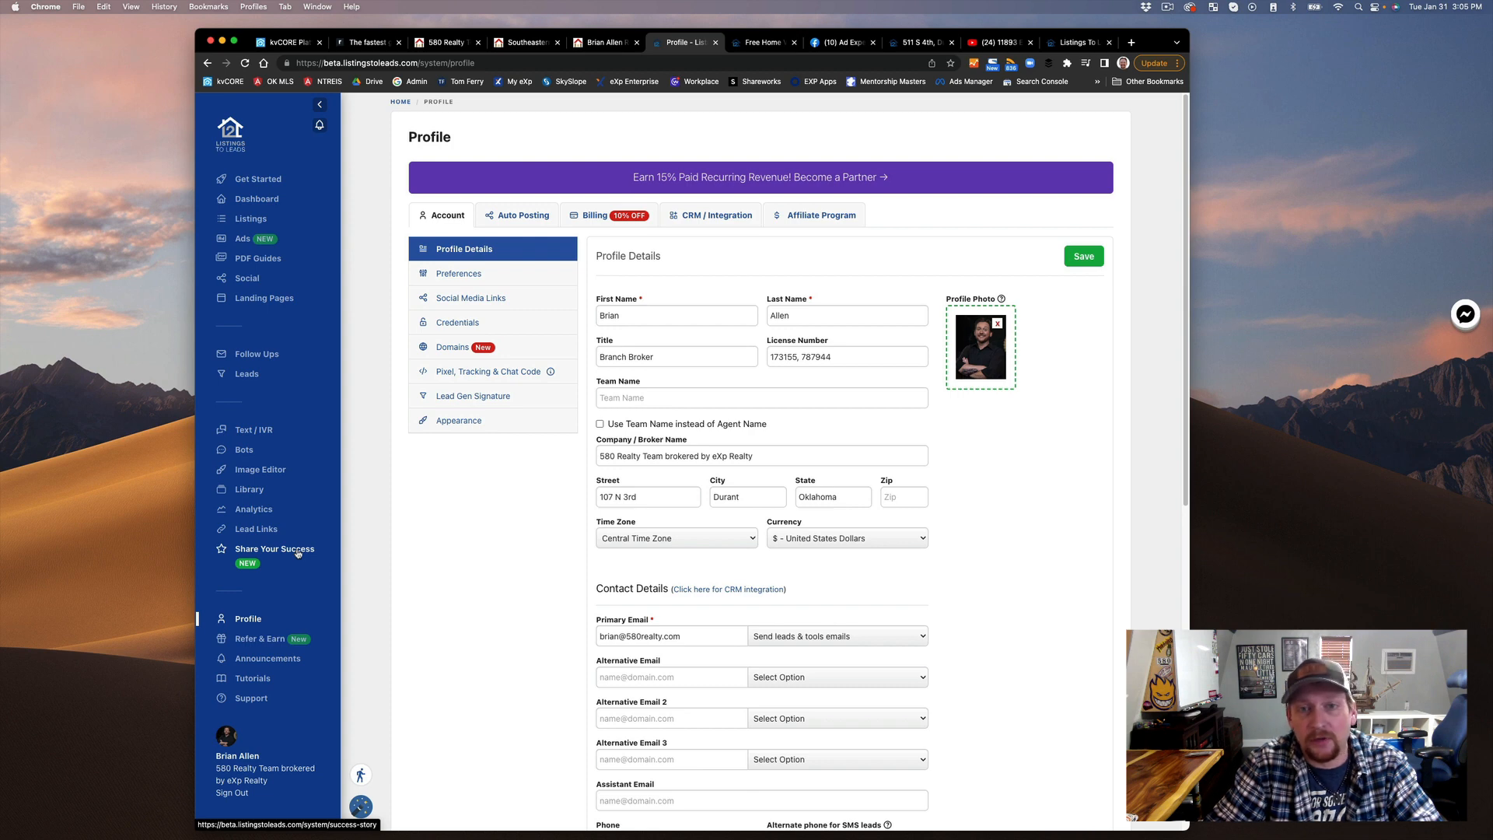
{"action": "mouse_move", "coordinate": [481, 531]}
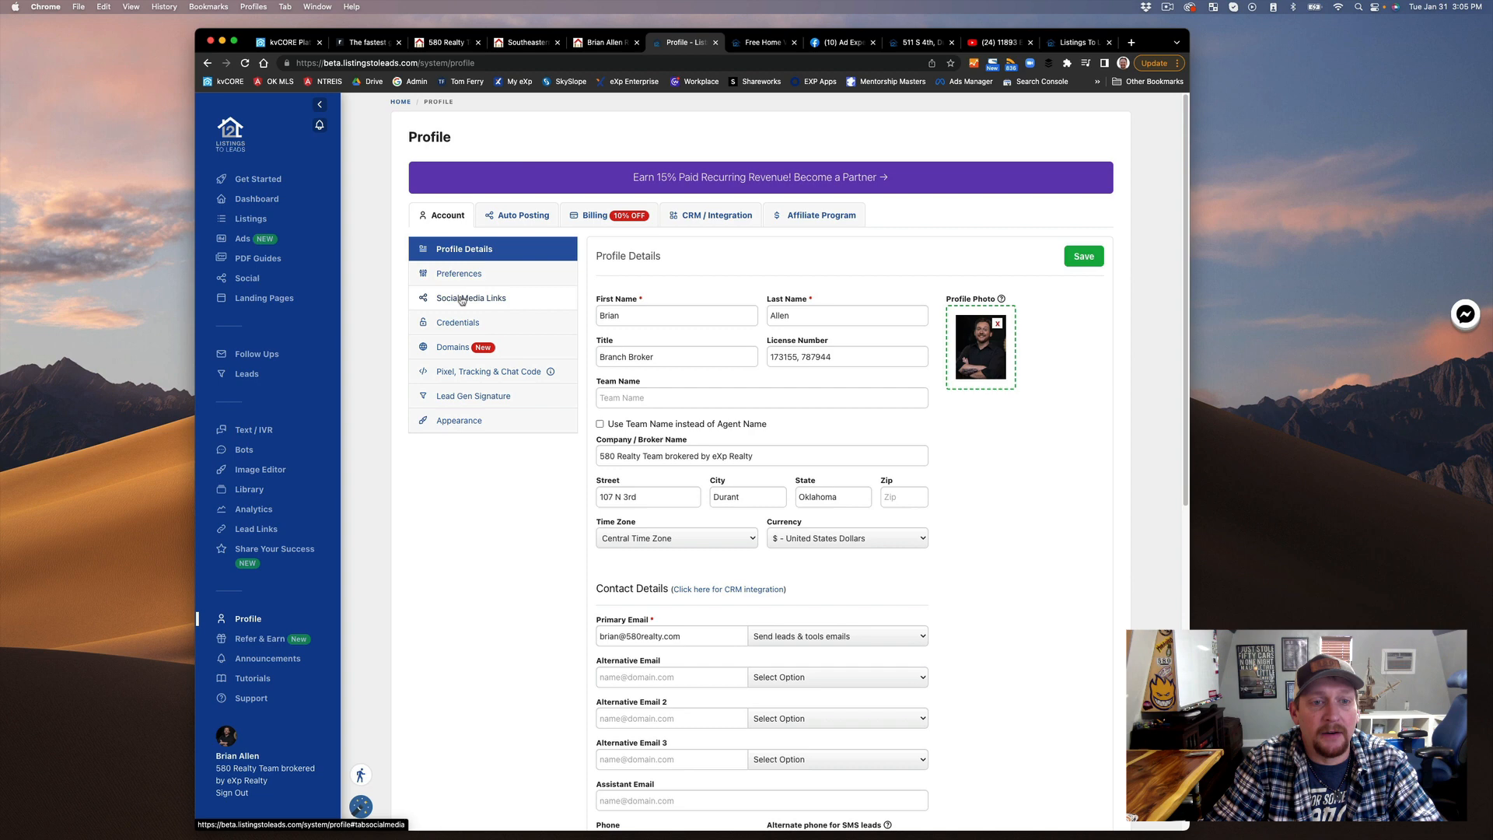
View the profile's Social Media Links, then its Appearance settings with logos and eXp Realty (2022) theme.
{"action": "left_click", "coordinate": [469, 297]}
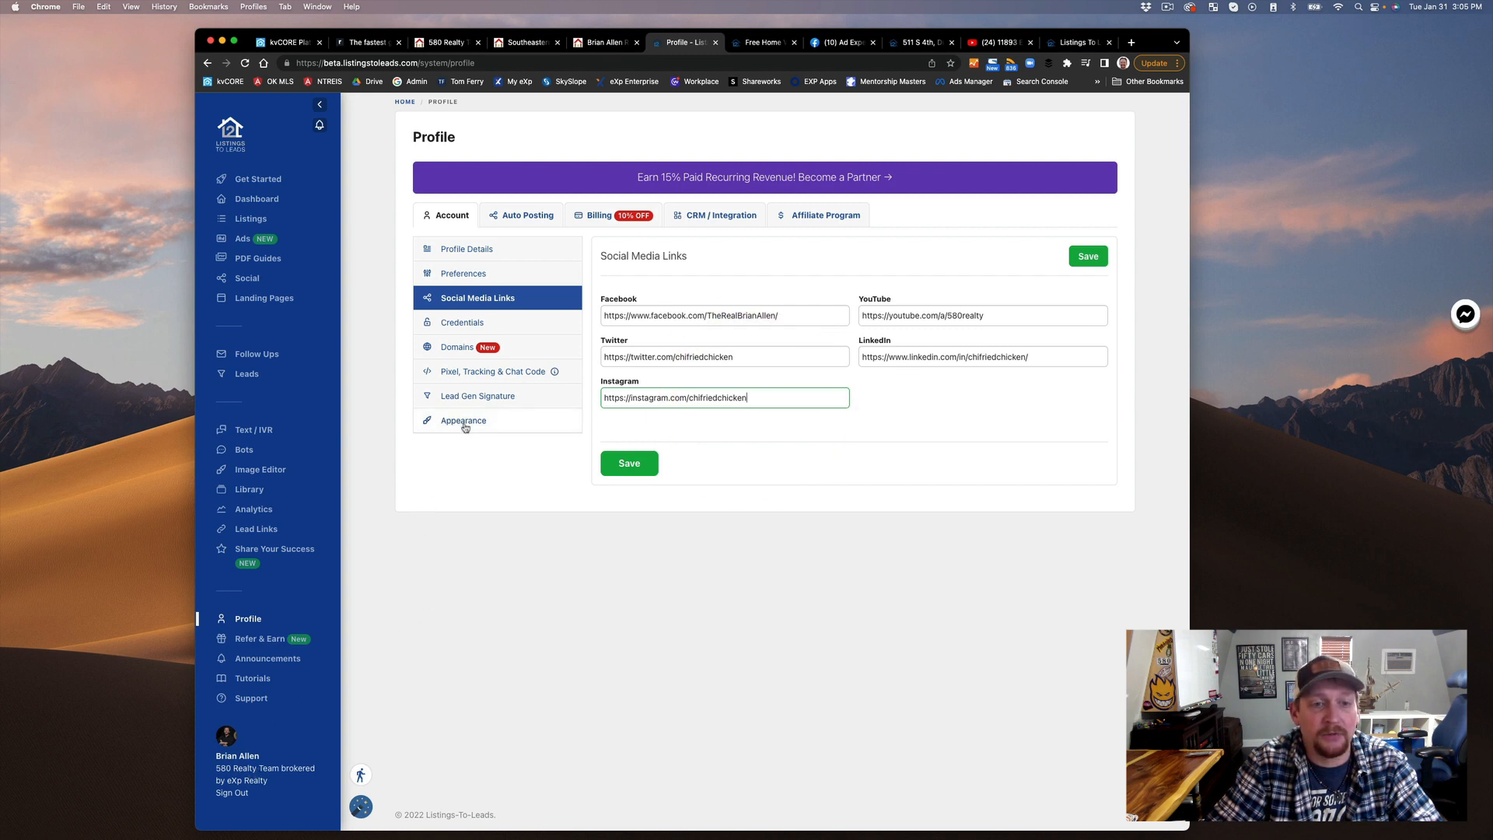
{"action": "left_click", "coordinate": [463, 420]}
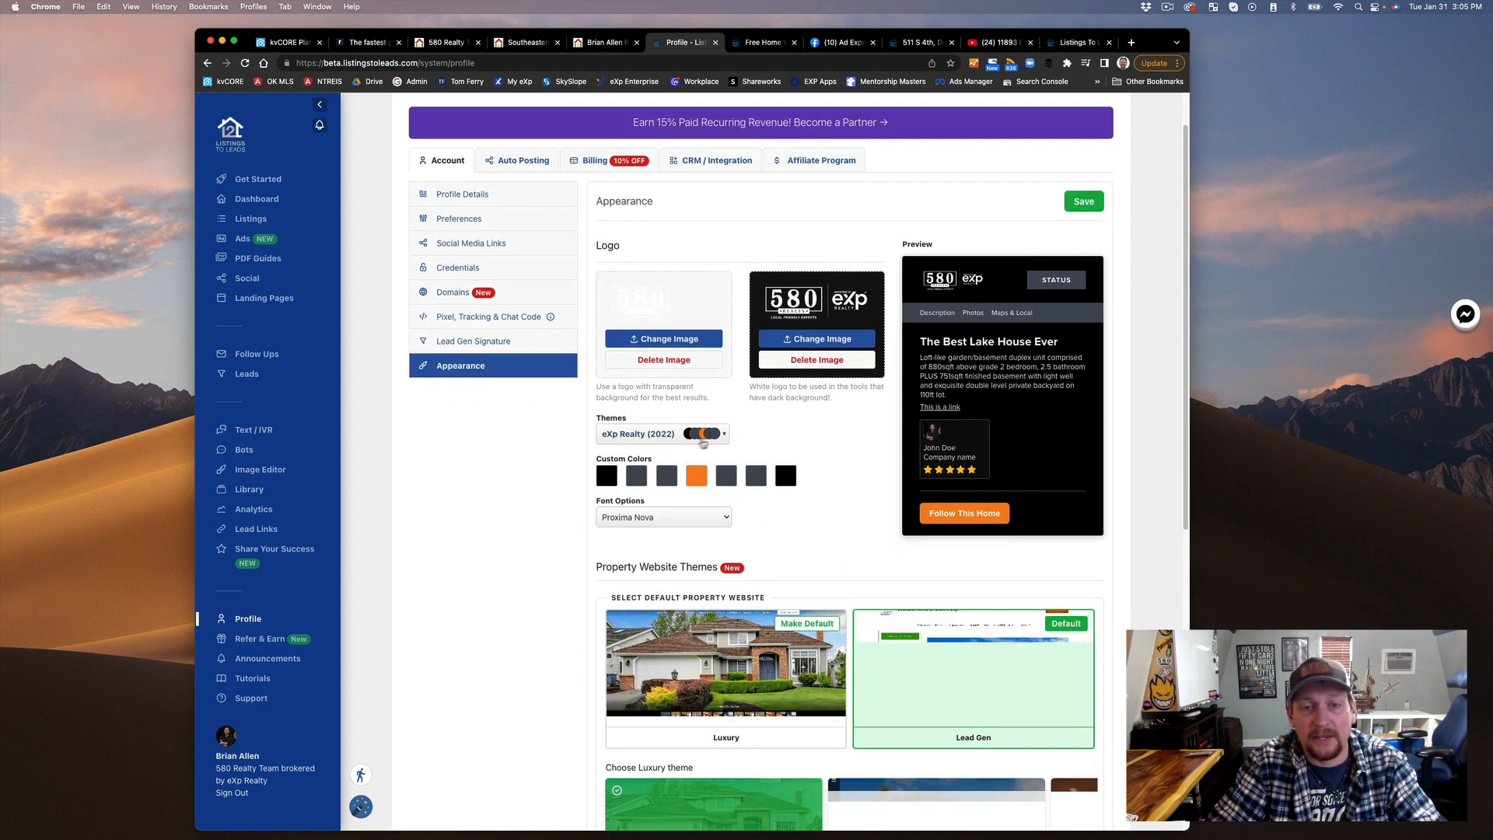
{"action": "left_click", "coordinate": [663, 434]}
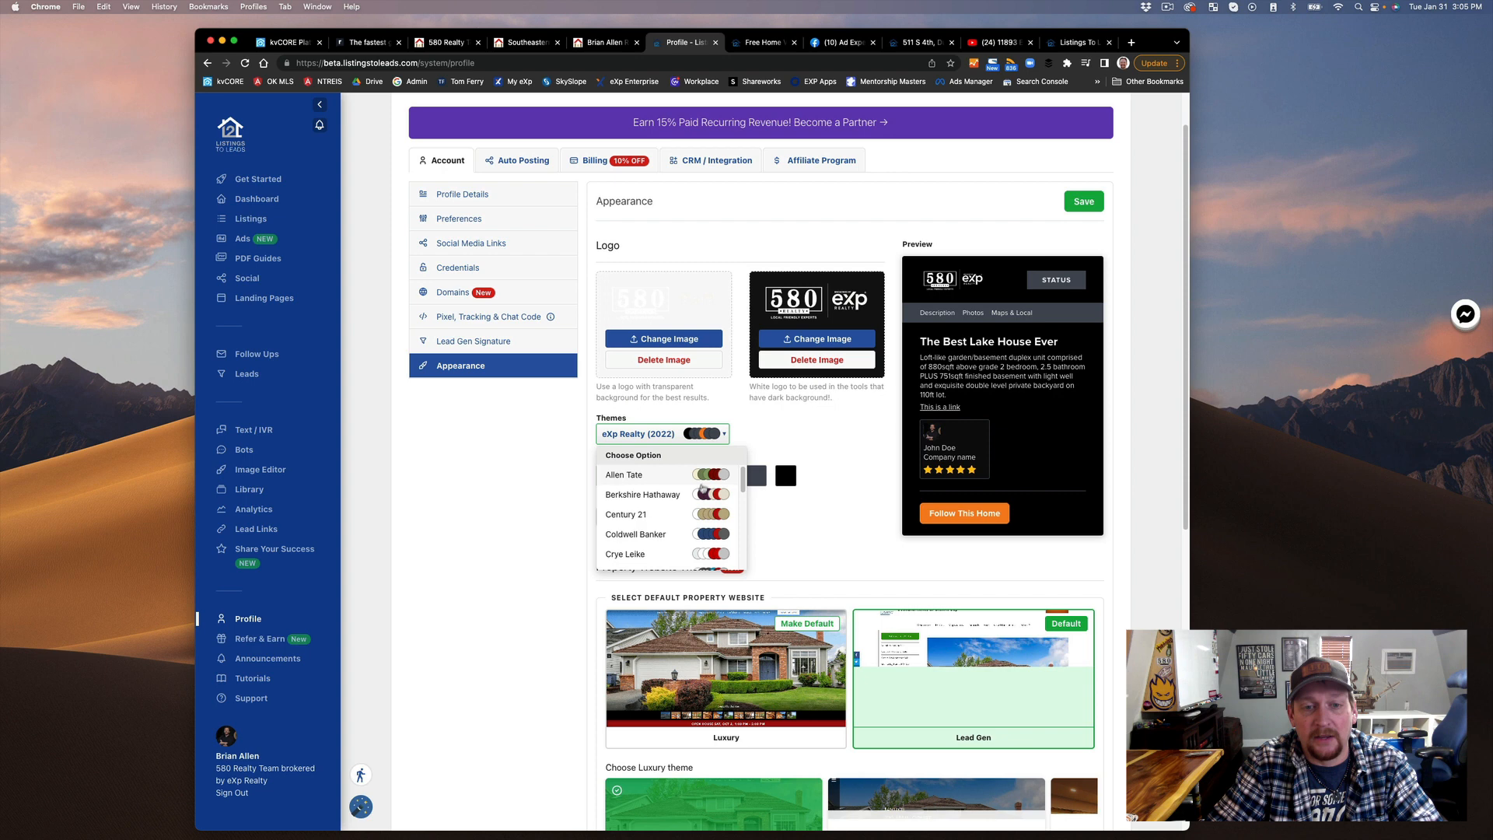
{"action": "scroll", "scroll_direction": "down", "scroll_amount": 3}
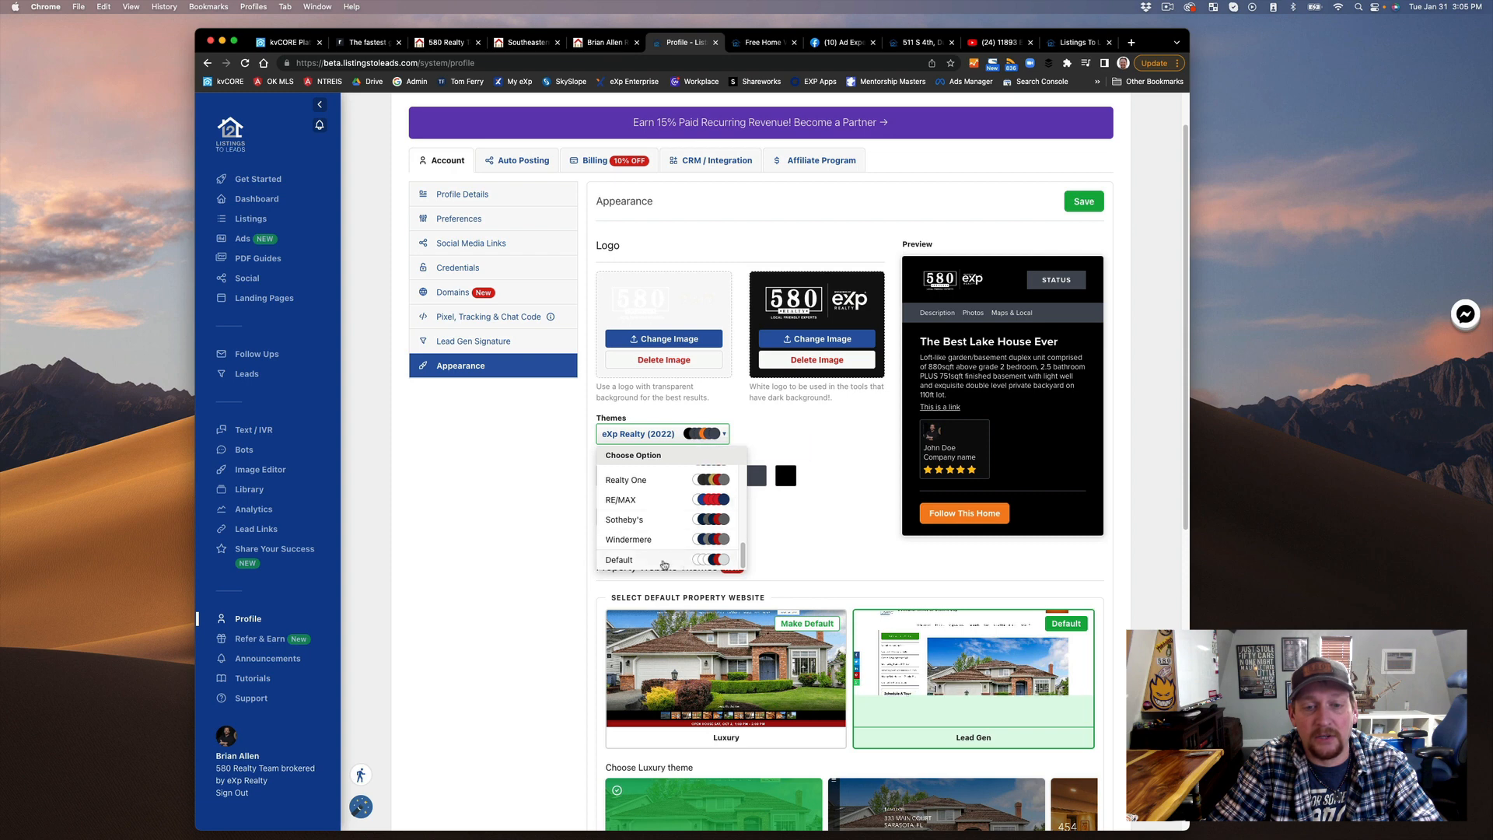
{"action": "left_click", "coordinate": [662, 434]}
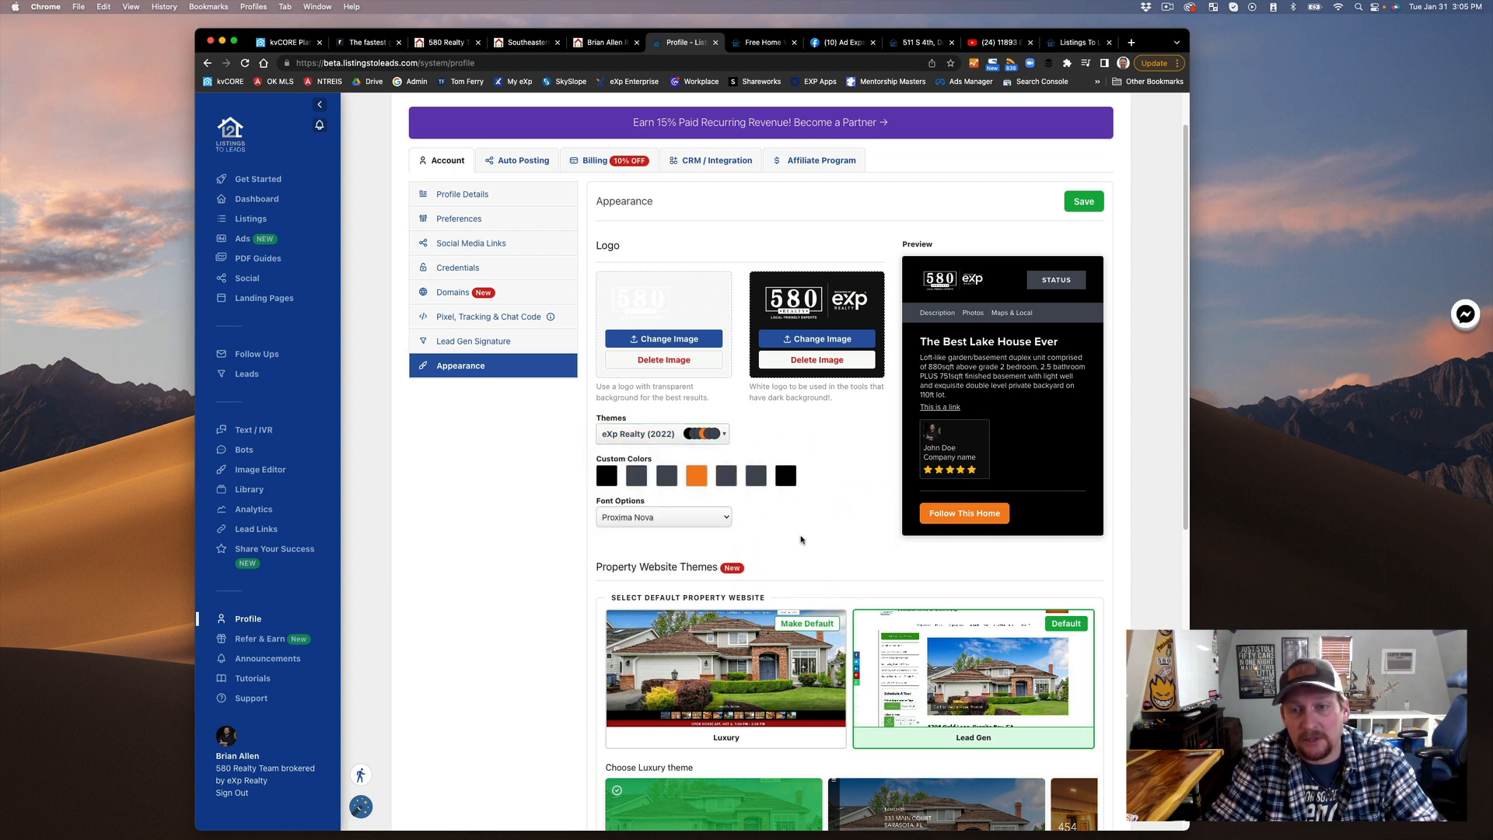
{"action": "scroll", "scroll_direction": "down", "scroll_amount": 3}
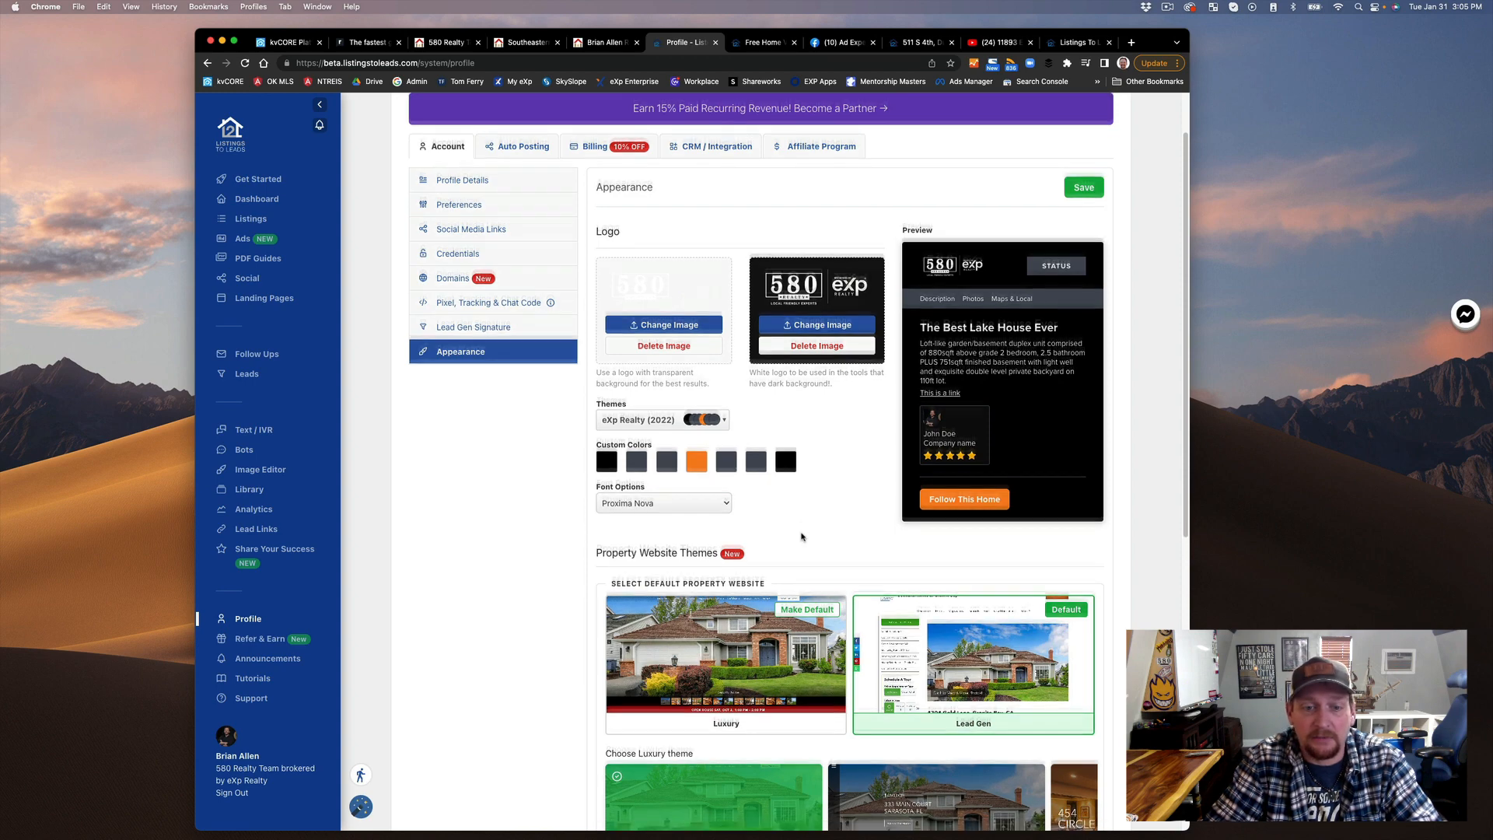
{"action": "scroll", "scroll_direction": "down", "scroll_amount": 3}
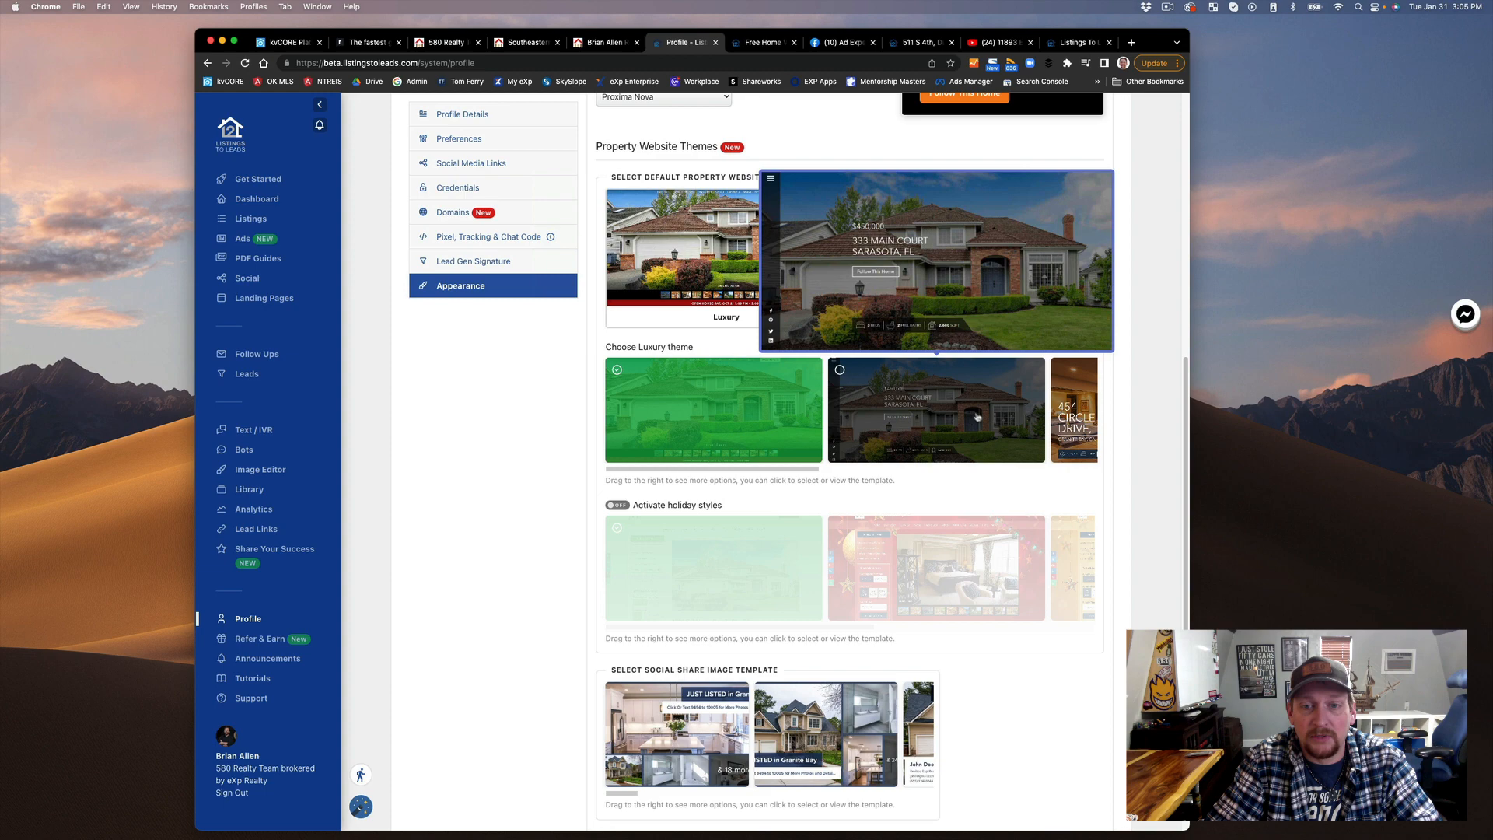
Pick a new social share image template and save the property website theme settings.
{"action": "scroll", "scroll_direction": "down", "scroll_amount": 3}
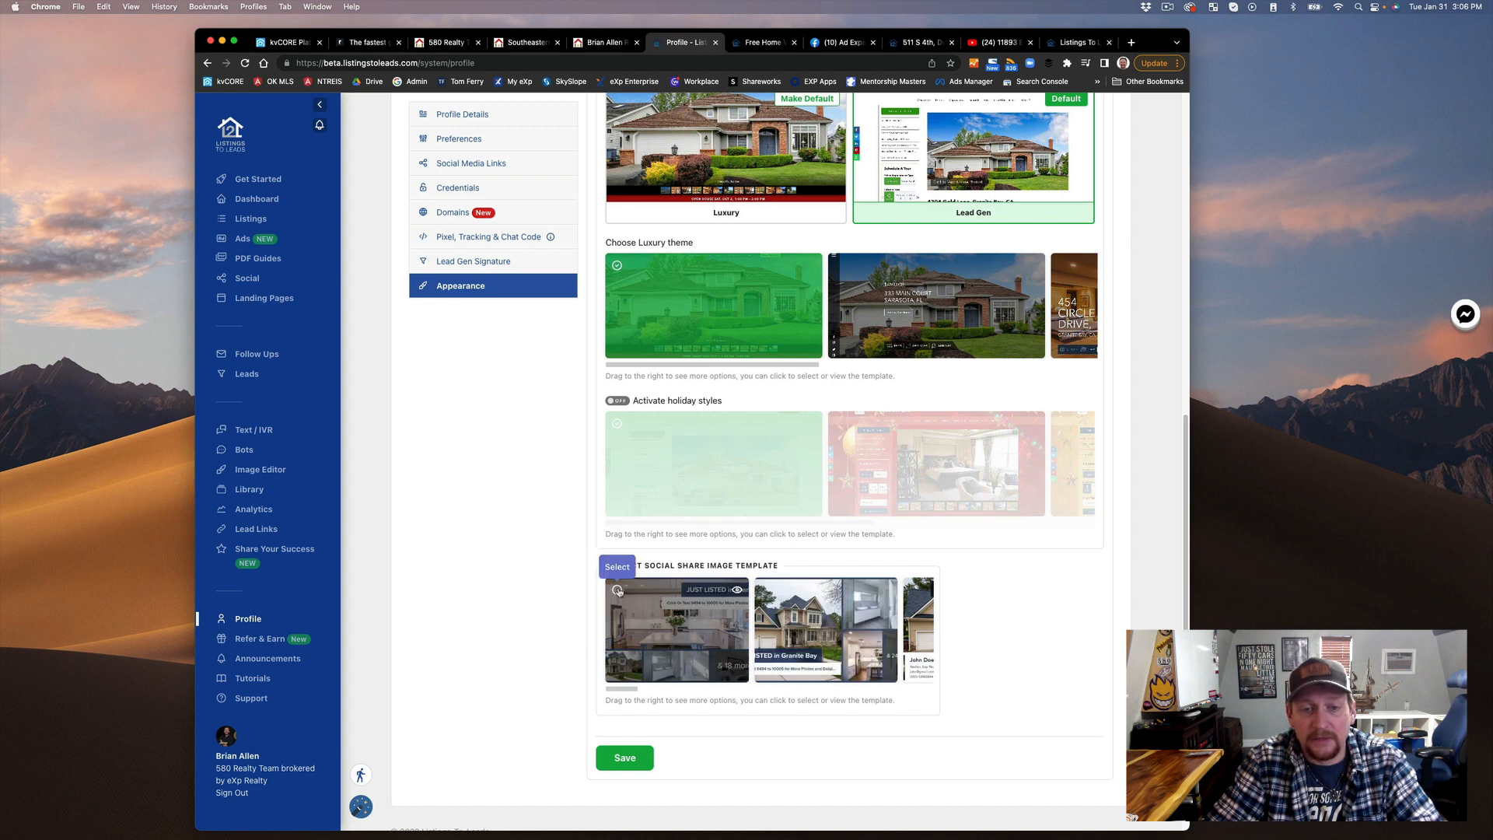
{"action": "left_click", "coordinate": [677, 628]}
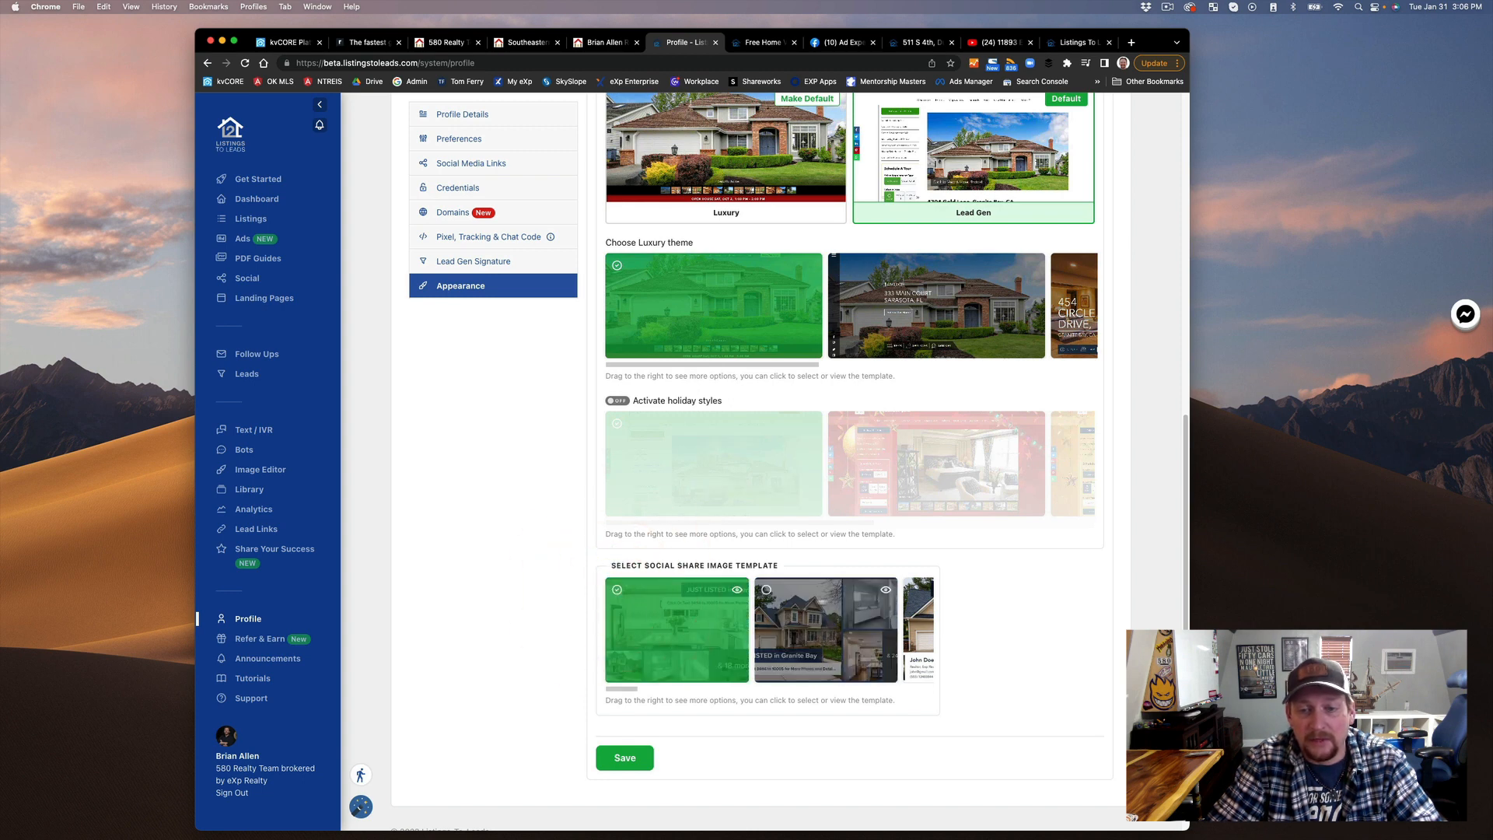
{"action": "left_click", "coordinate": [824, 629]}
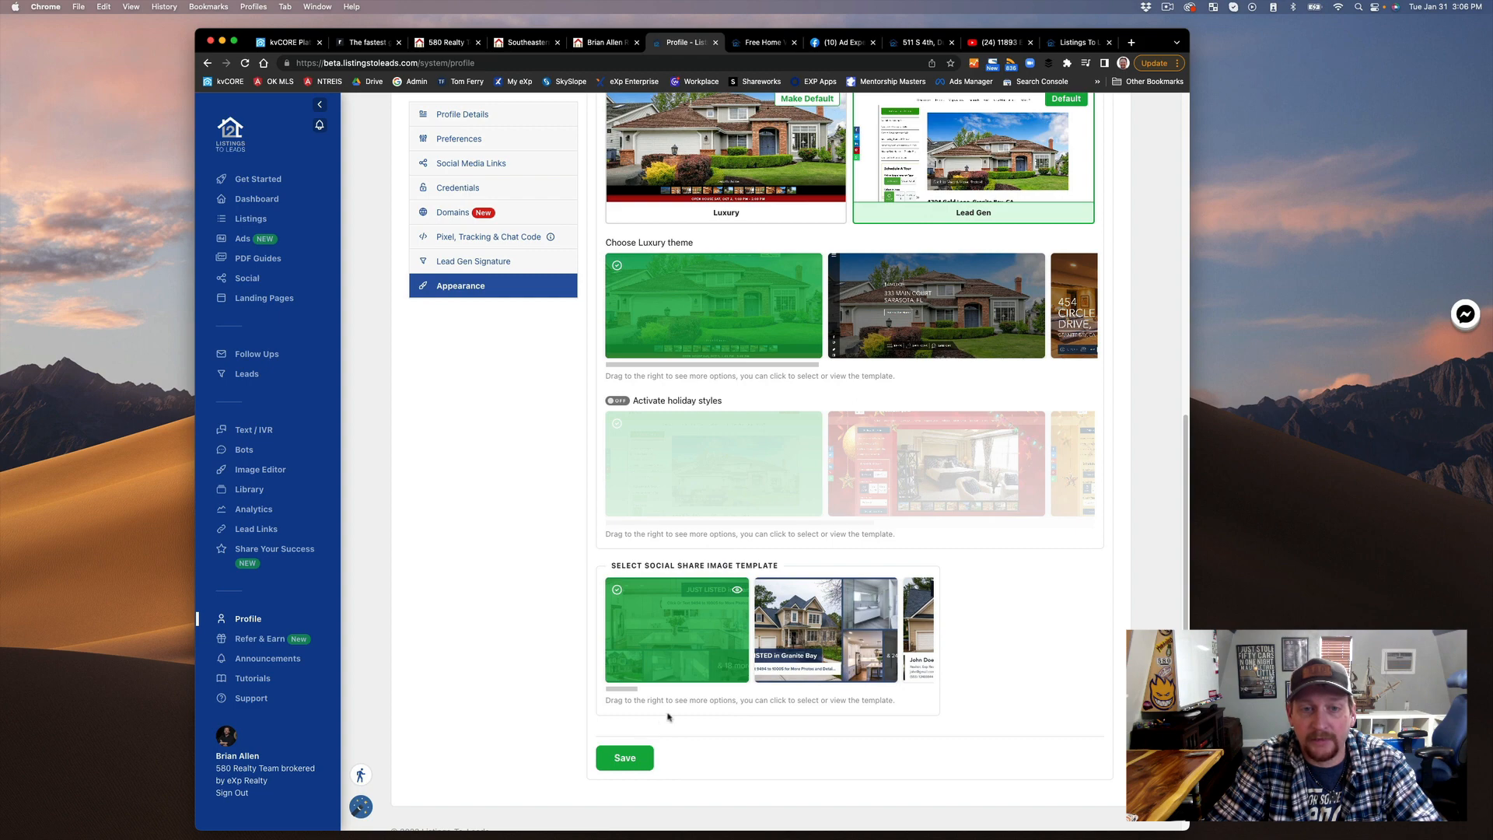
{"action": "left_click", "coordinate": [625, 757]}
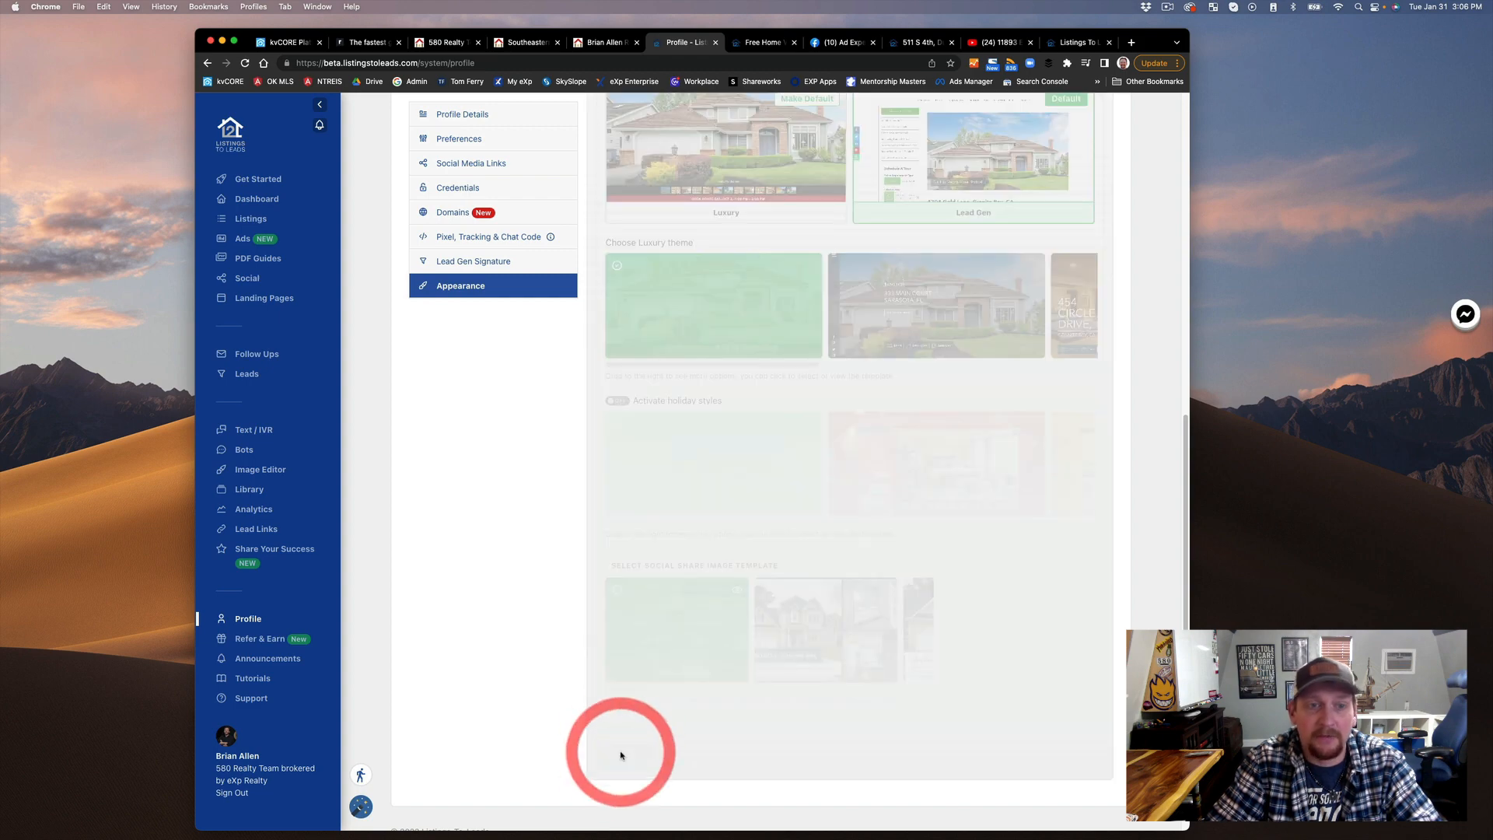
{"action": "left_click", "coordinate": [633, 765]}
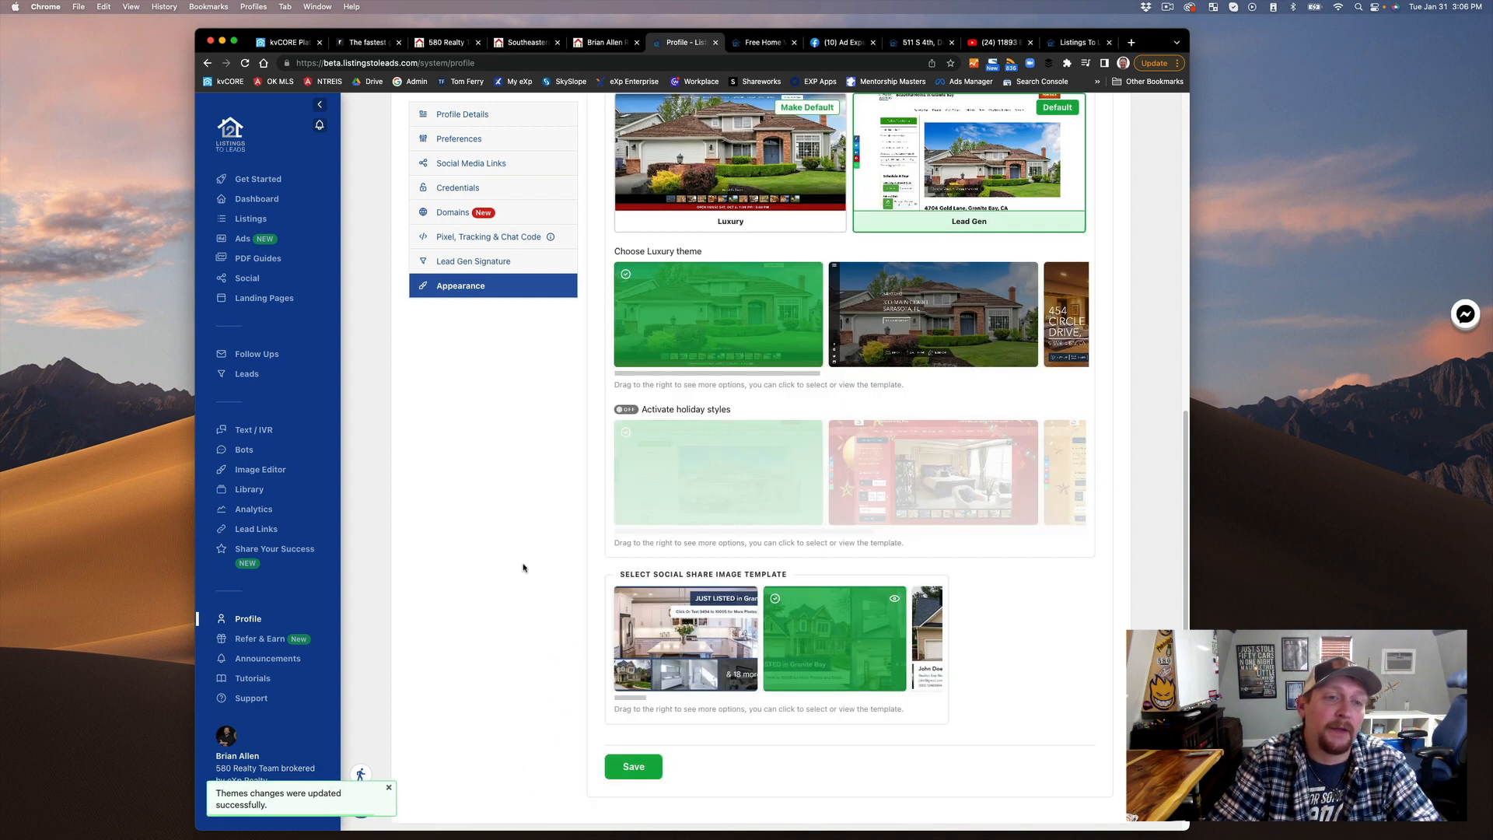
{"action": "scroll", "scroll_direction": "up", "scroll_amount": 3}
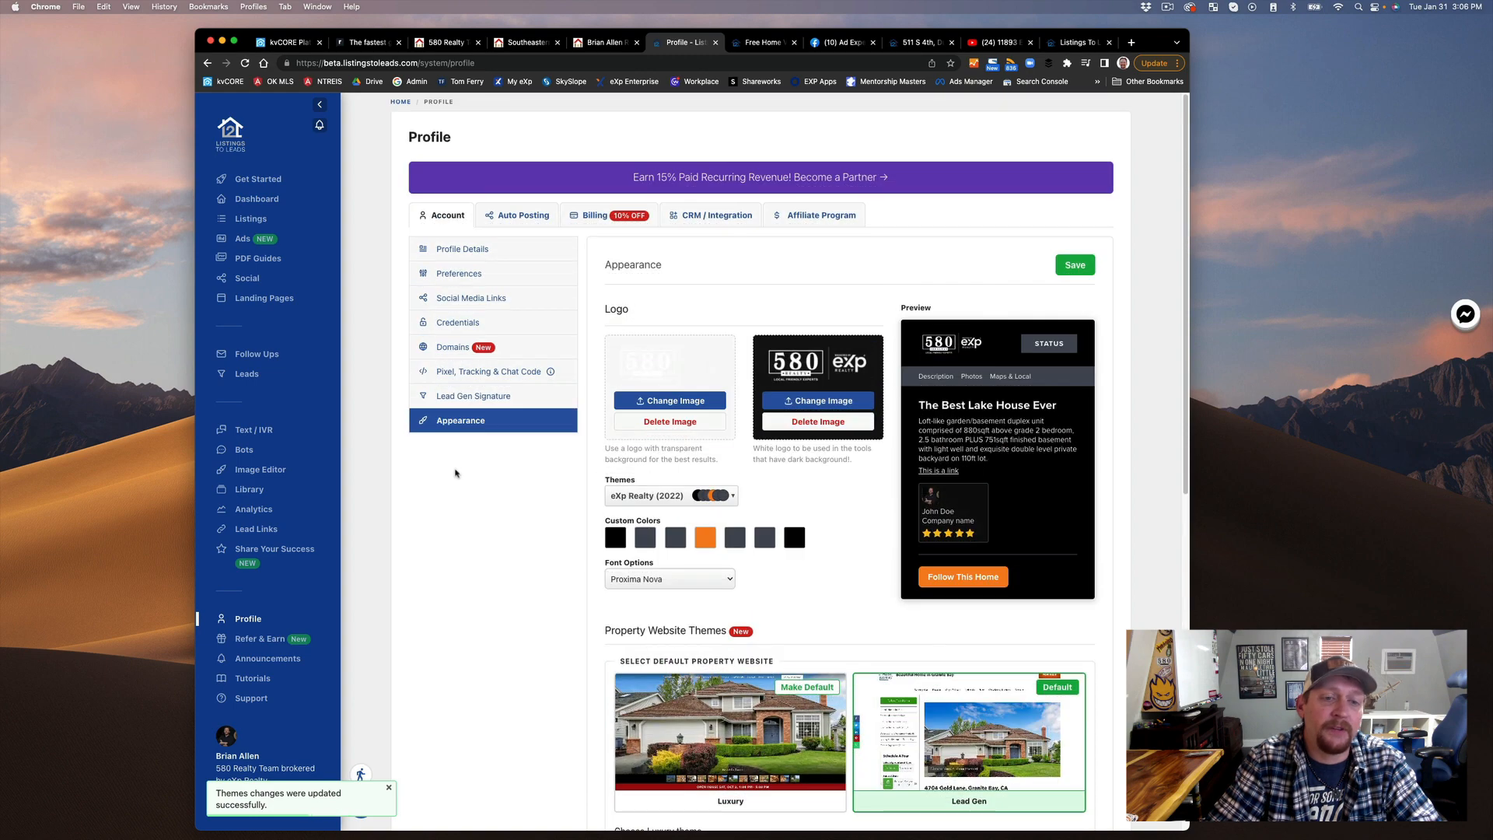
Show the Lead Gen Signature settings with the 'Get Your Free Home Value Now!' call to action.
{"action": "left_click", "coordinate": [472, 395]}
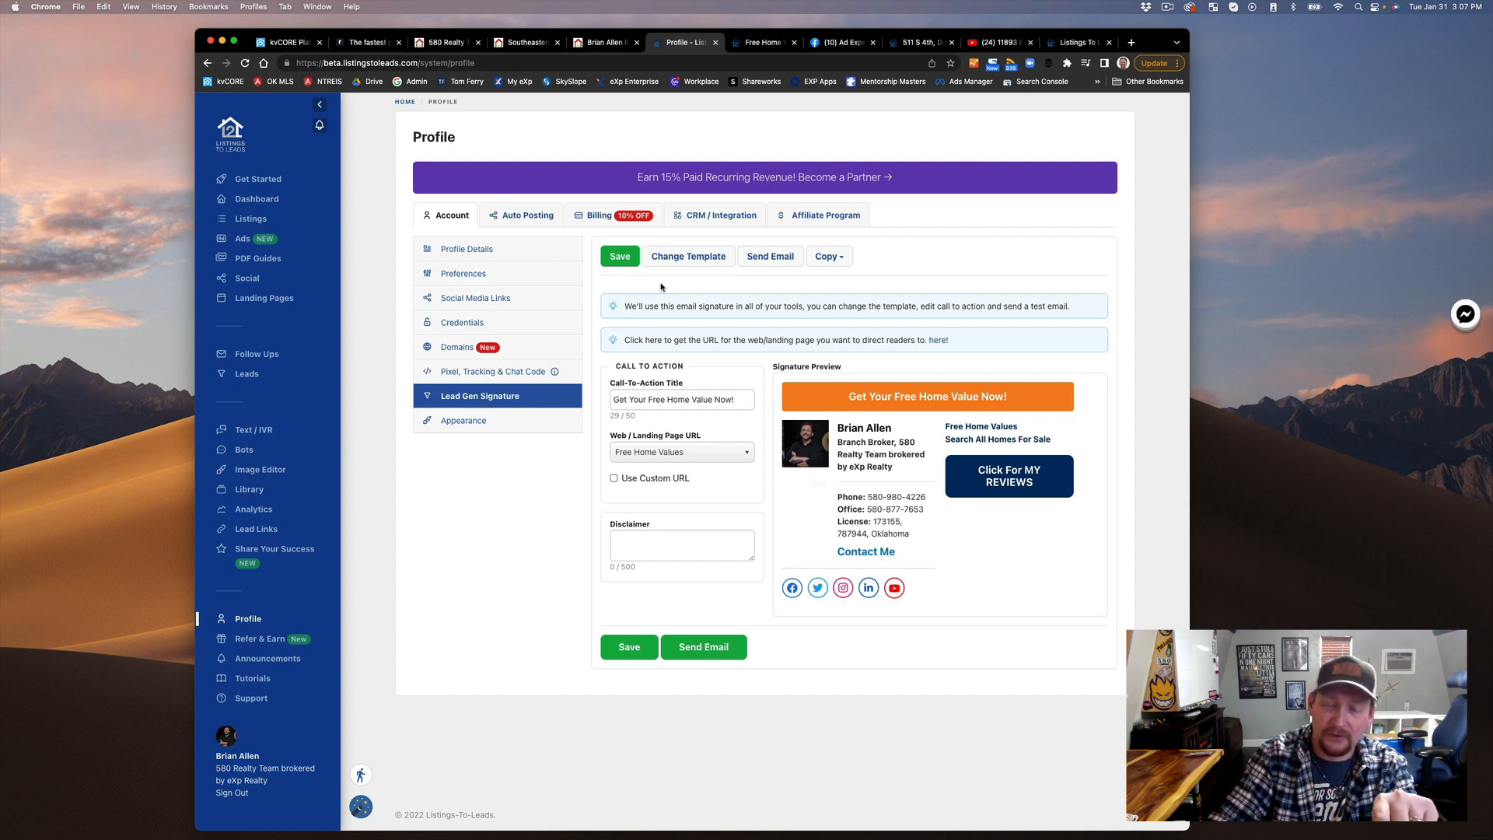
{"action": "left_click", "coordinate": [997, 42]}
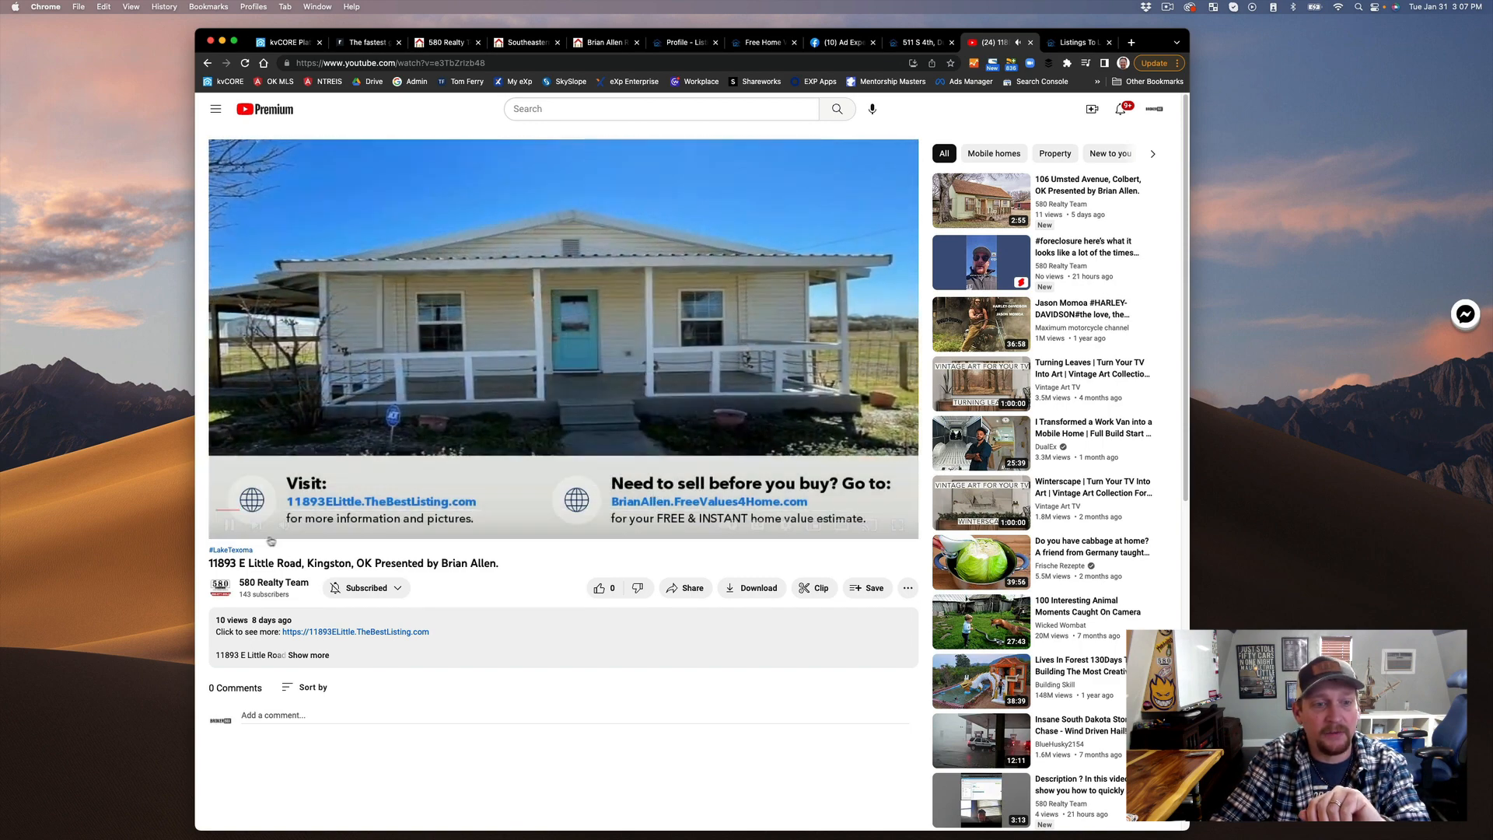
{"action": "left_click", "coordinate": [228, 524]}
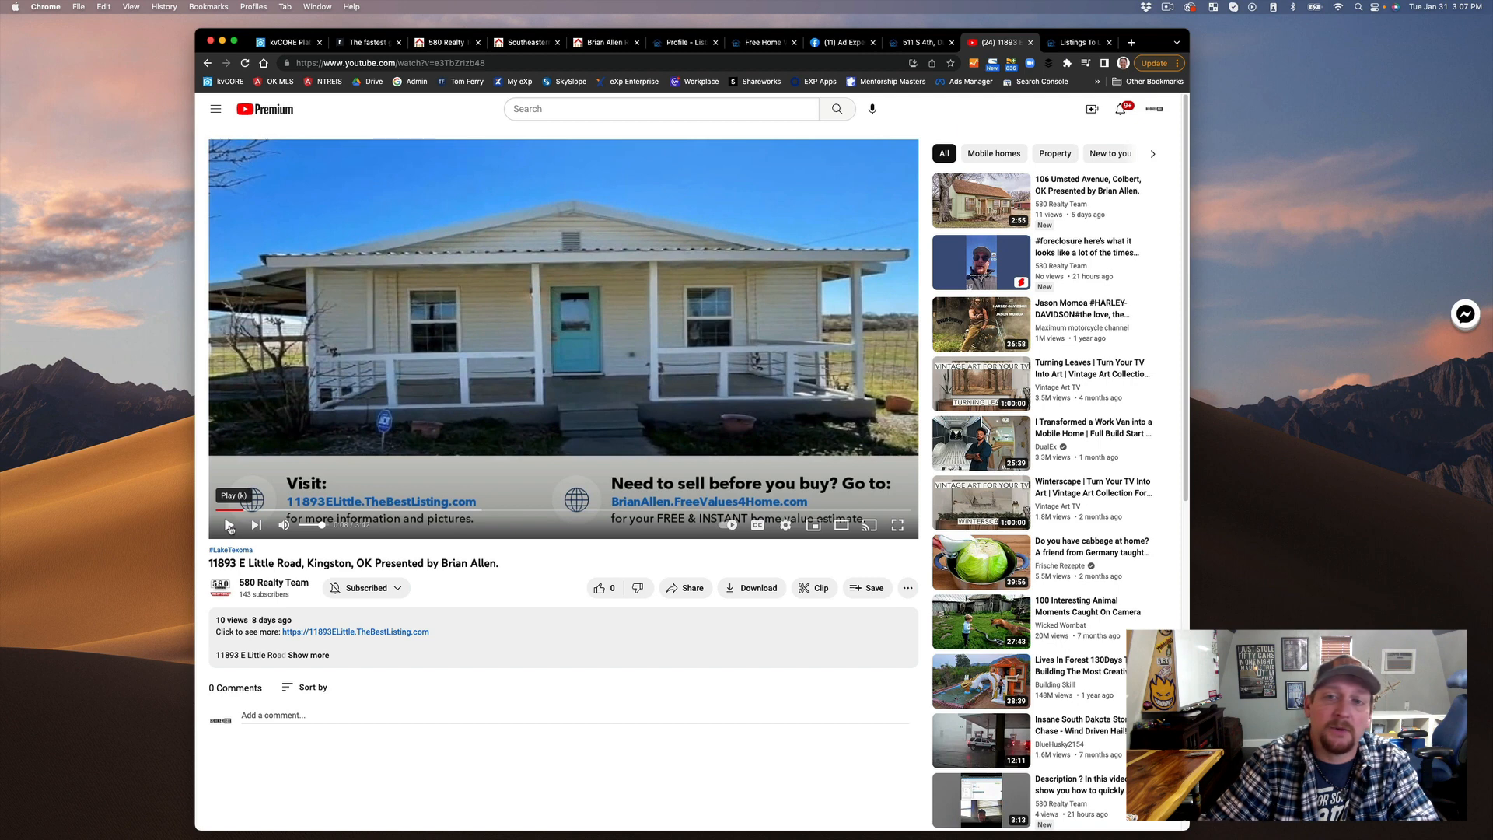
{"action": "left_click", "coordinate": [229, 524]}
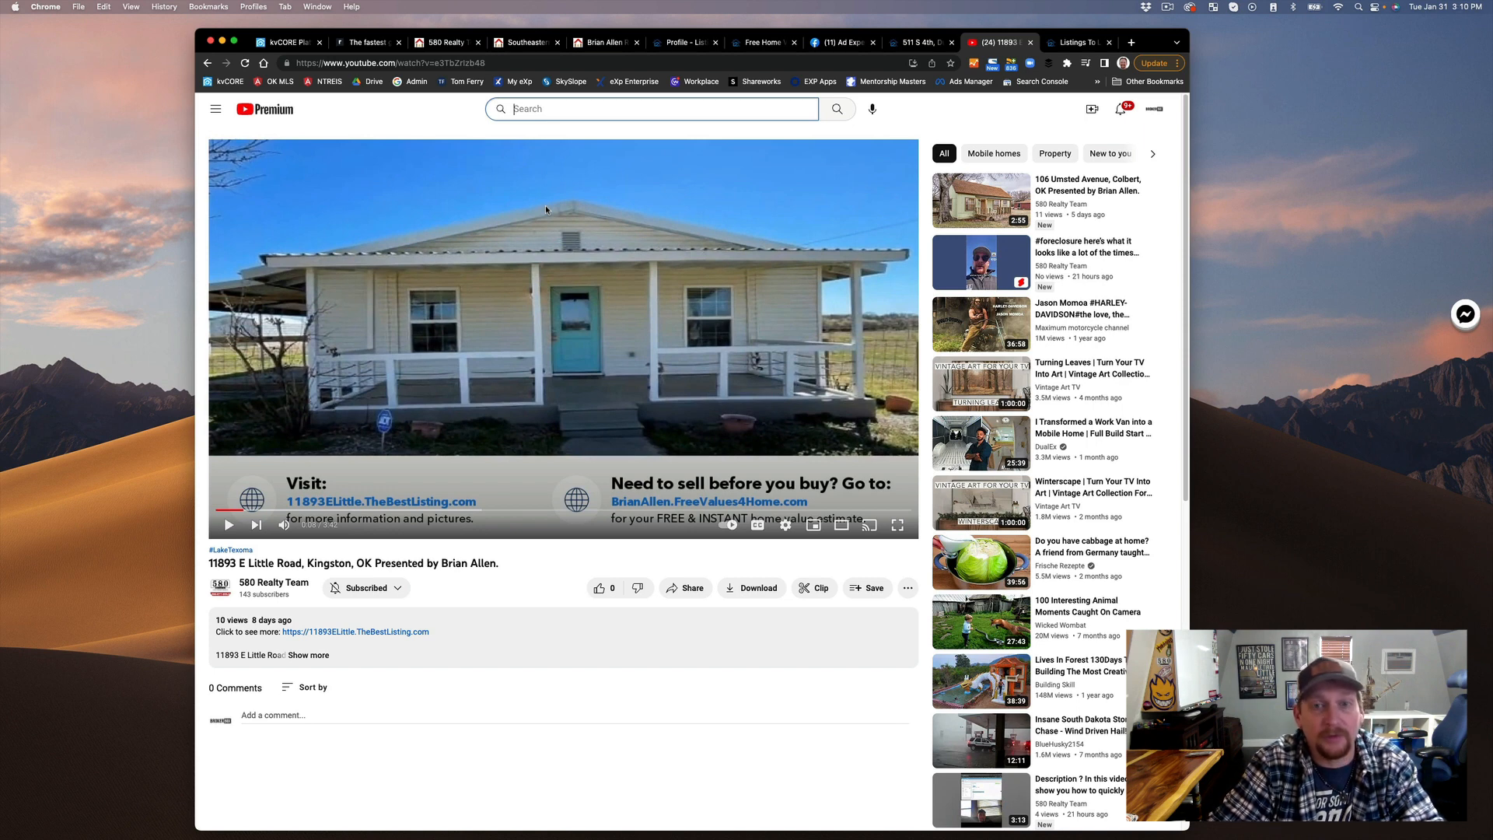
{"action": "mouse_move", "coordinate": [530, 214]}
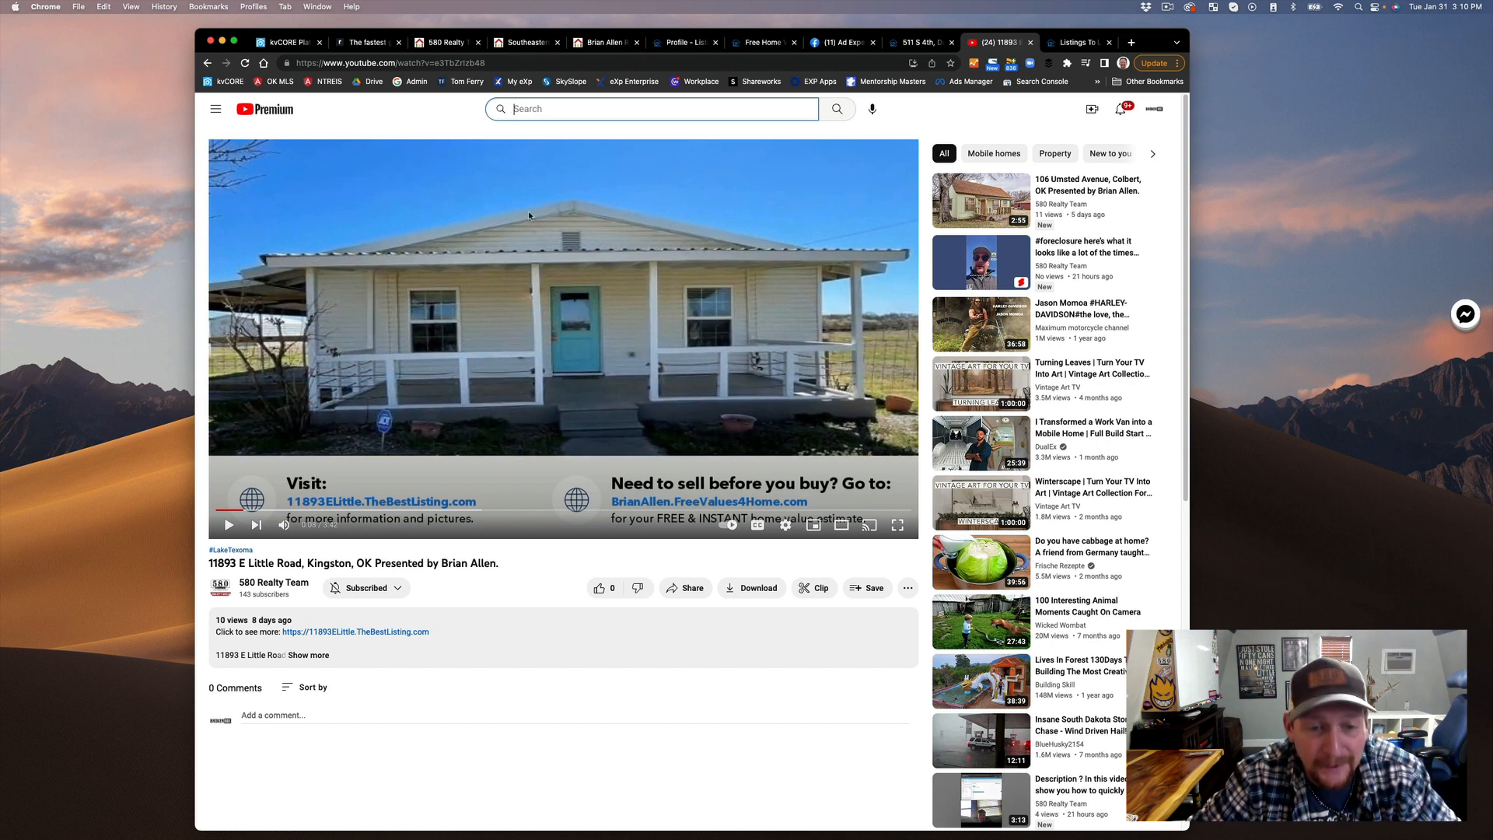